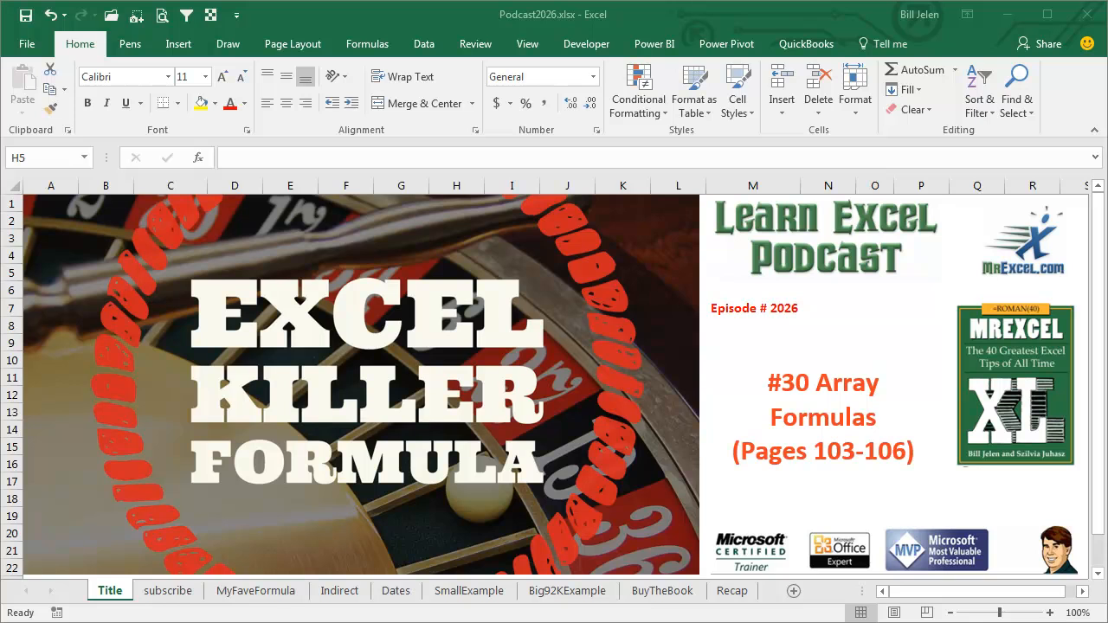
mouse_move(173, 606)
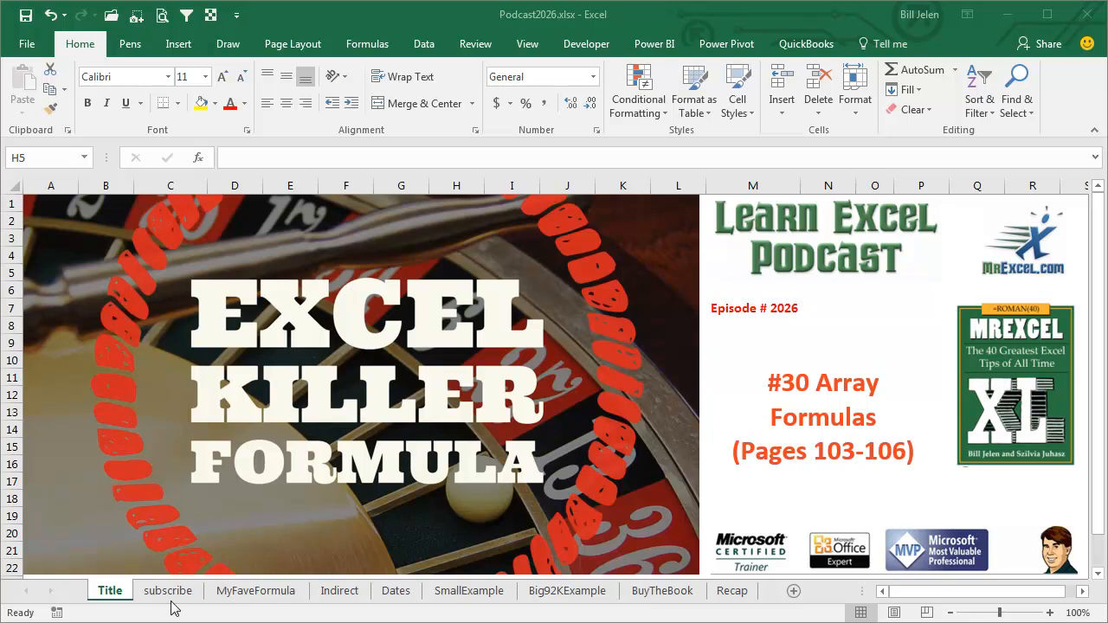
Switch from the title sheet to the subscribe sheet with the MrExcel XL playlist graphic
left_click(166, 590)
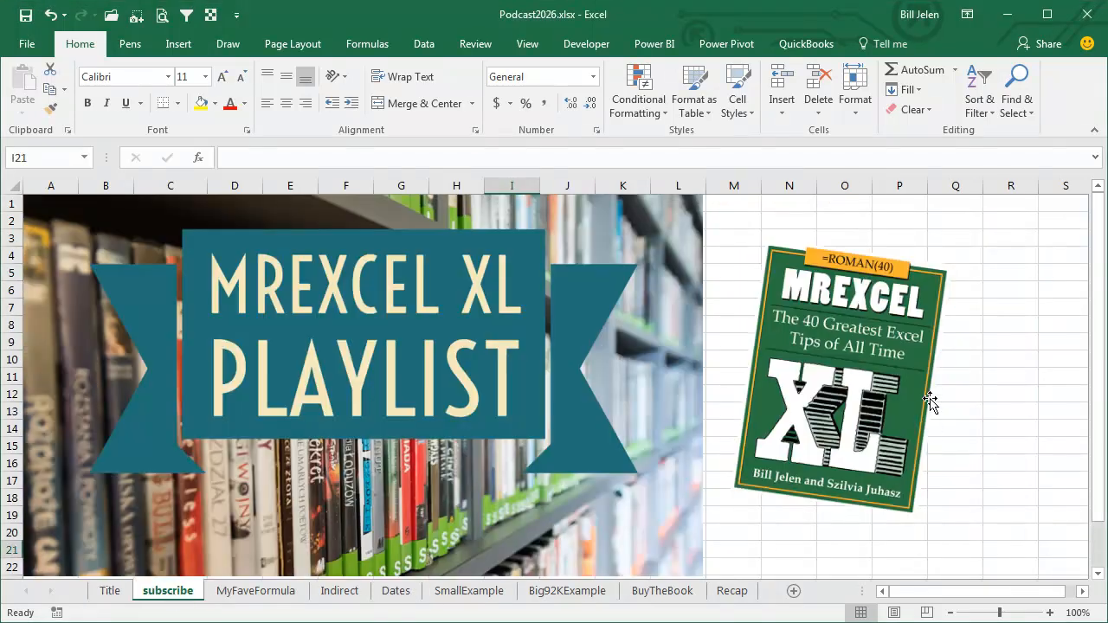
left_click(568, 590)
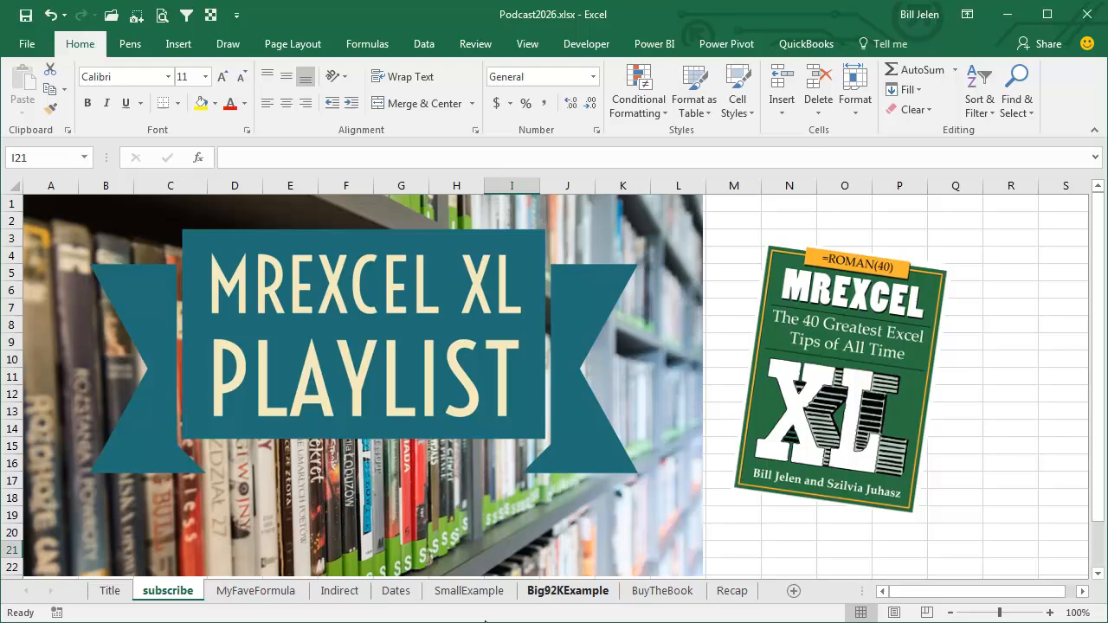
left_click(256, 590)
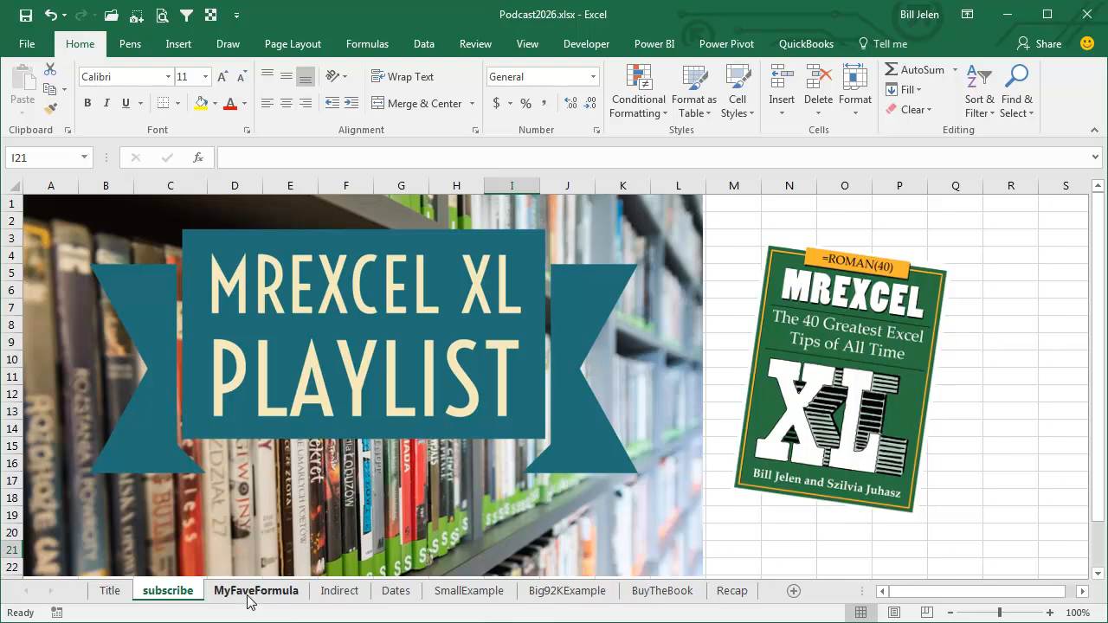
Switch to the MyFaveFormula sheet showing the SUMPRODUCT count of 86 Friday the 13ths
left_click(256, 591)
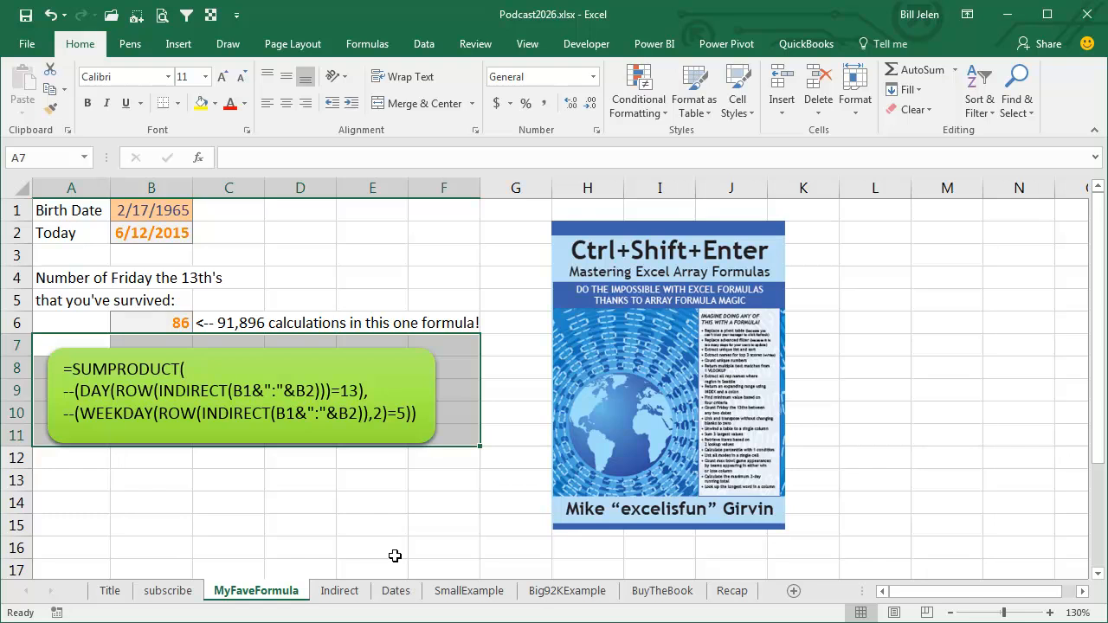
mouse_move(400, 534)
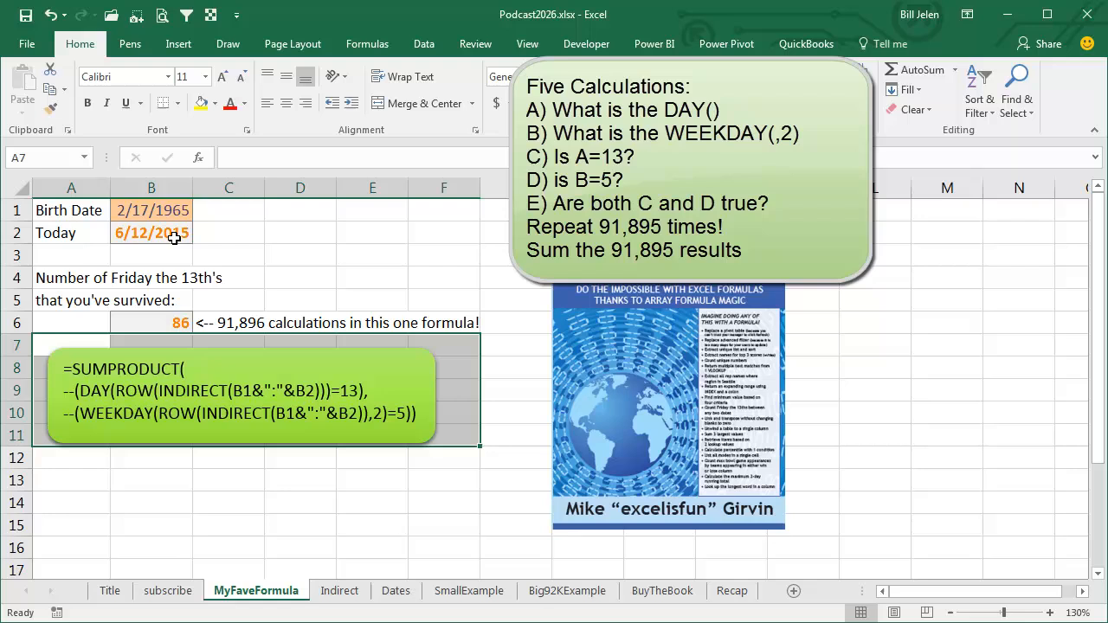
mouse_move(253, 309)
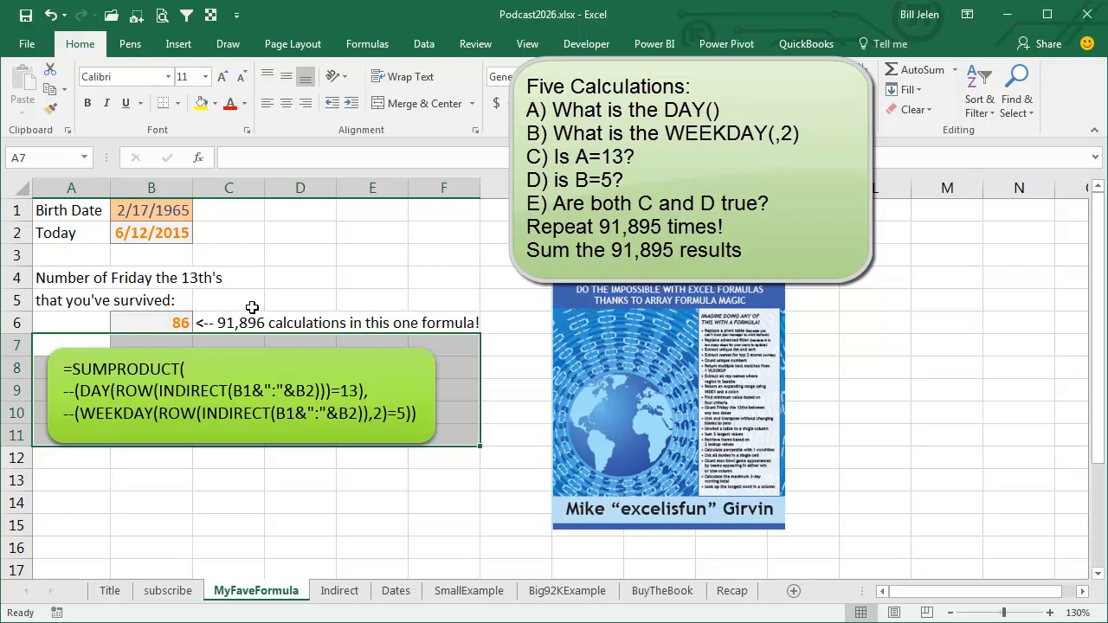
mouse_move(218, 295)
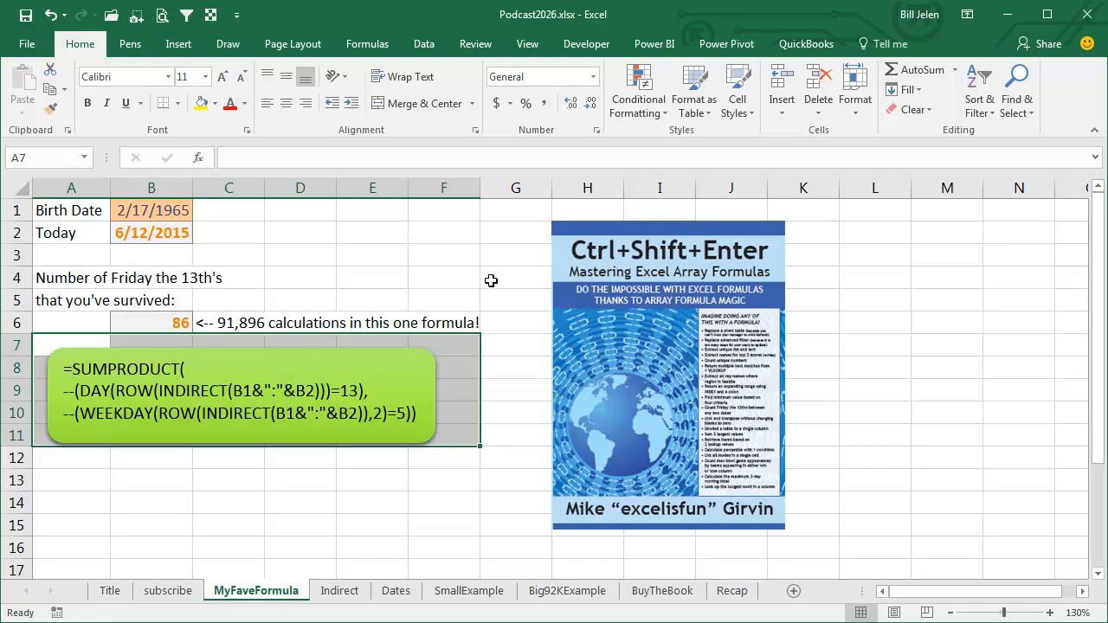
mouse_move(492, 286)
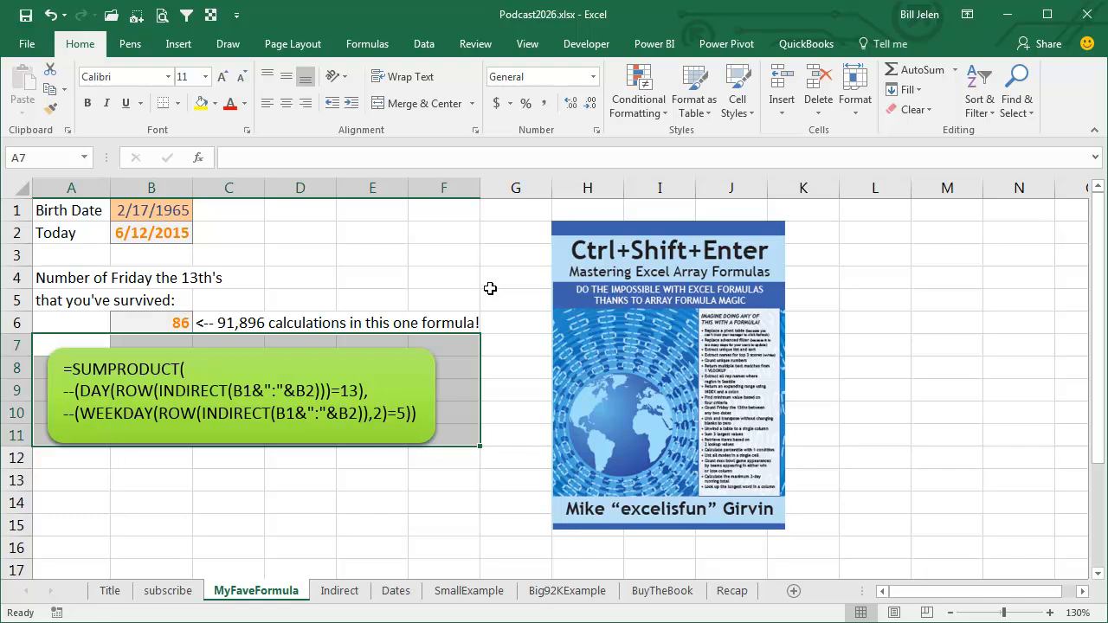
mouse_move(675, 526)
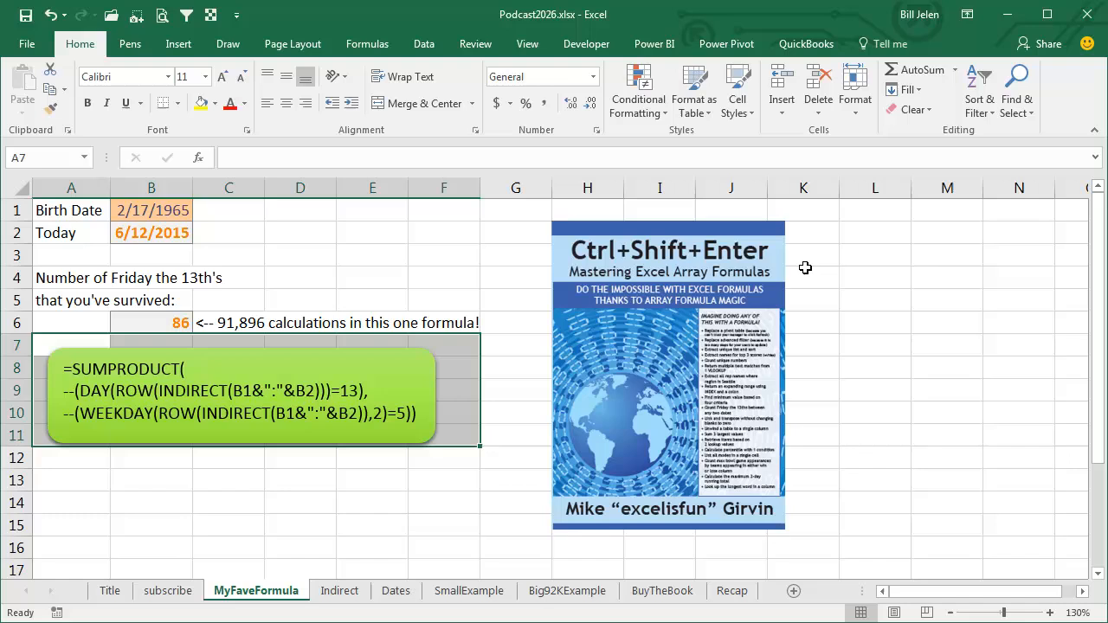
mouse_move(779, 251)
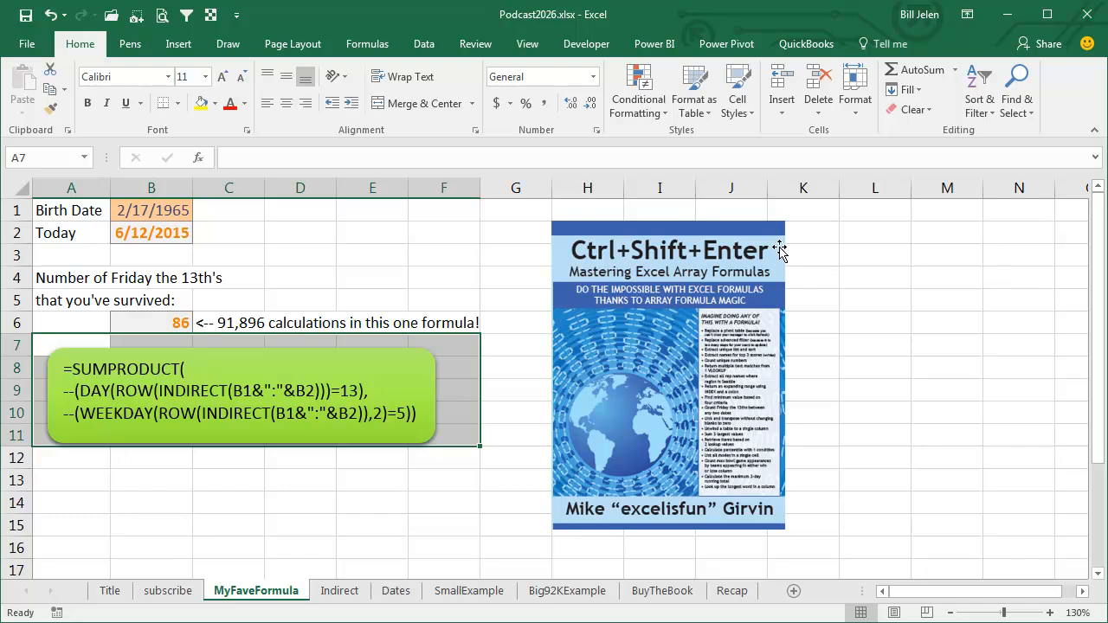
mouse_move(606, 449)
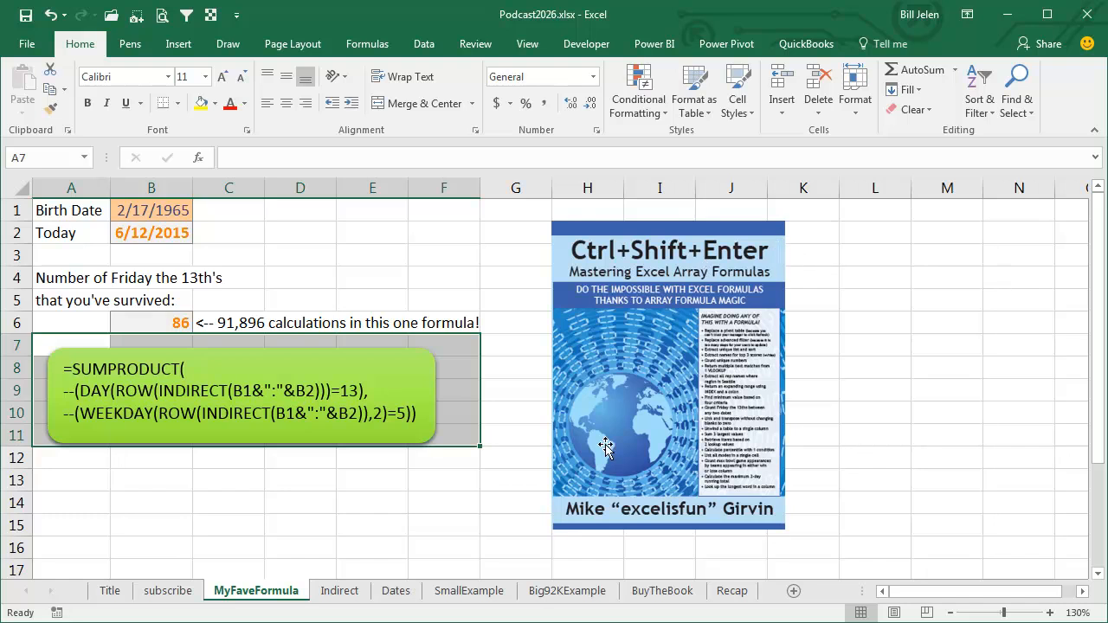
mouse_move(630, 447)
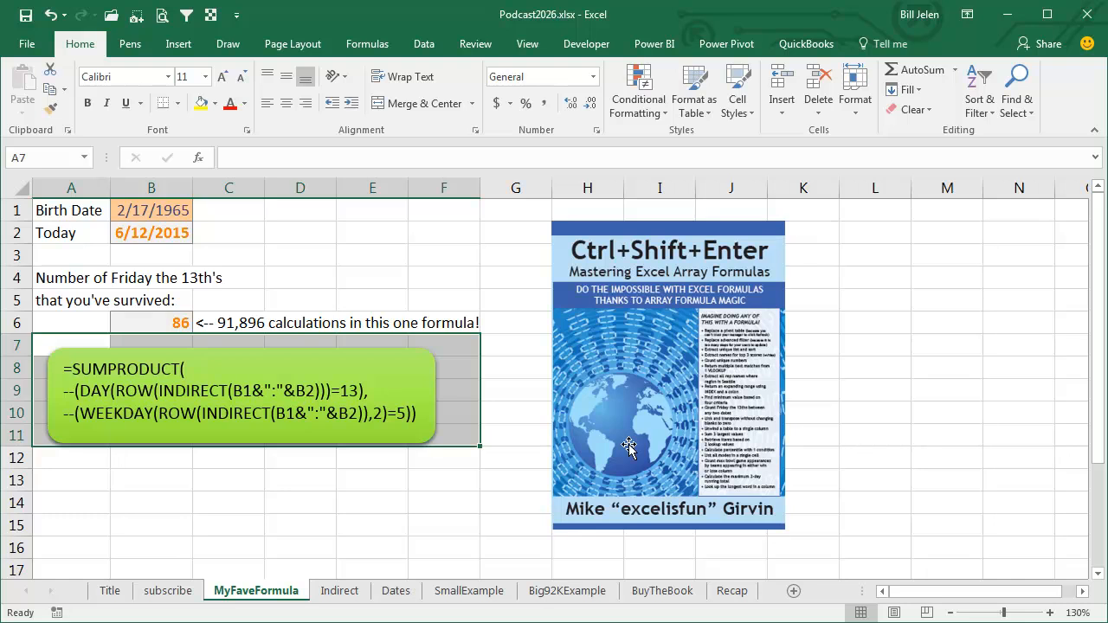
mouse_move(564, 423)
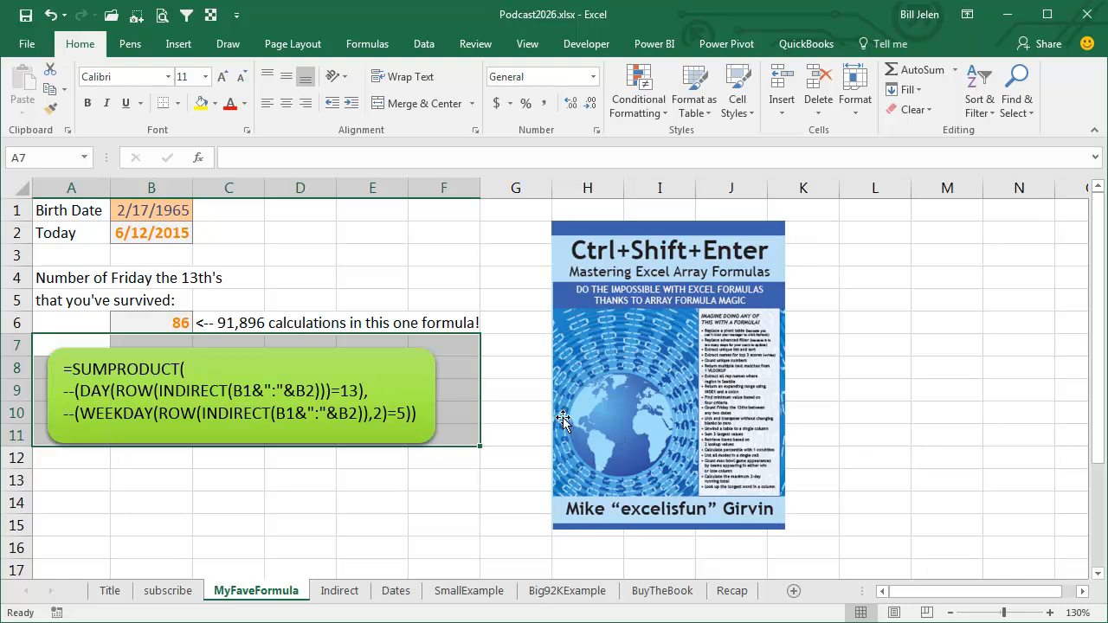
mouse_move(524, 412)
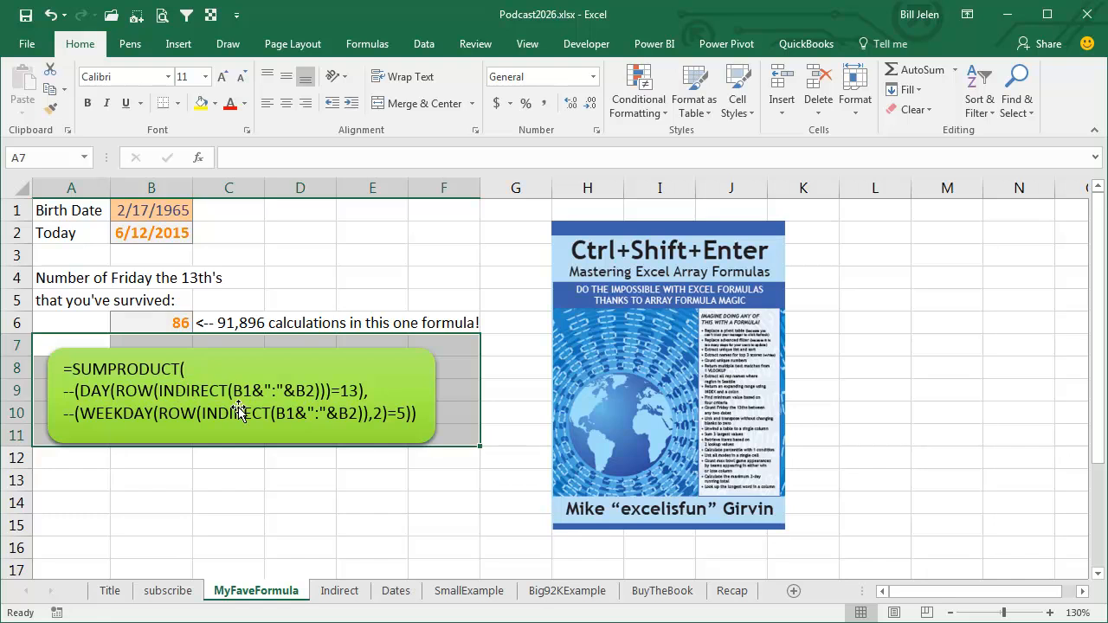
On the Indirect sheet choose 3 in C6 with C in C5 and inspect =INDIRECT(C5&C6) returning Resort Stay
left_click(340, 590)
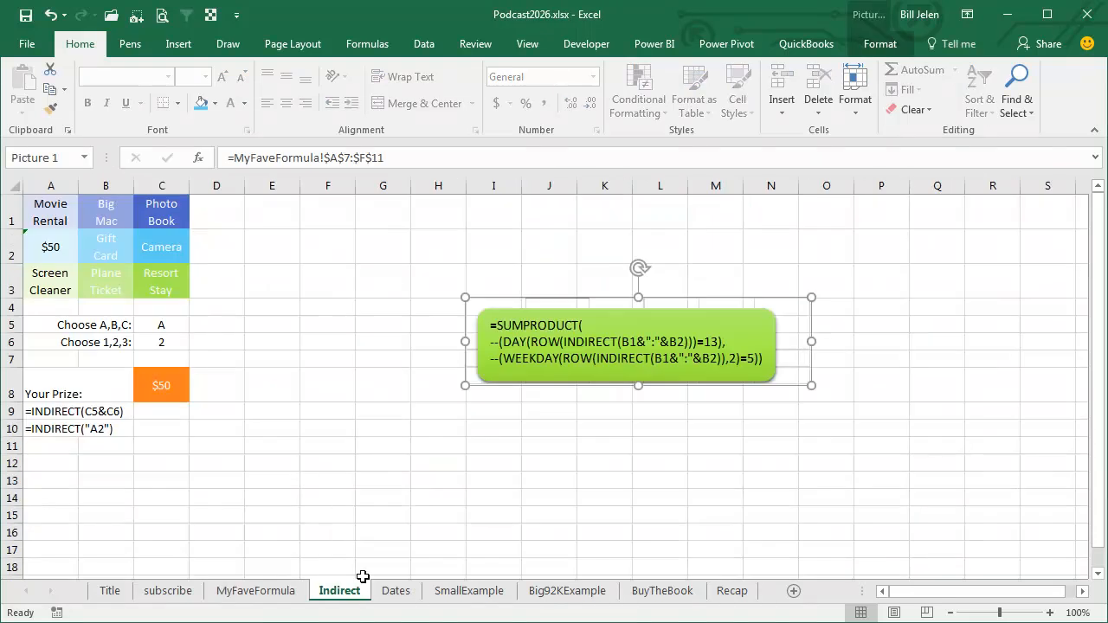
mouse_move(388, 542)
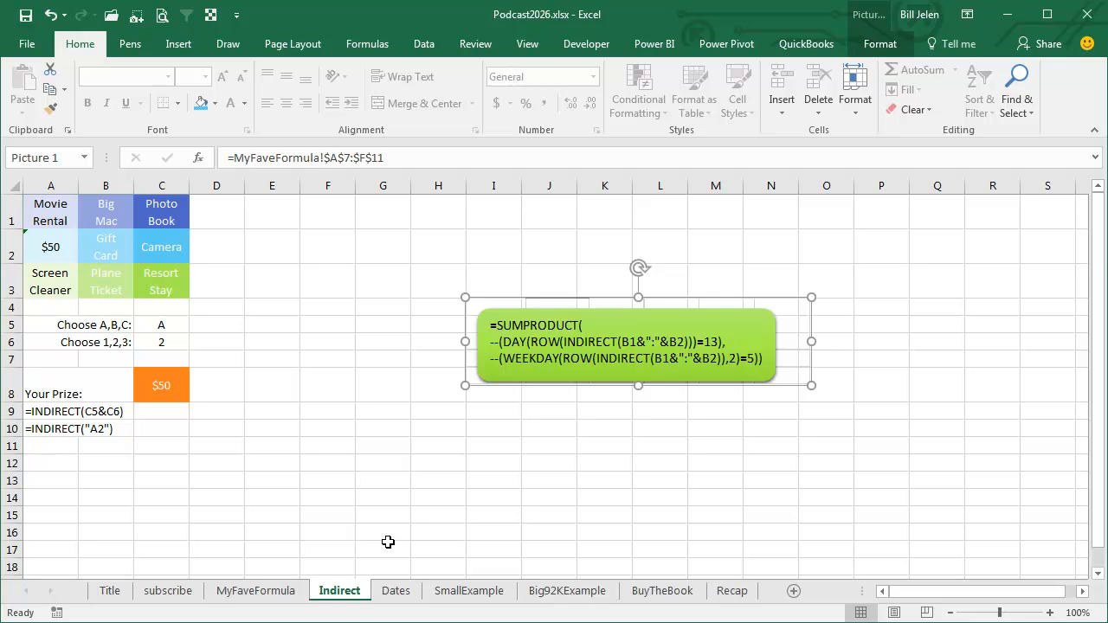
mouse_move(298, 447)
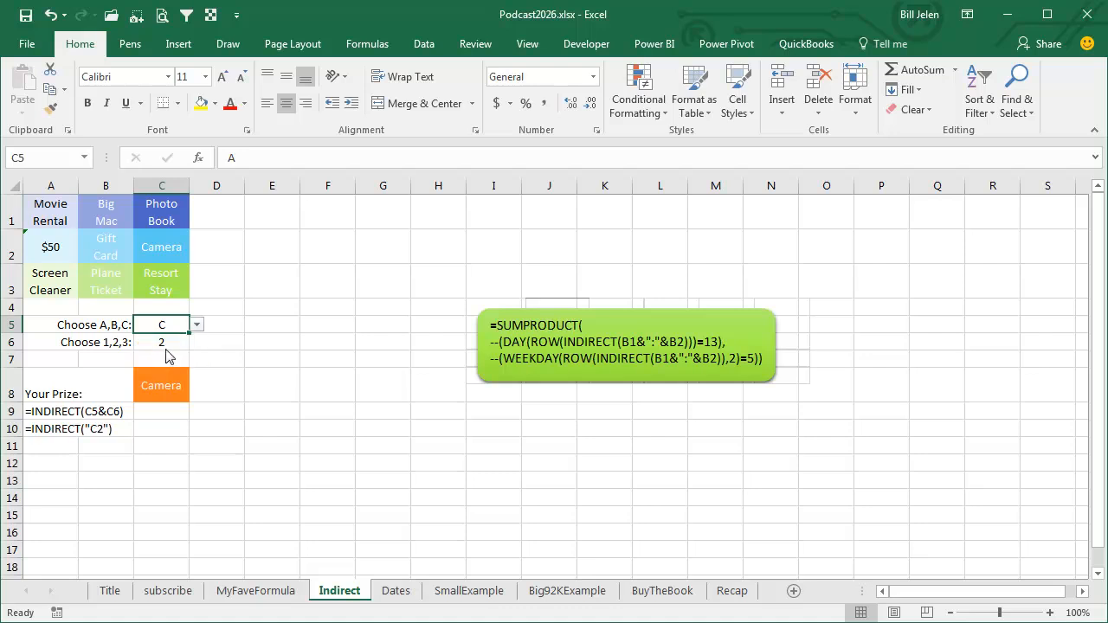
left_click(161, 343)
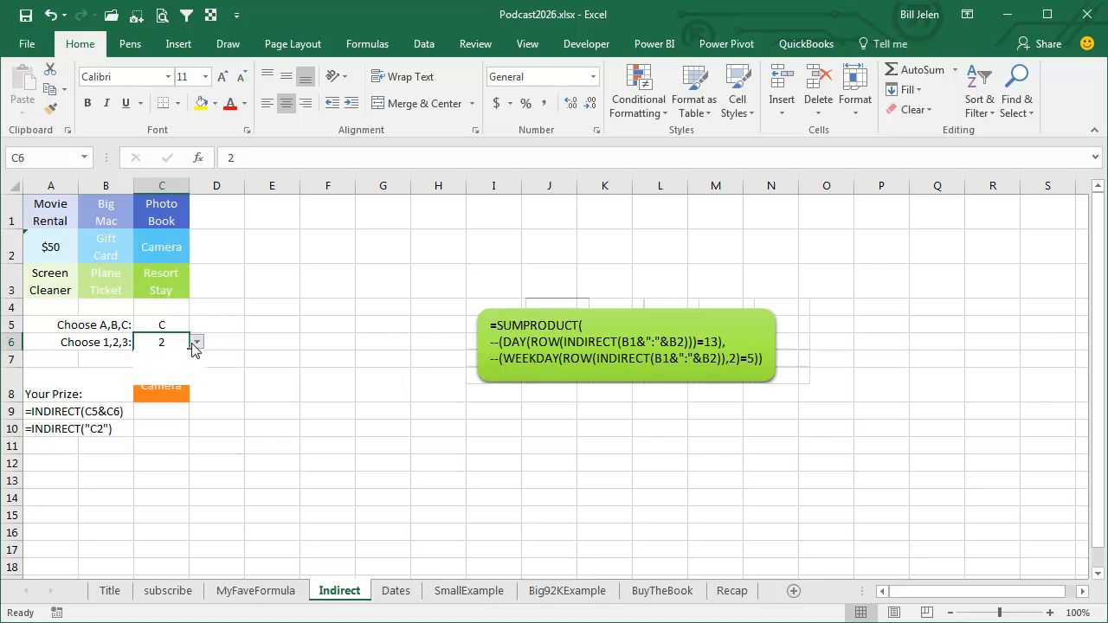
left_click(161, 359)
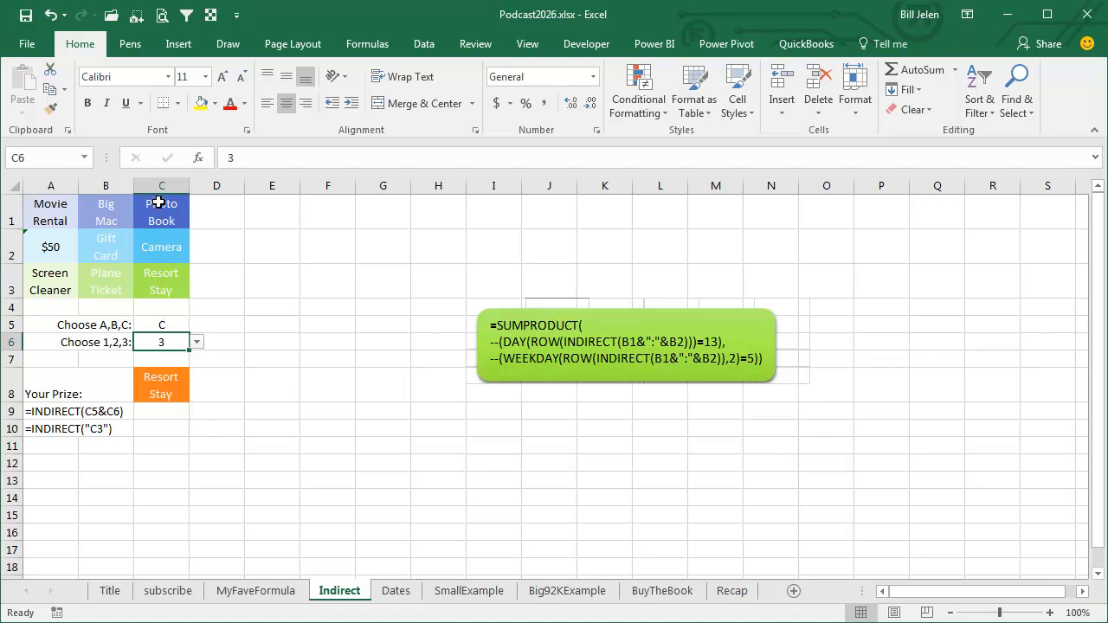
mouse_move(160, 291)
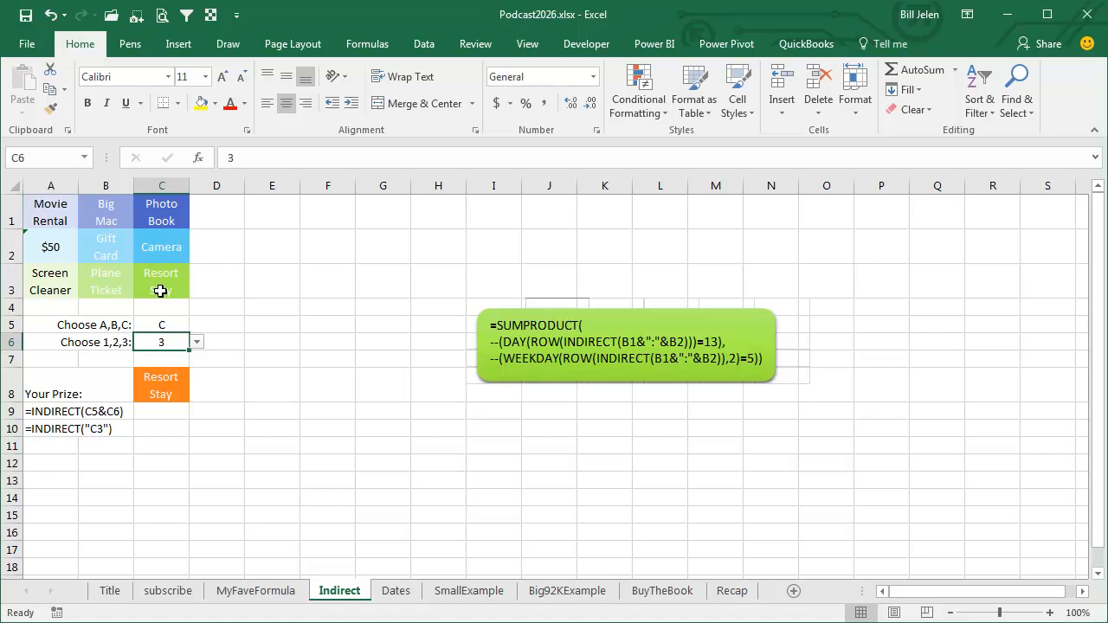
left_click(161, 384)
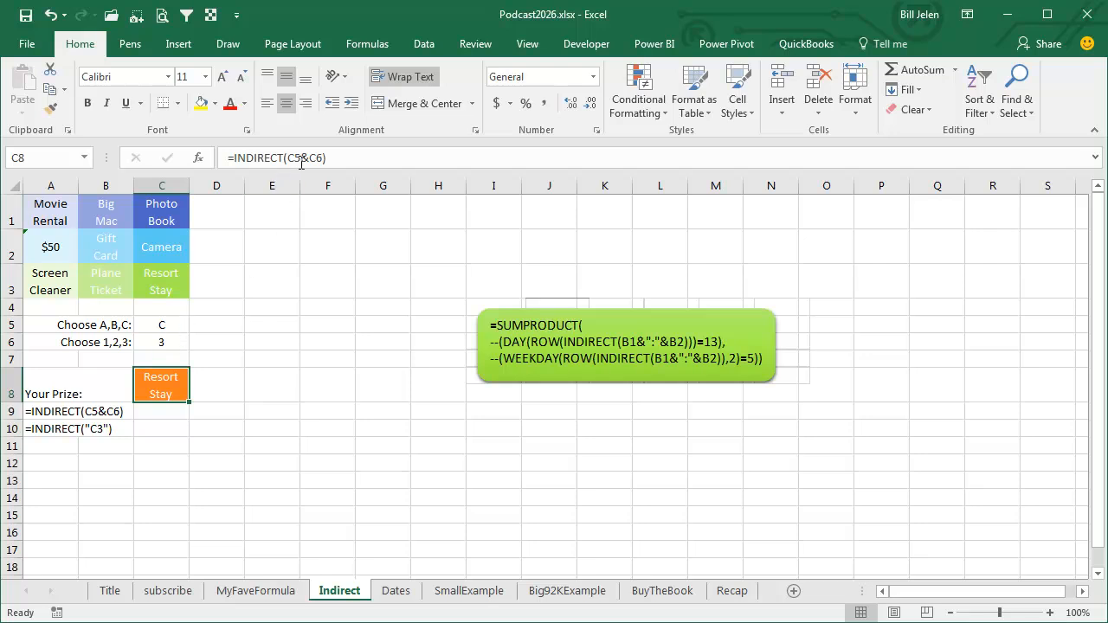
mouse_move(320, 157)
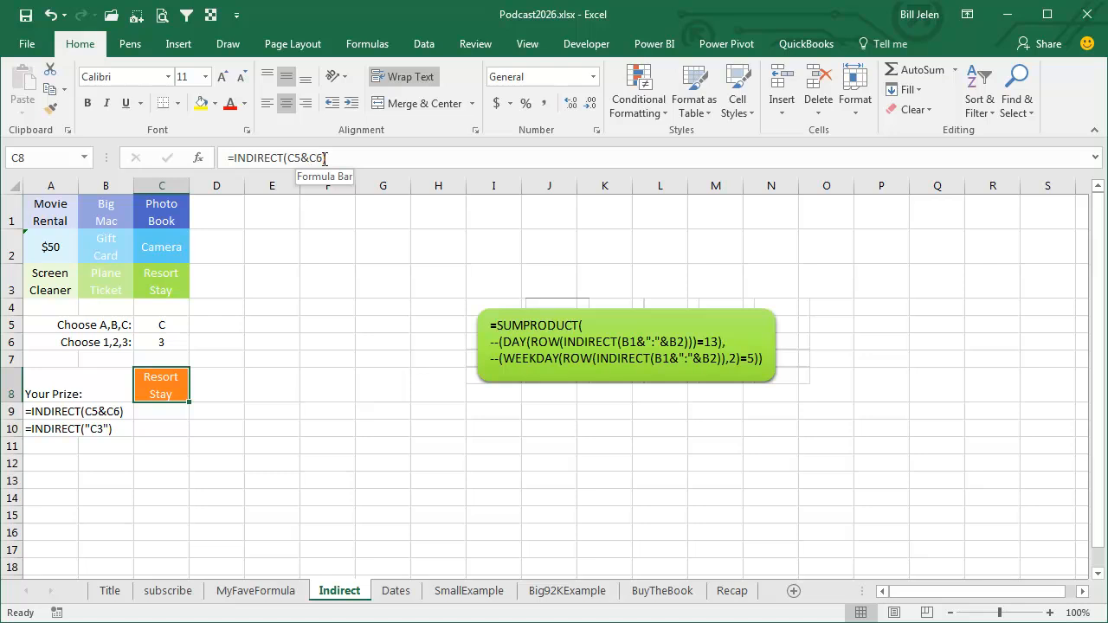
mouse_move(55, 415)
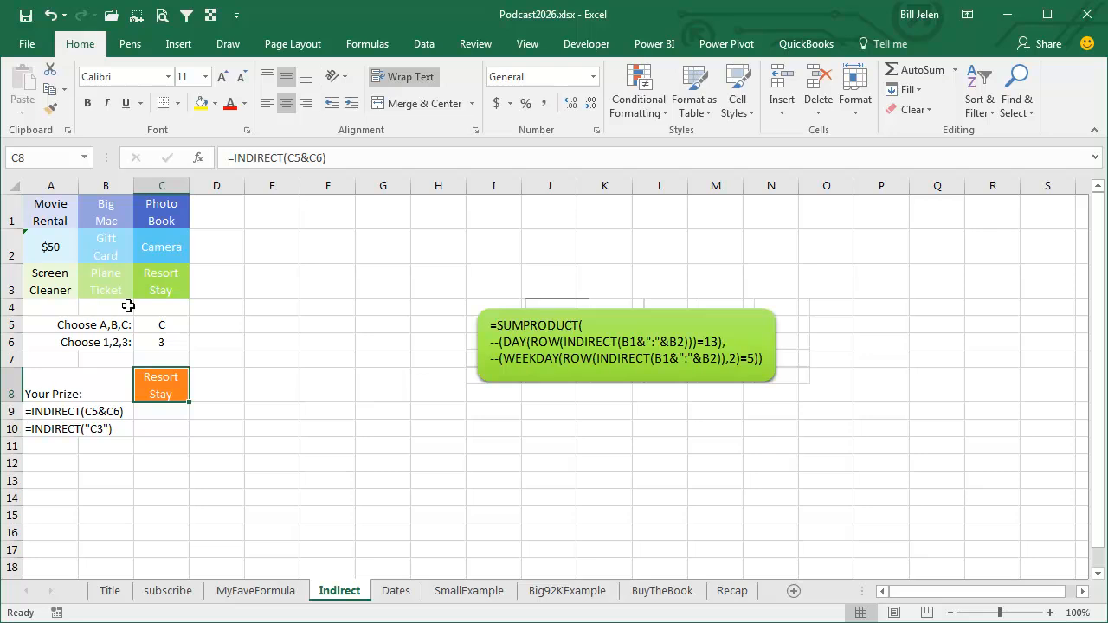
mouse_move(170, 281)
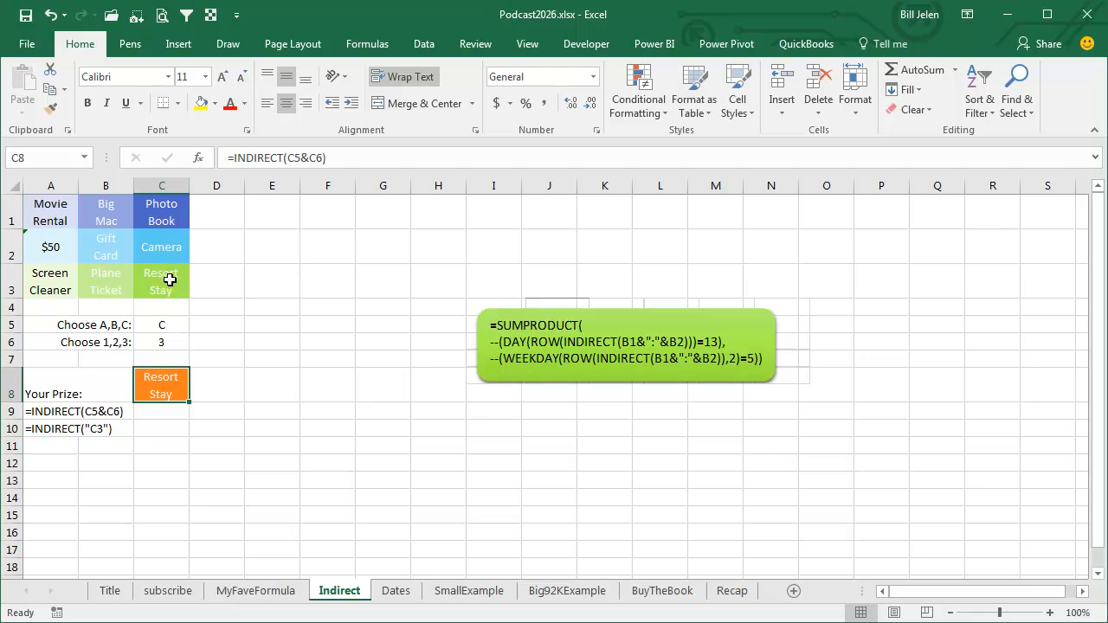
mouse_move(291, 322)
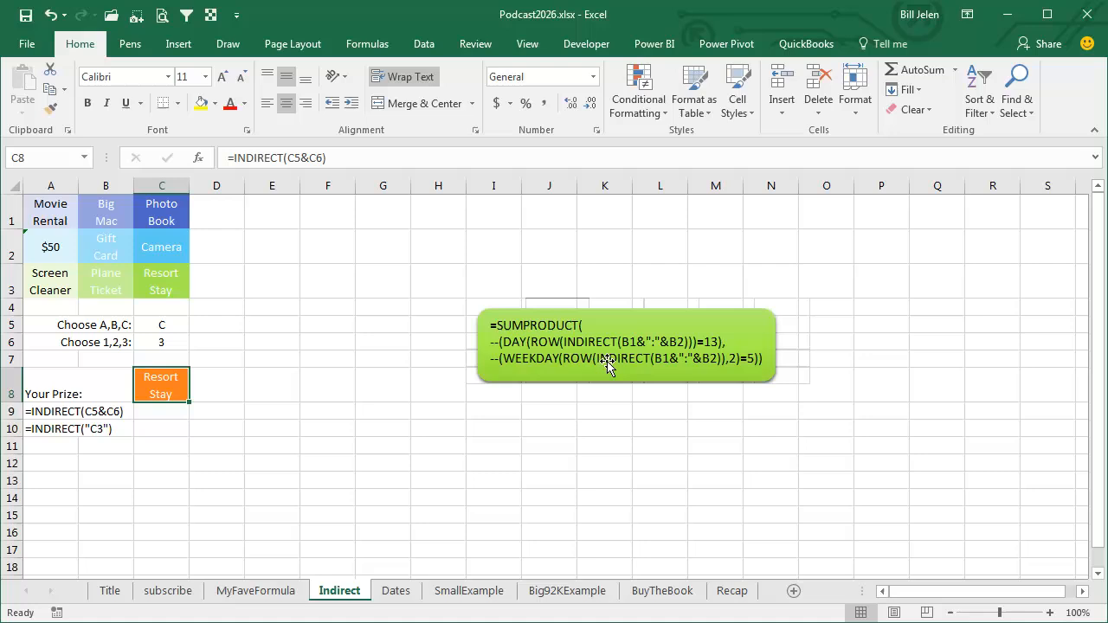
mouse_move(696, 361)
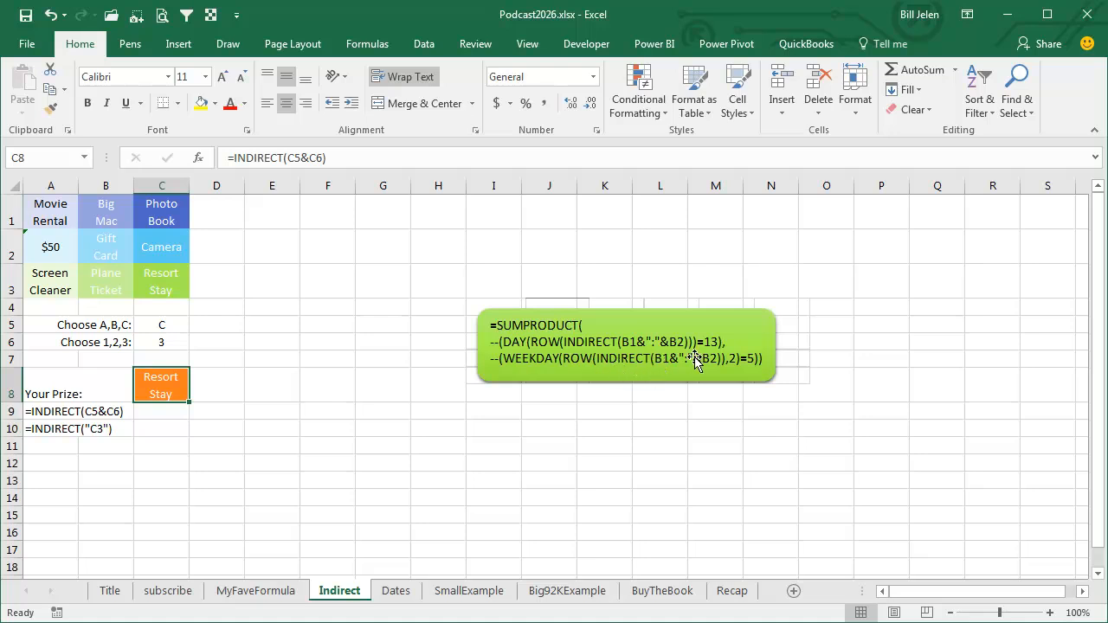
Switch to the Dates sheet and select the birth date 2/17/1965 in B3
left_click(395, 590)
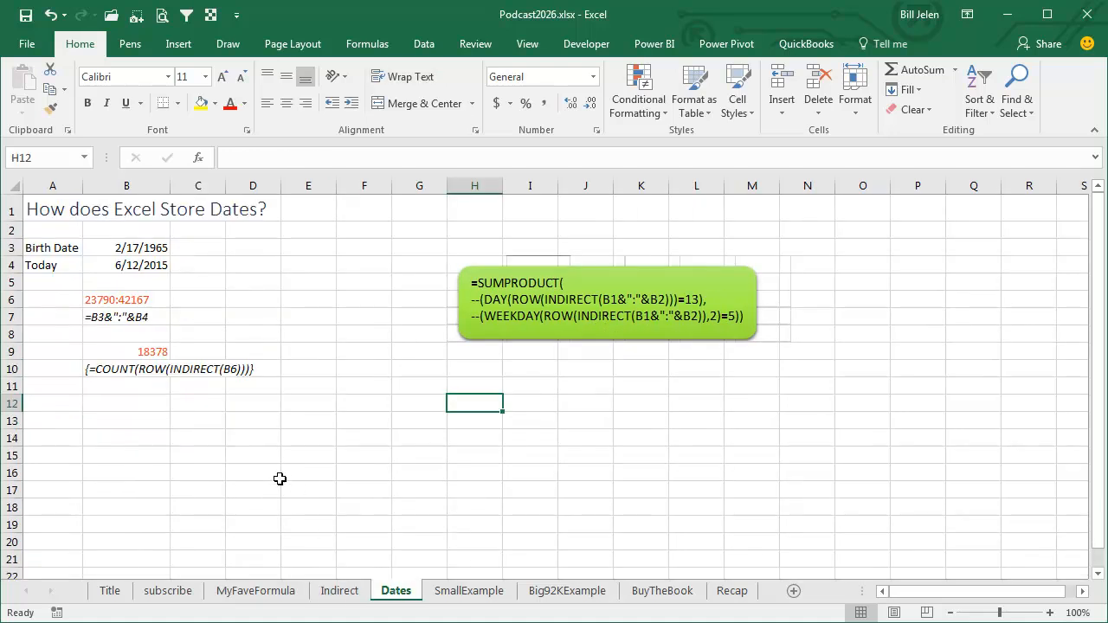
left_click(126, 247)
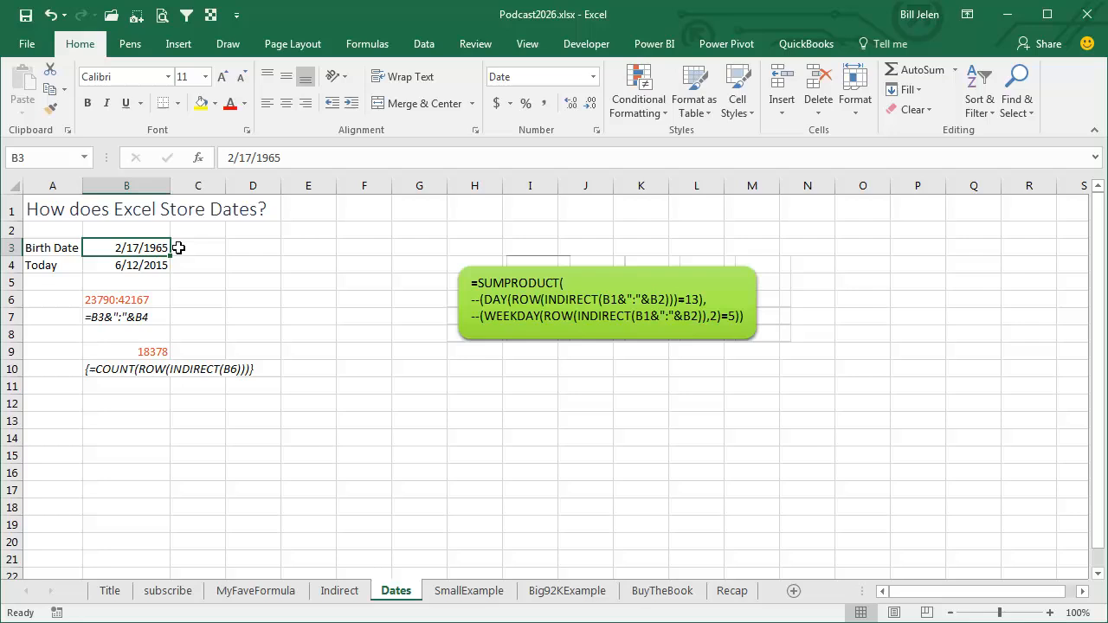
mouse_move(151, 248)
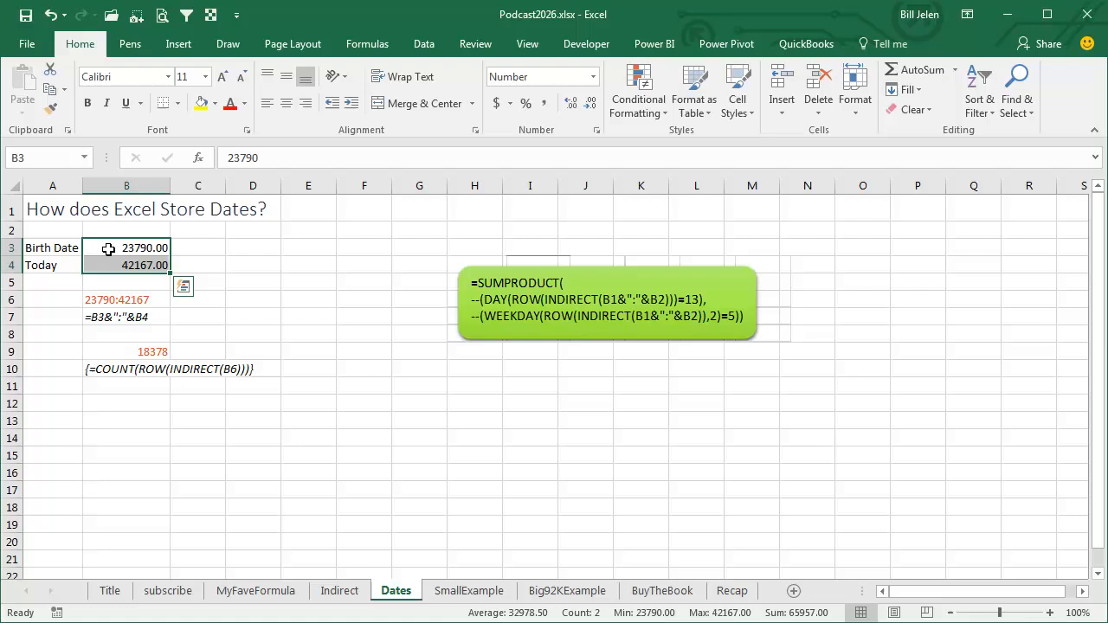
mouse_move(113, 250)
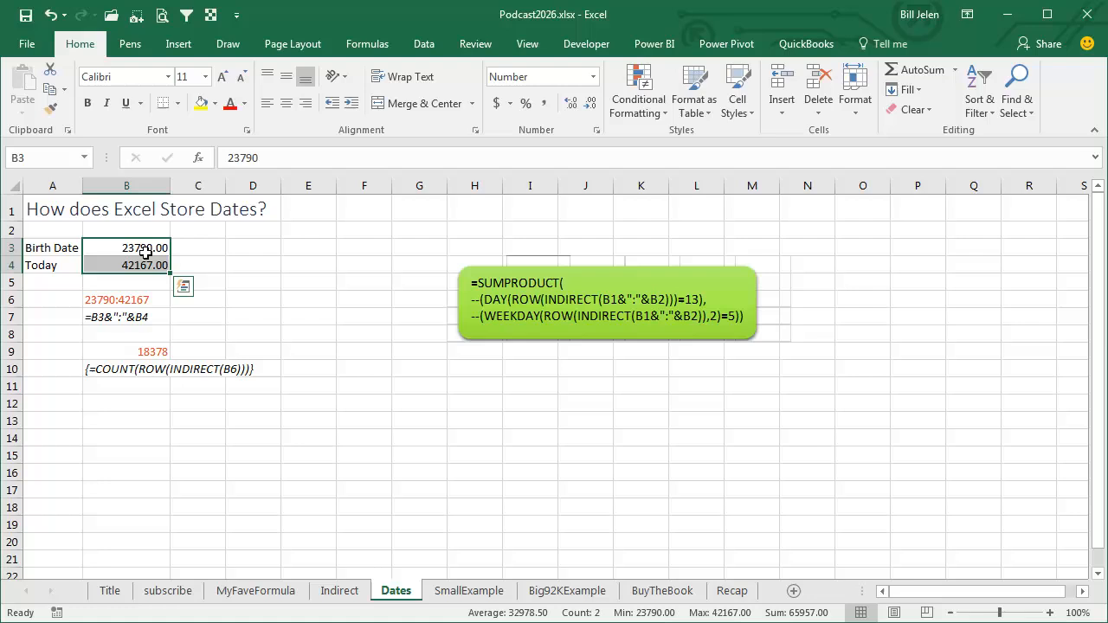
mouse_move(153, 241)
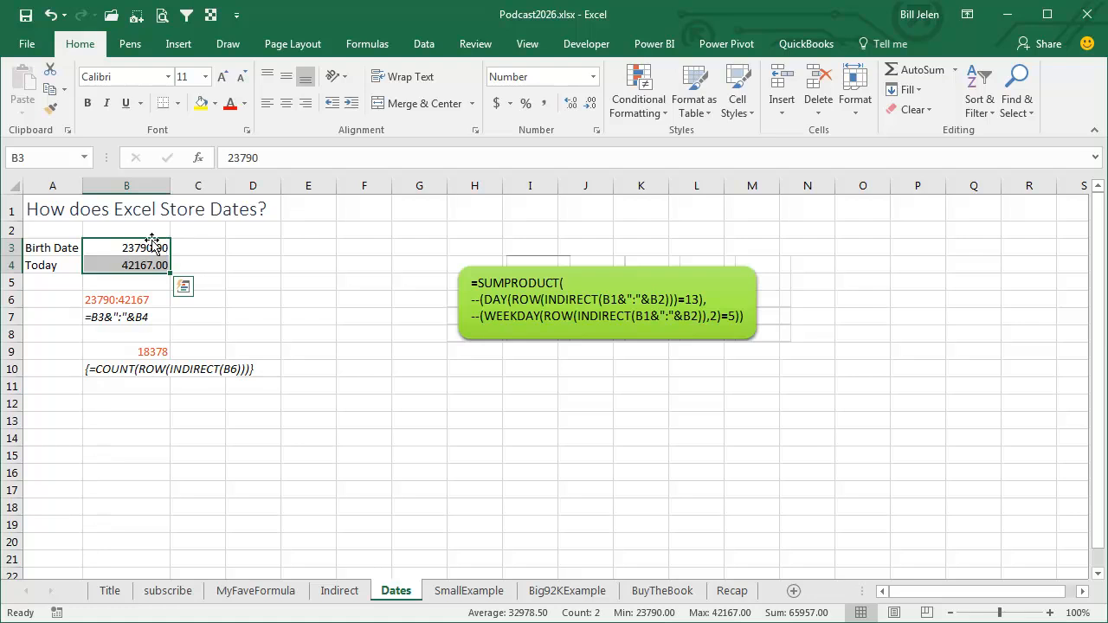
mouse_move(277, 197)
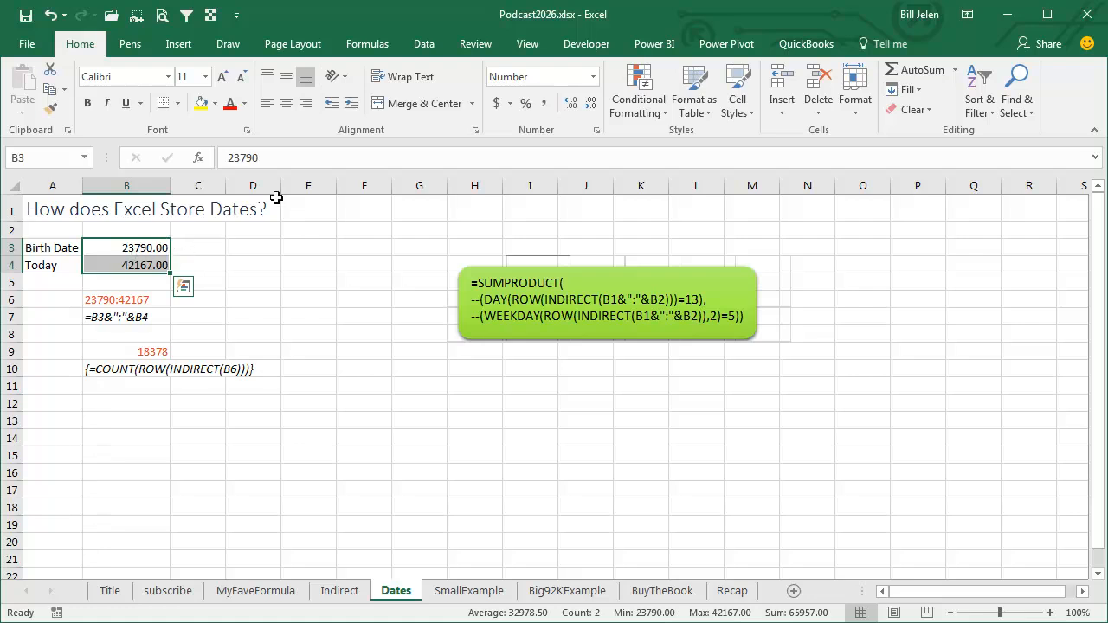
Format B3:B4 as Short Date (2/17/1965, 6/12/2015), then move to the SmallExample sheet
left_click(592, 77)
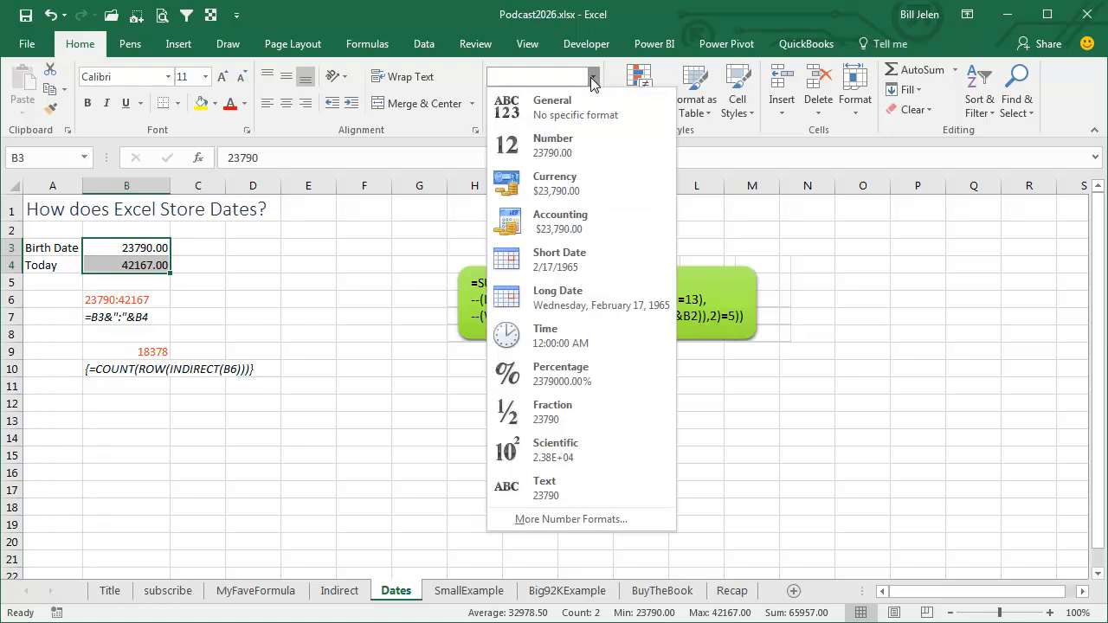
left_click(559, 256)
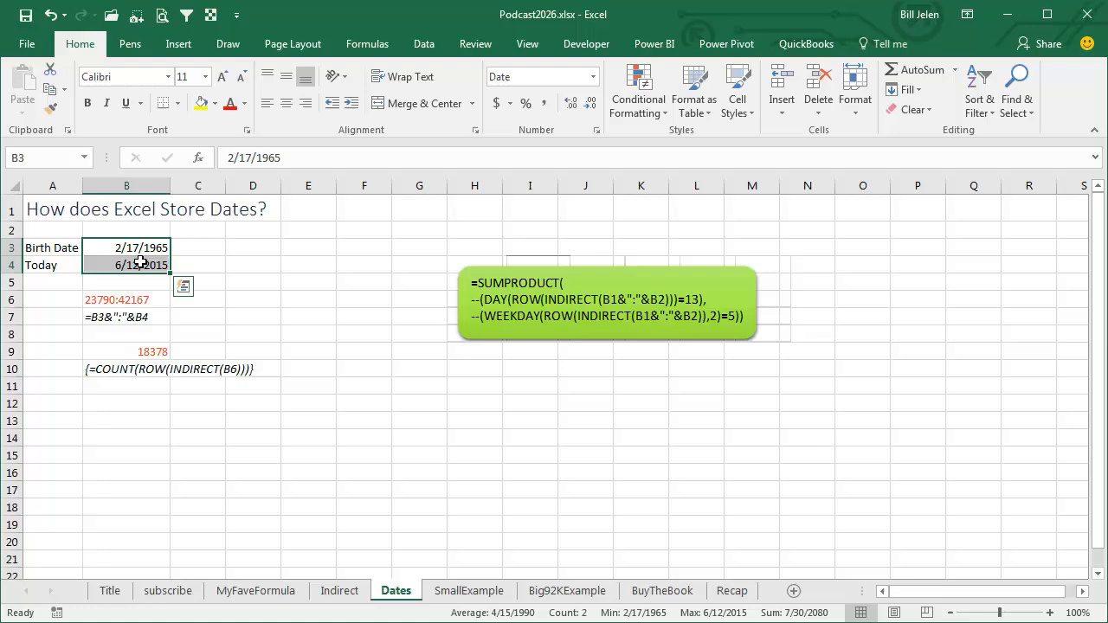
mouse_move(144, 301)
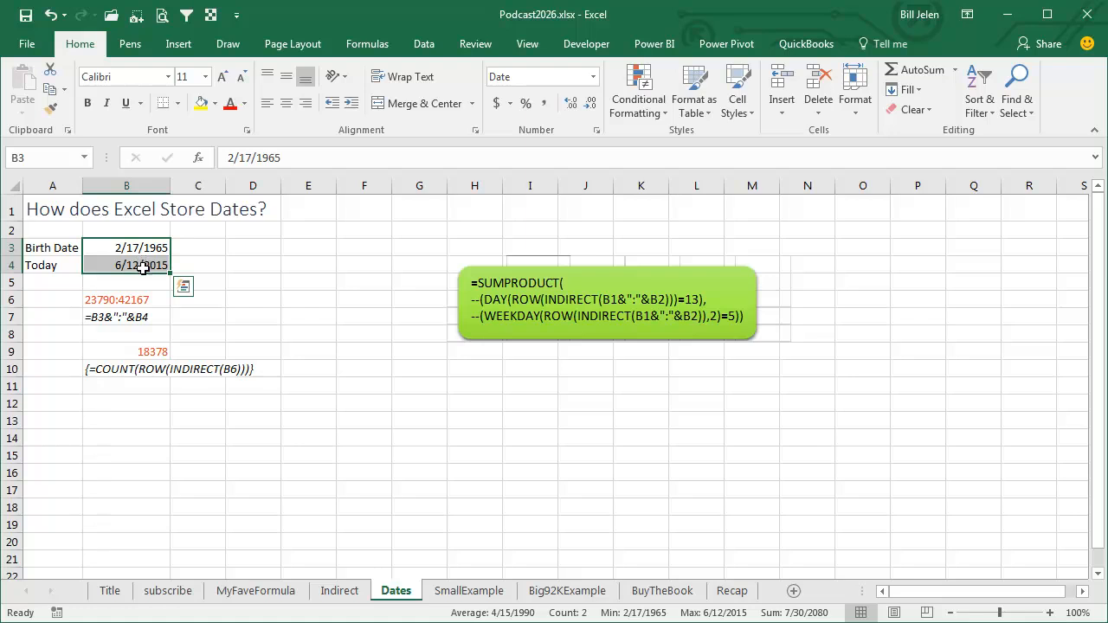
mouse_move(152, 303)
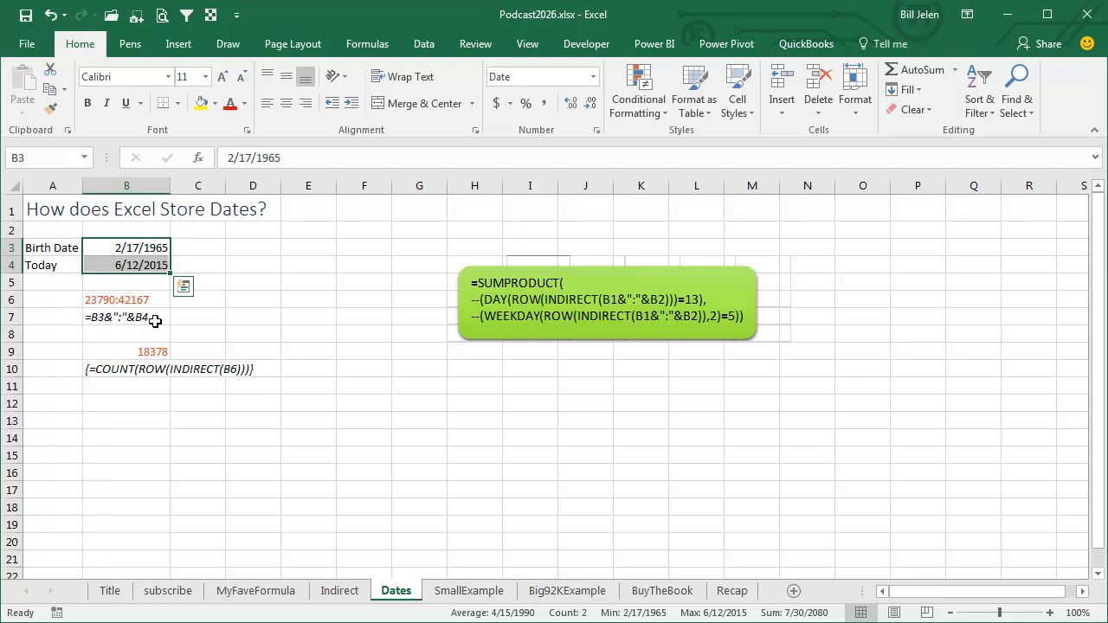
mouse_move(93, 303)
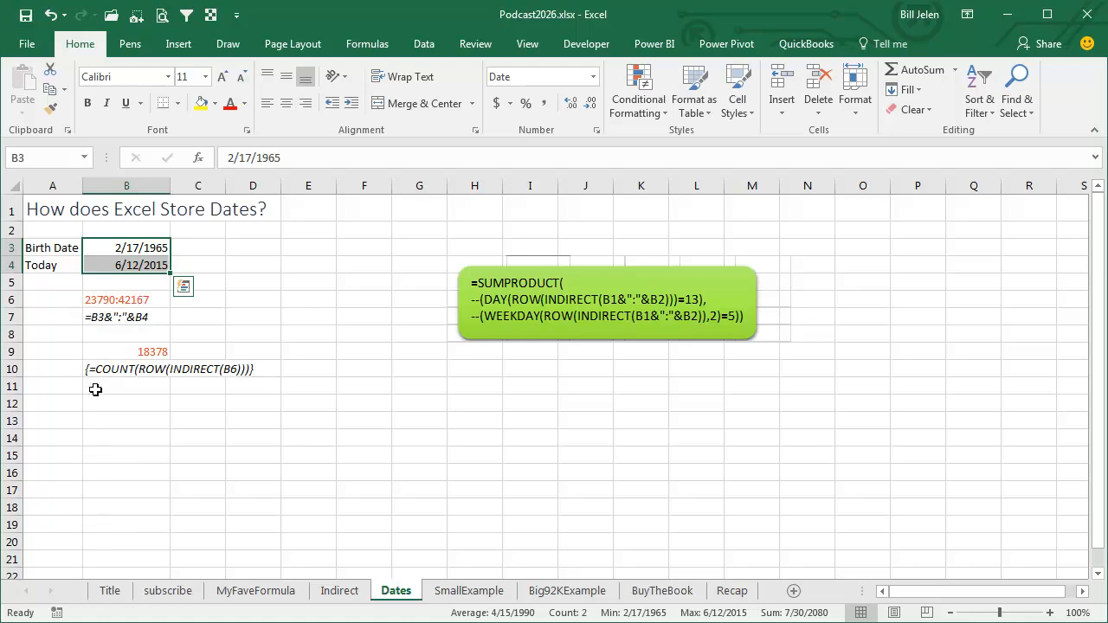
mouse_move(125, 470)
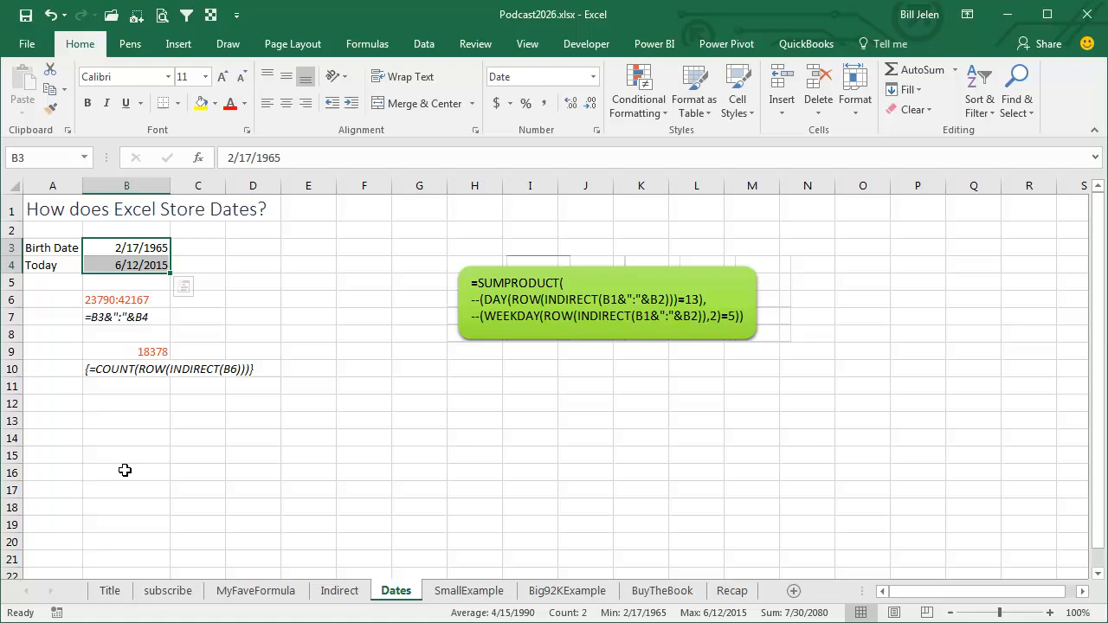
mouse_move(342, 422)
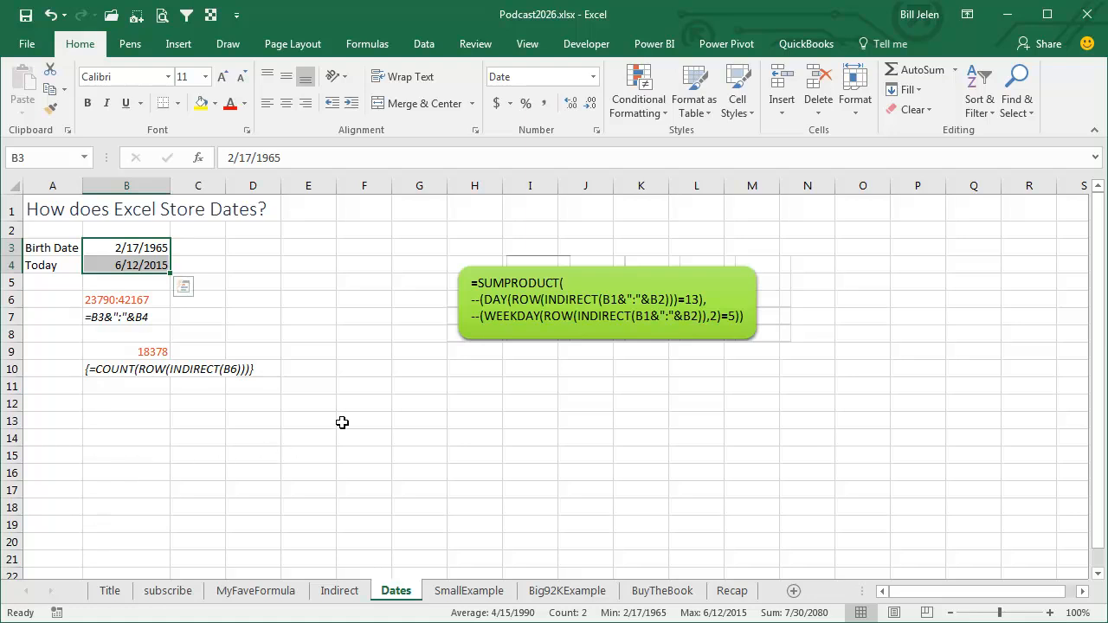
mouse_move(215, 380)
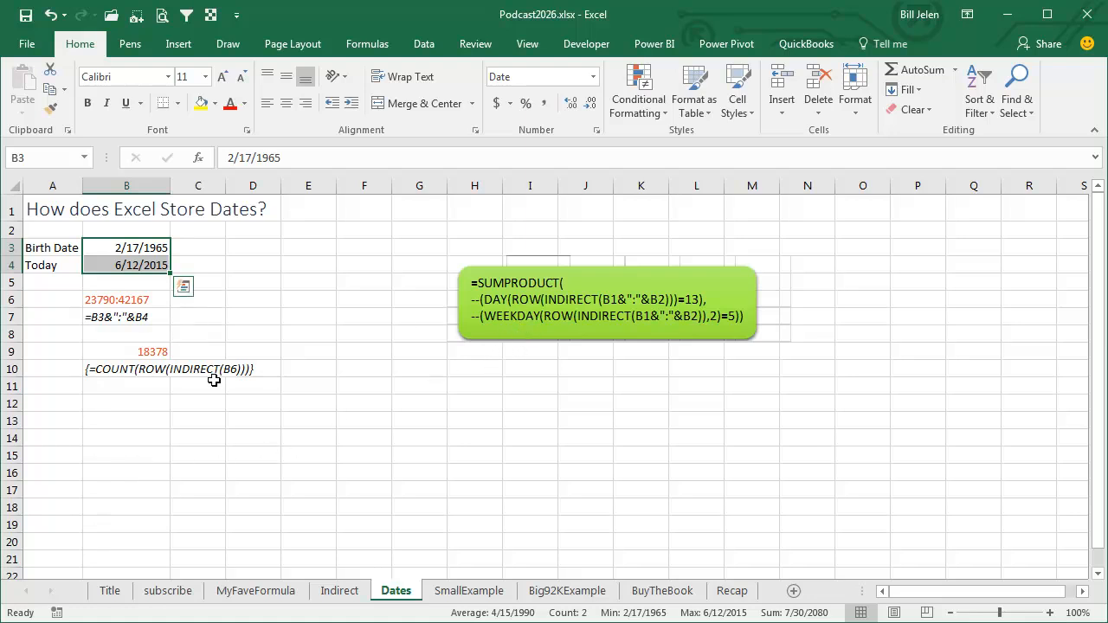
mouse_move(206, 373)
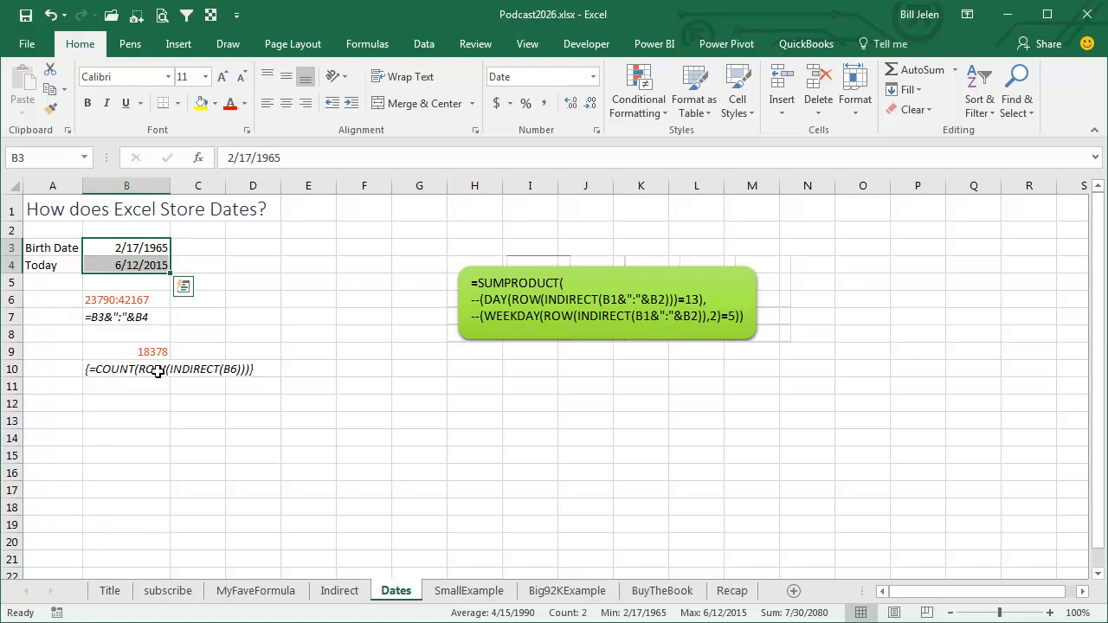
mouse_move(121, 378)
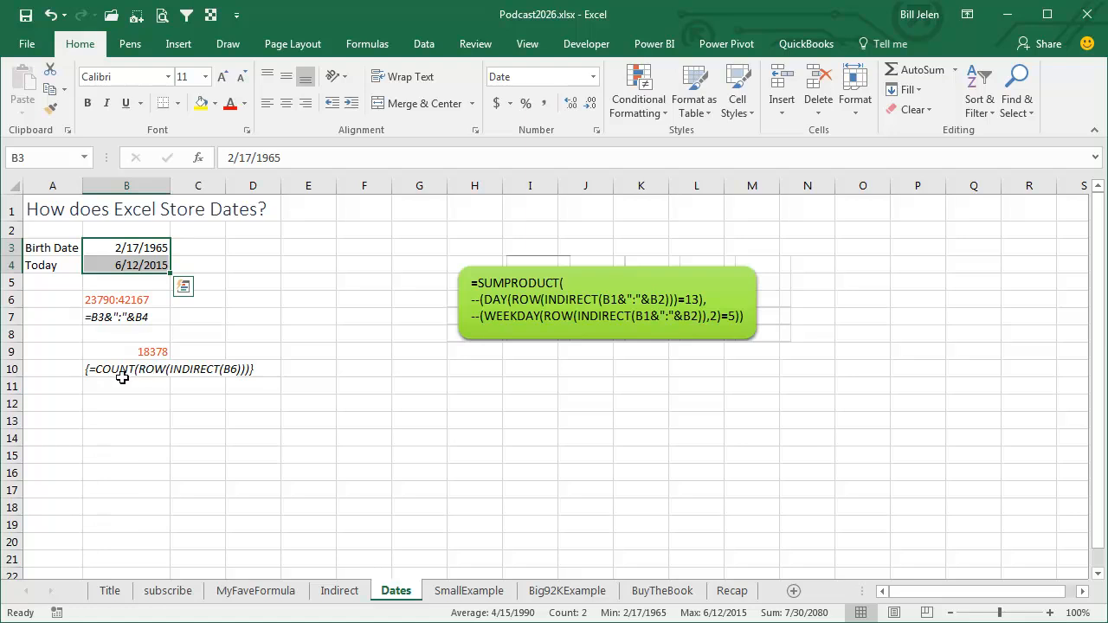
mouse_move(126, 351)
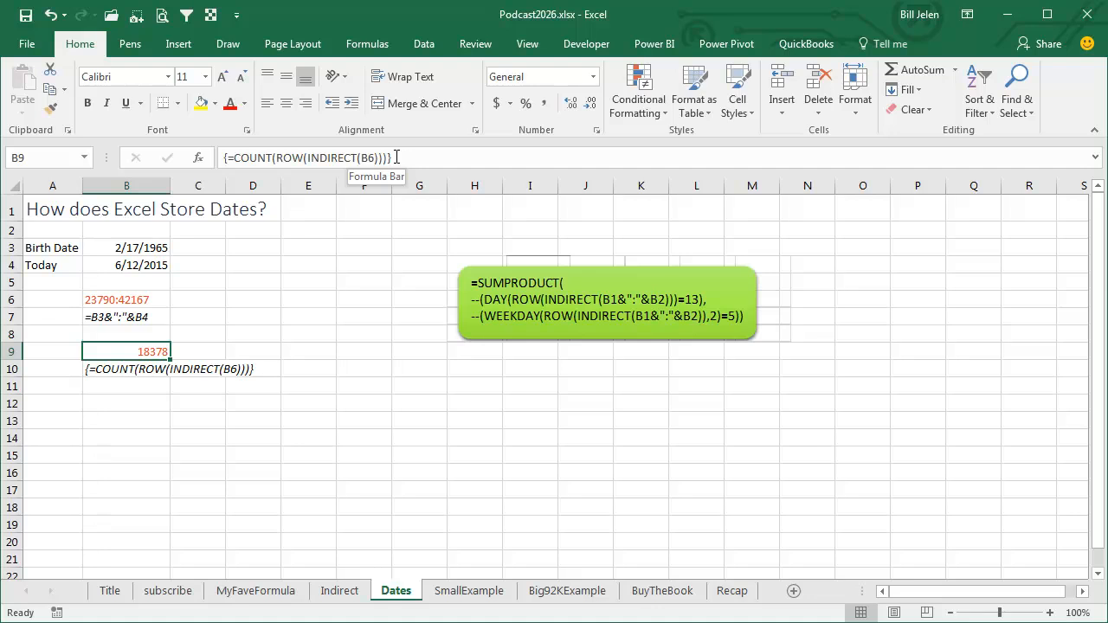
mouse_move(204, 335)
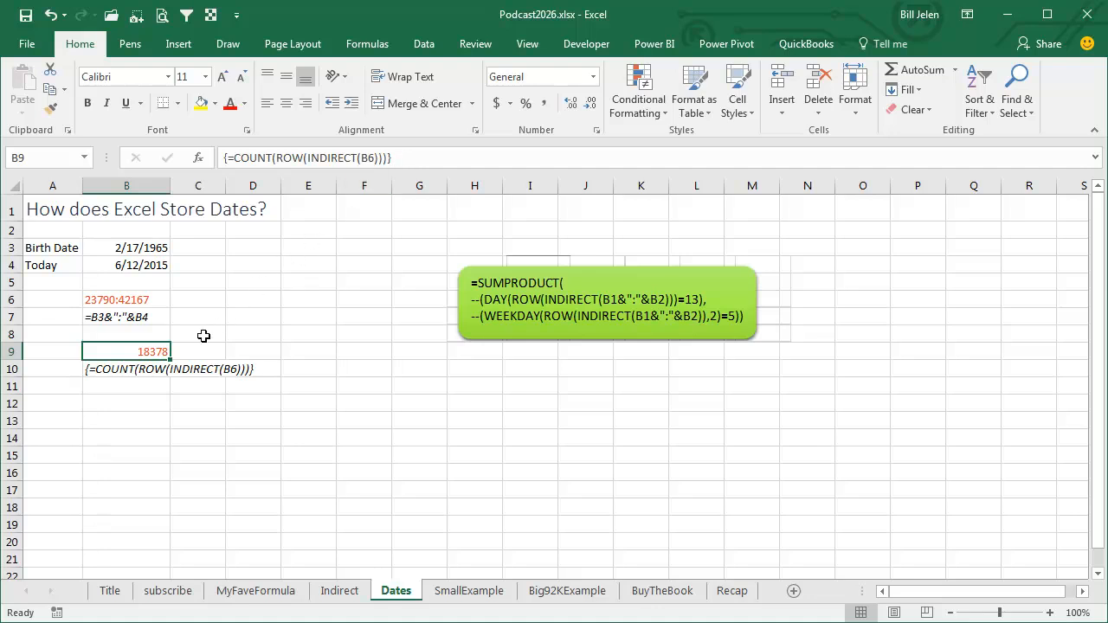
mouse_move(226, 363)
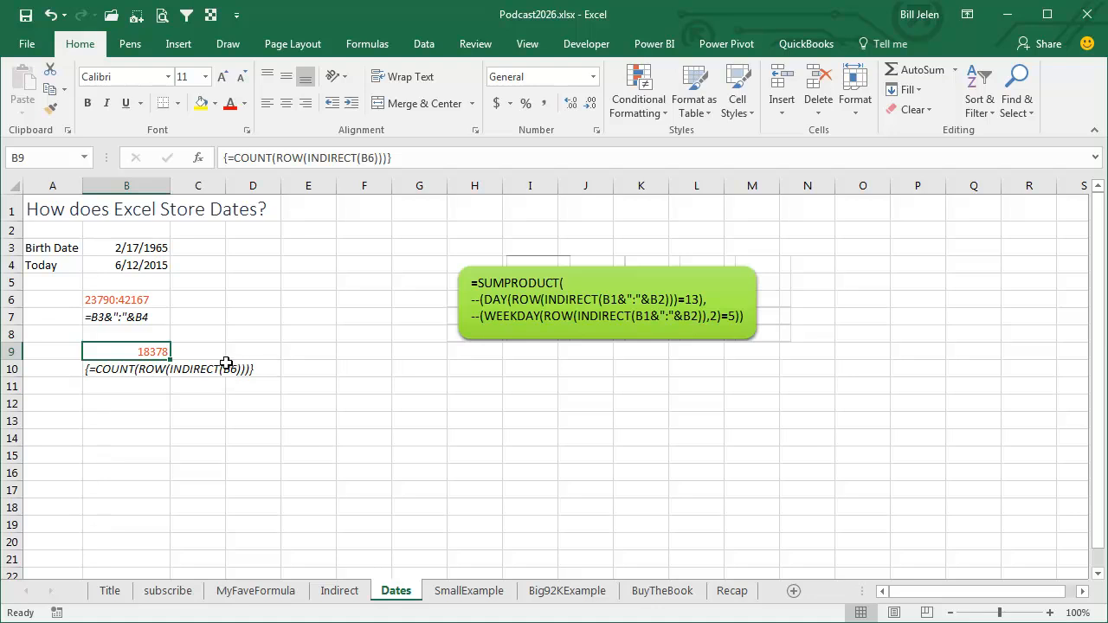
mouse_move(170, 376)
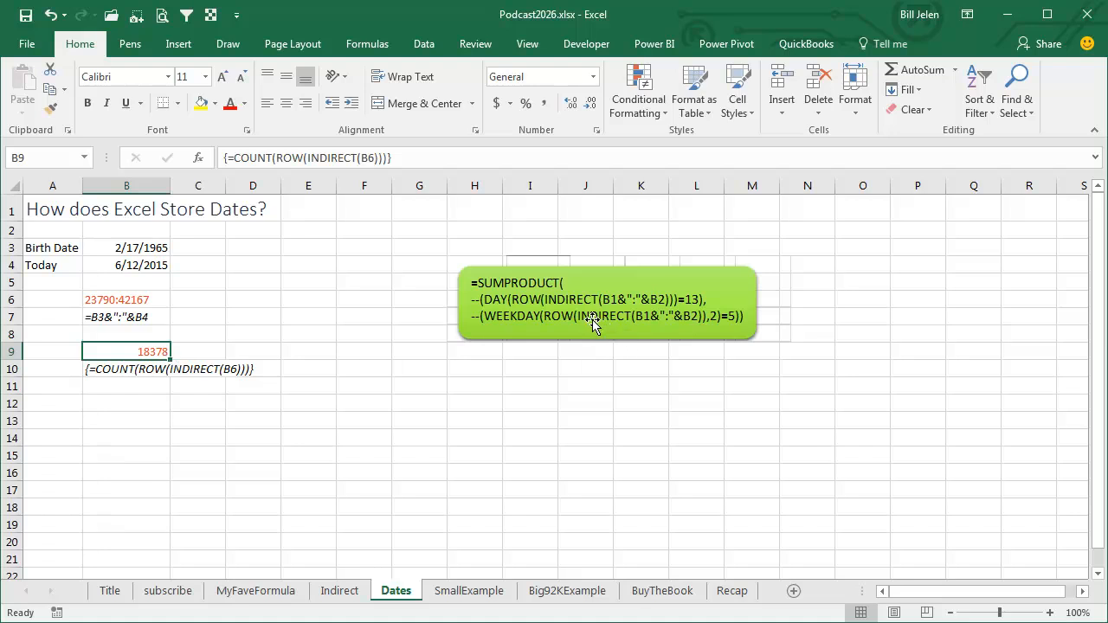
mouse_move(655, 326)
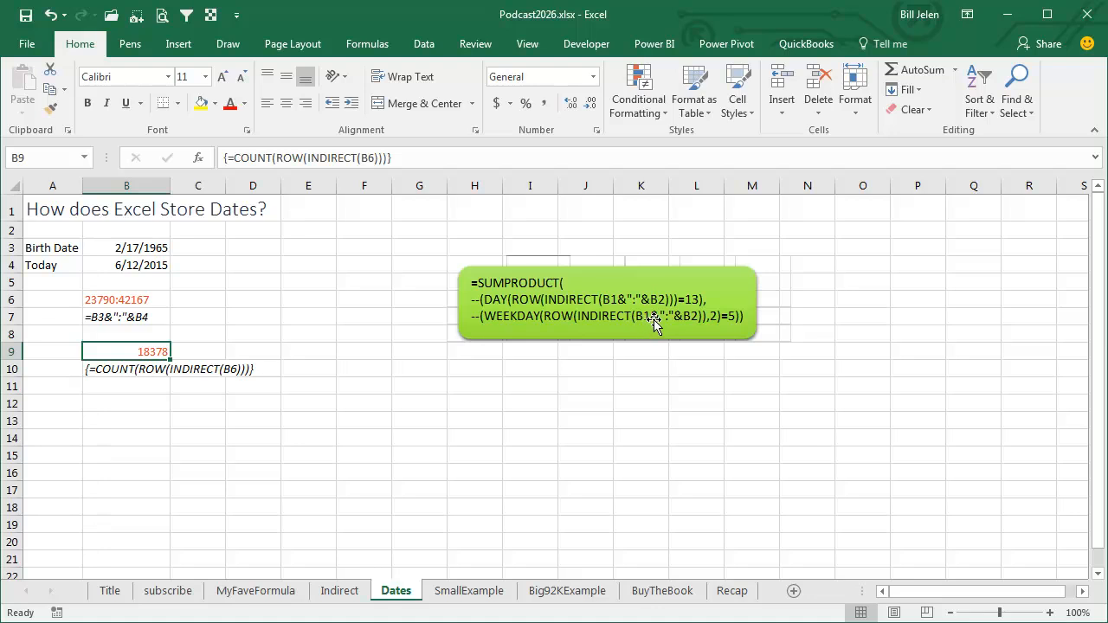
mouse_move(689, 327)
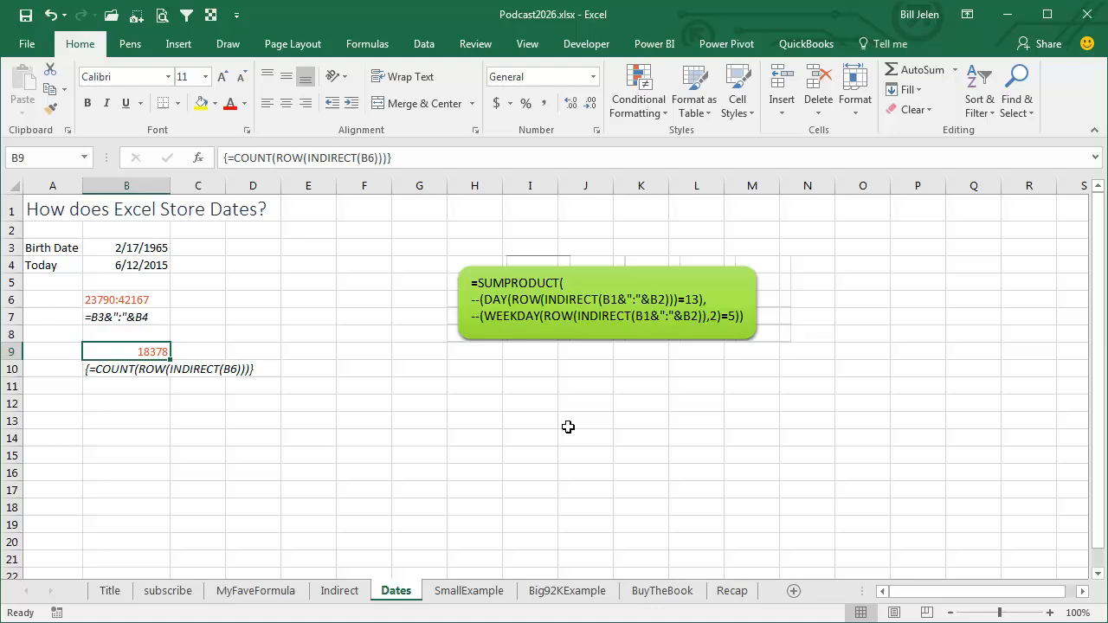
left_click(468, 590)
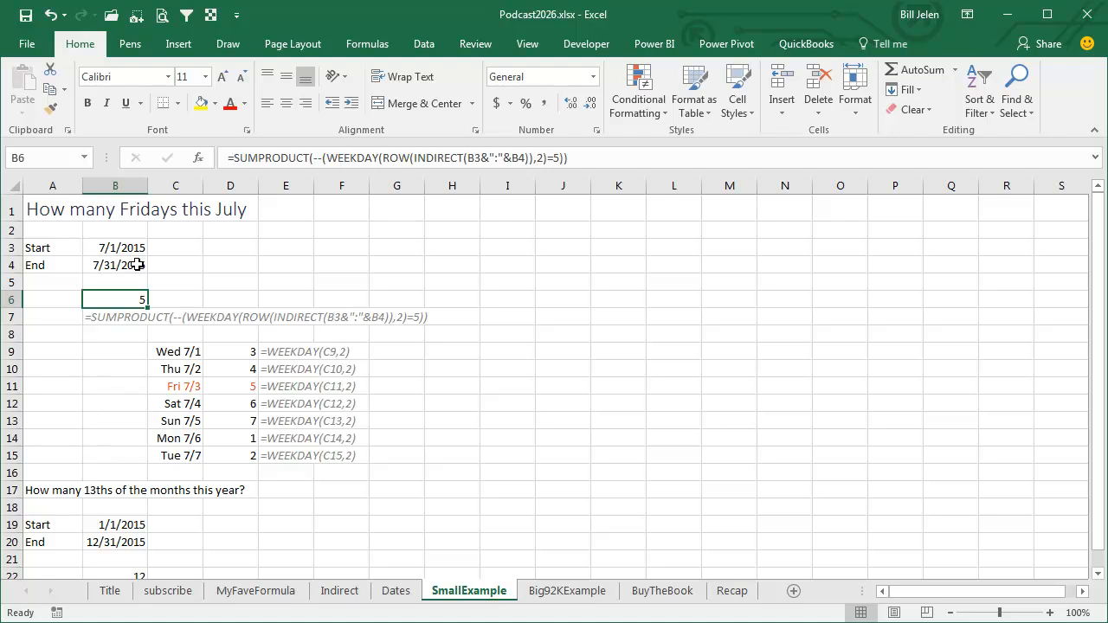
mouse_move(333, 318)
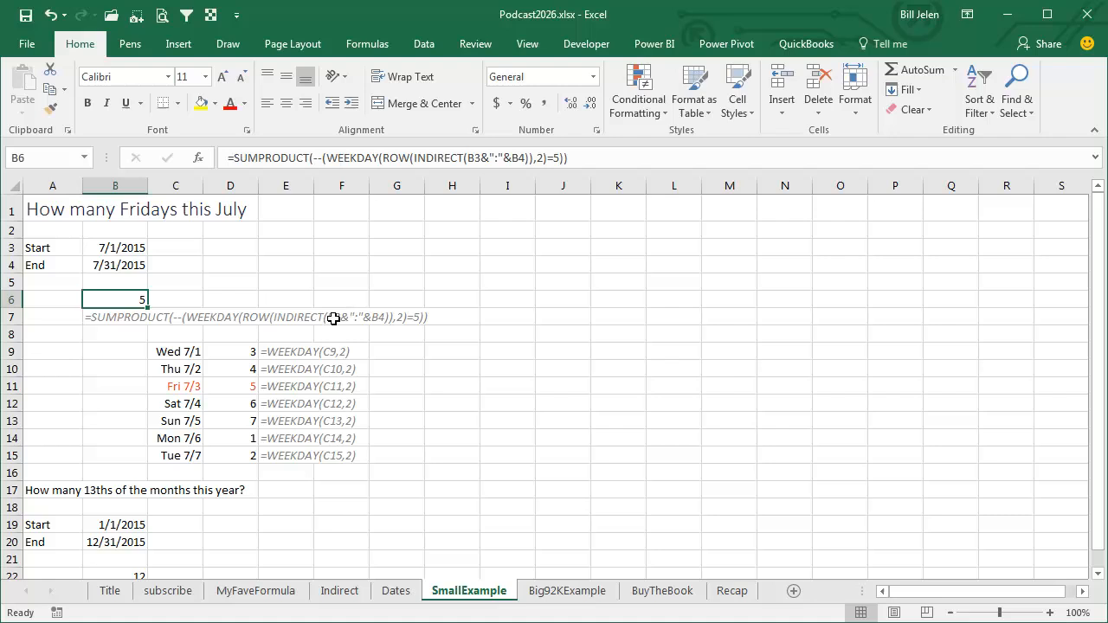
mouse_move(222, 320)
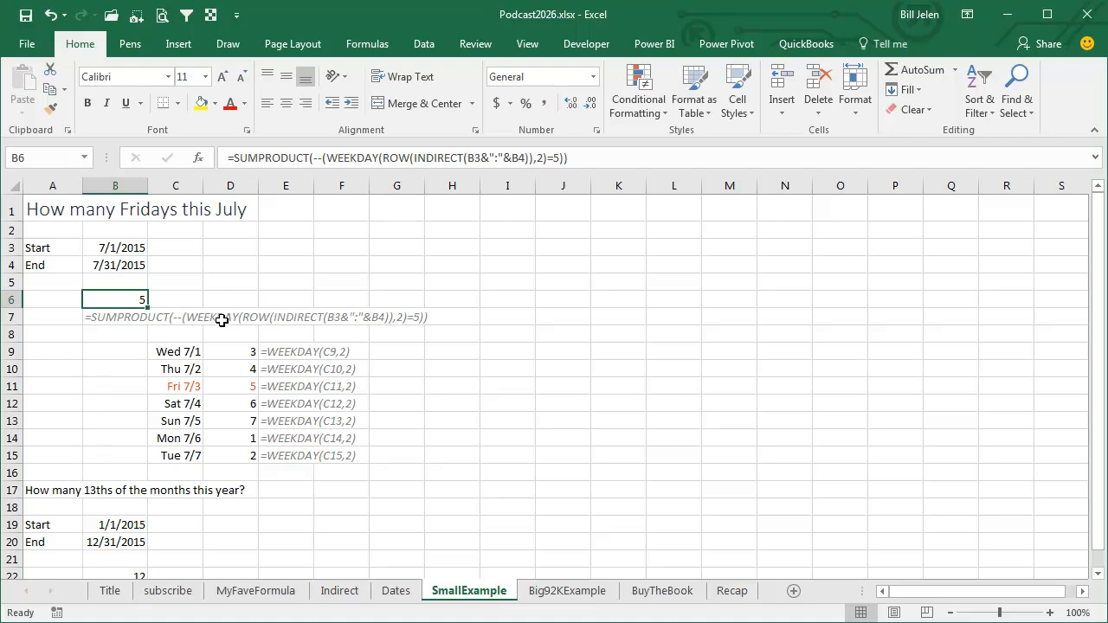
mouse_move(318, 370)
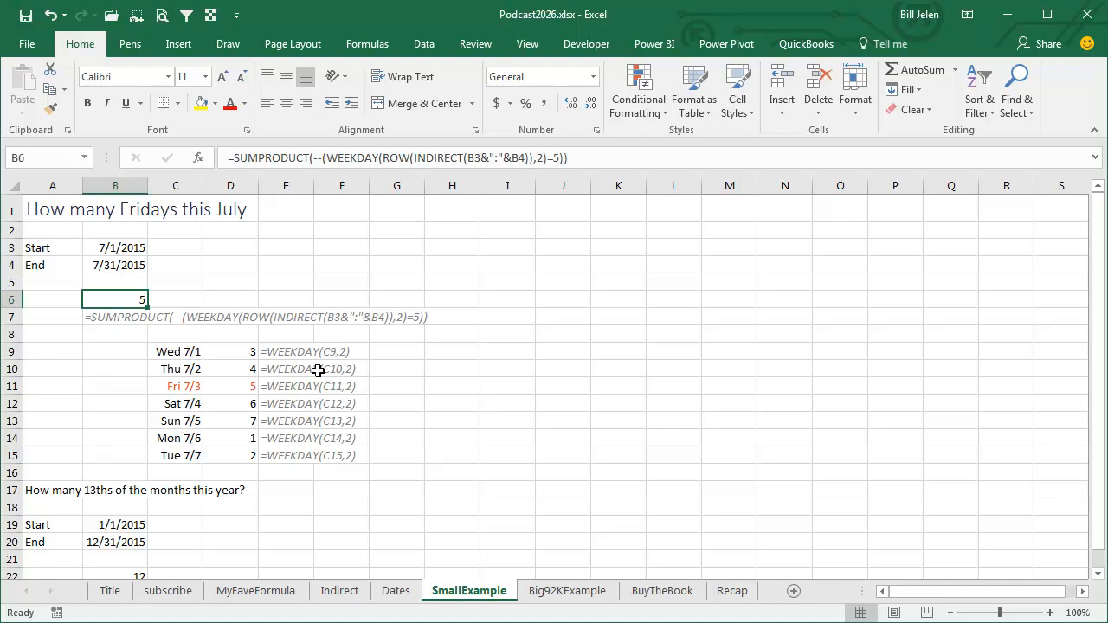
mouse_move(347, 419)
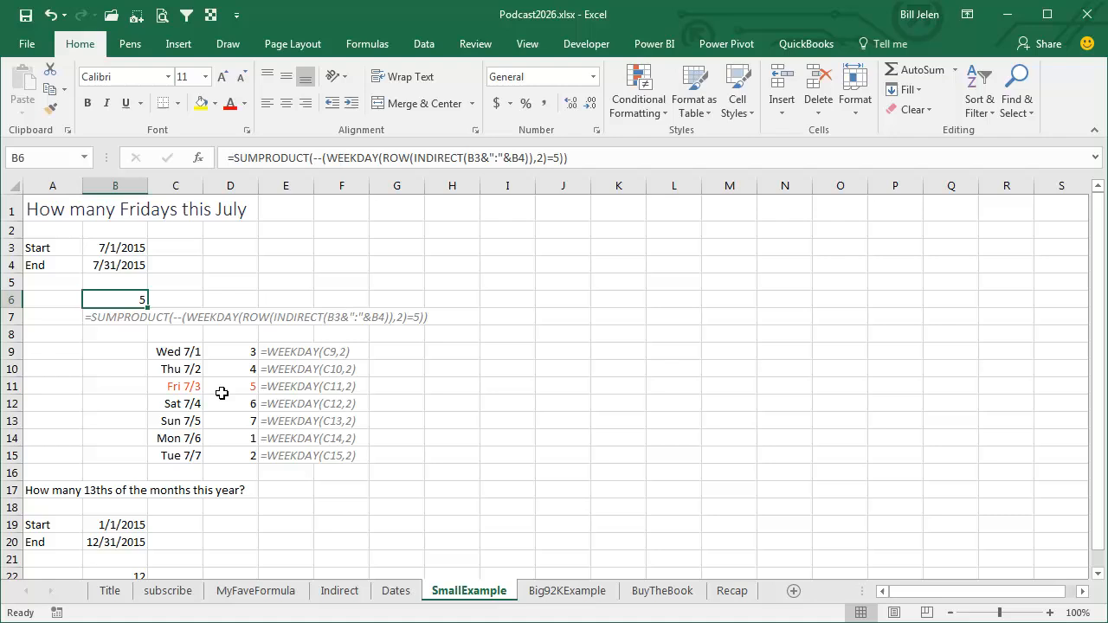
mouse_move(243, 386)
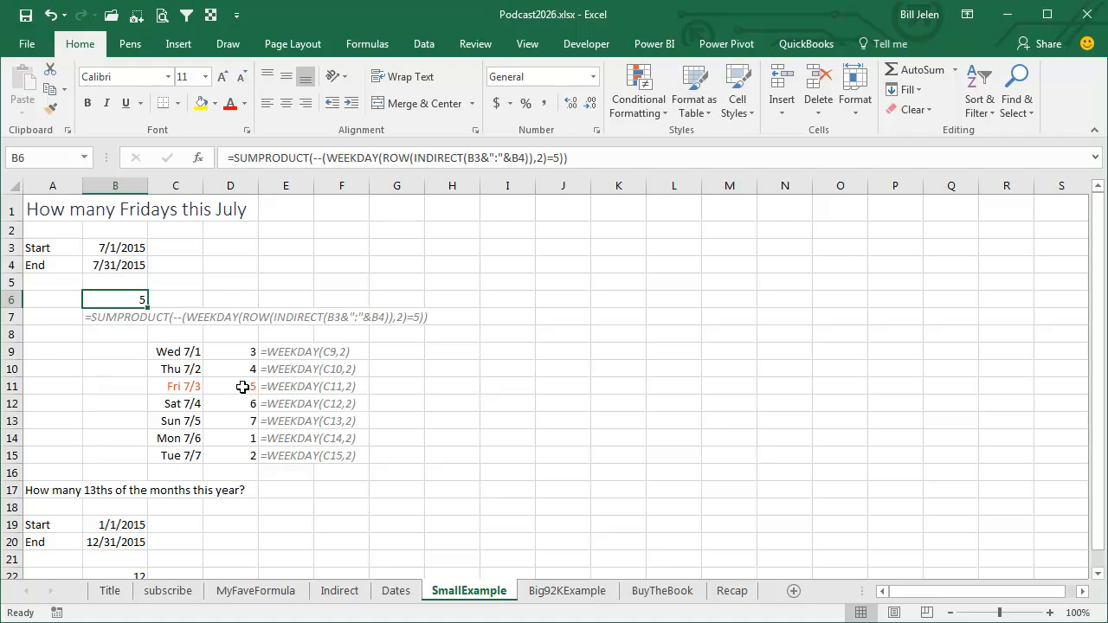
mouse_move(617, 394)
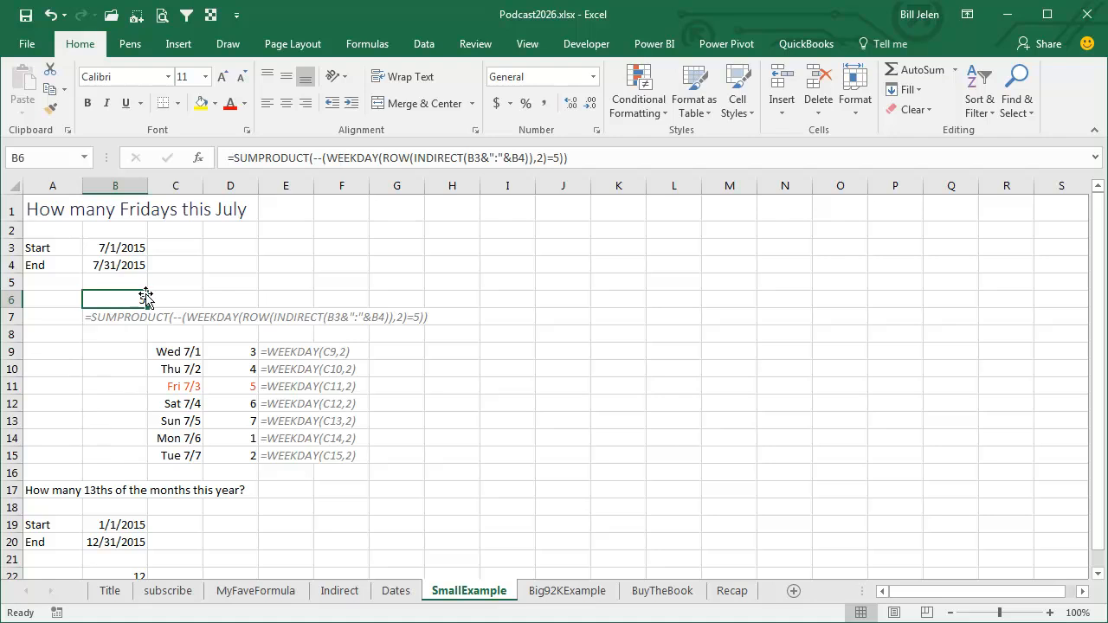
Start Evaluate Formula on the SmallExample Friday-count SUMPRODUCT formula
left_click(367, 44)
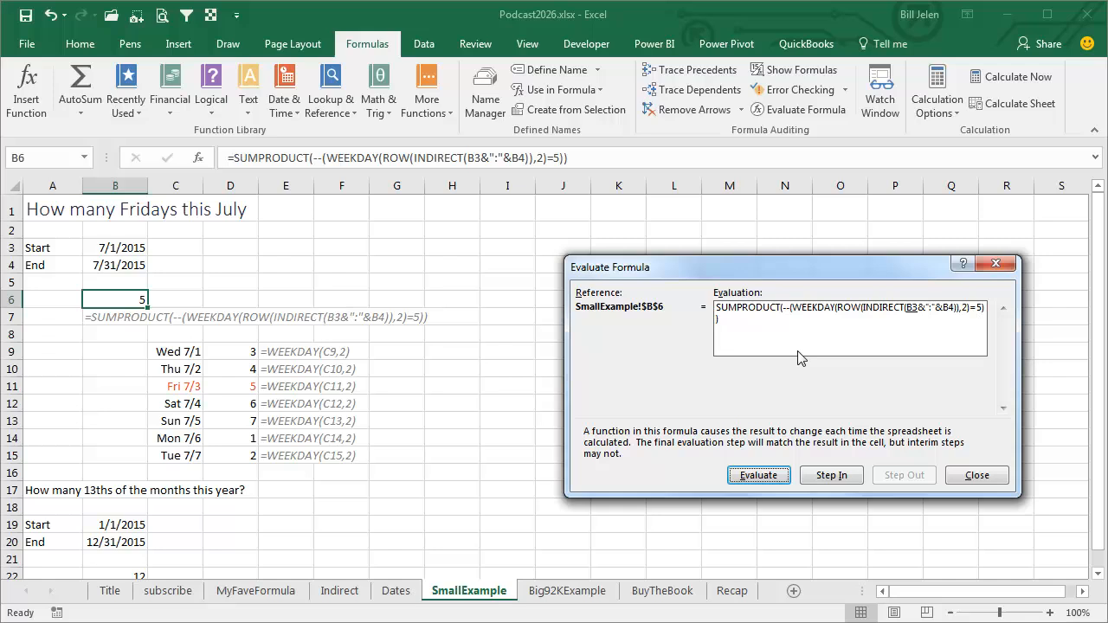
mouse_move(568, 367)
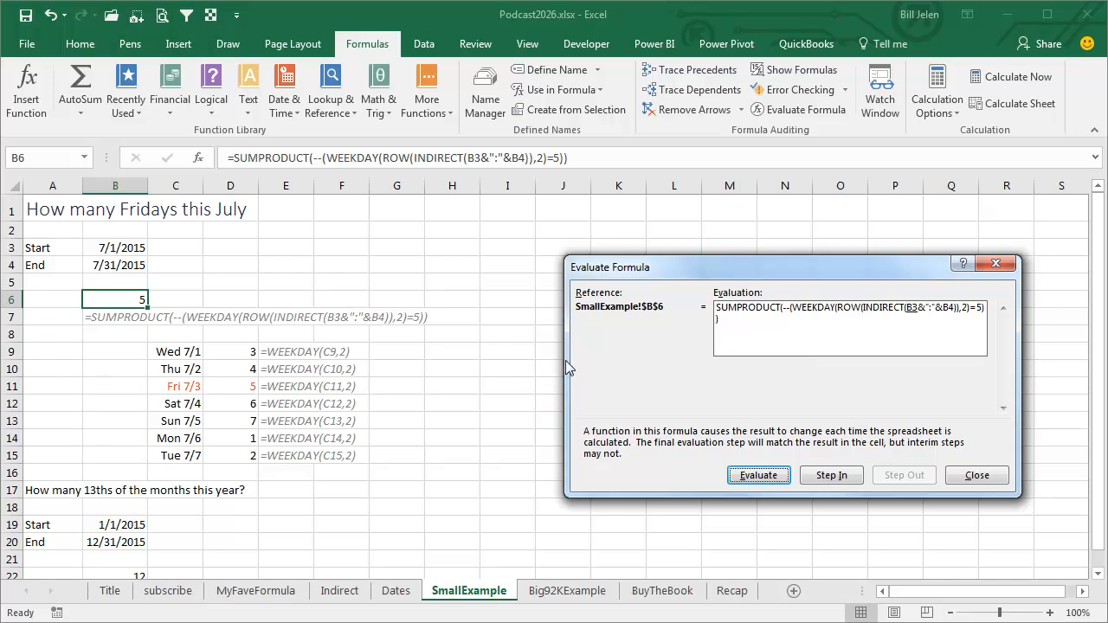
mouse_move(916, 320)
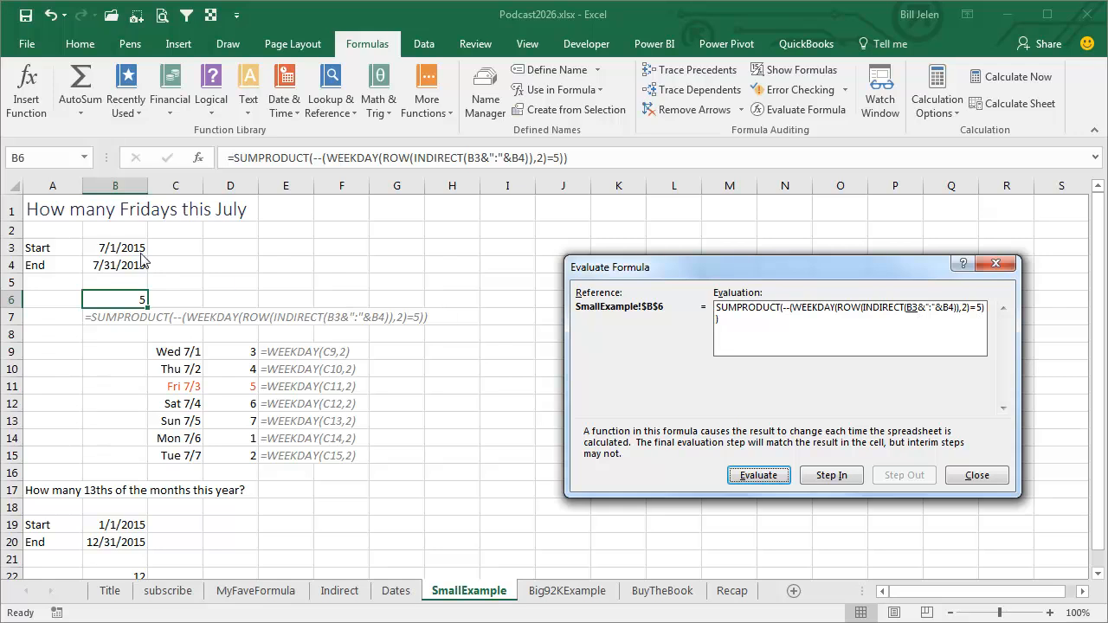
Evaluate the formula until INDIRECT resolves to ROW($42186:$42216) and yields the July date numbers
left_click(758, 474)
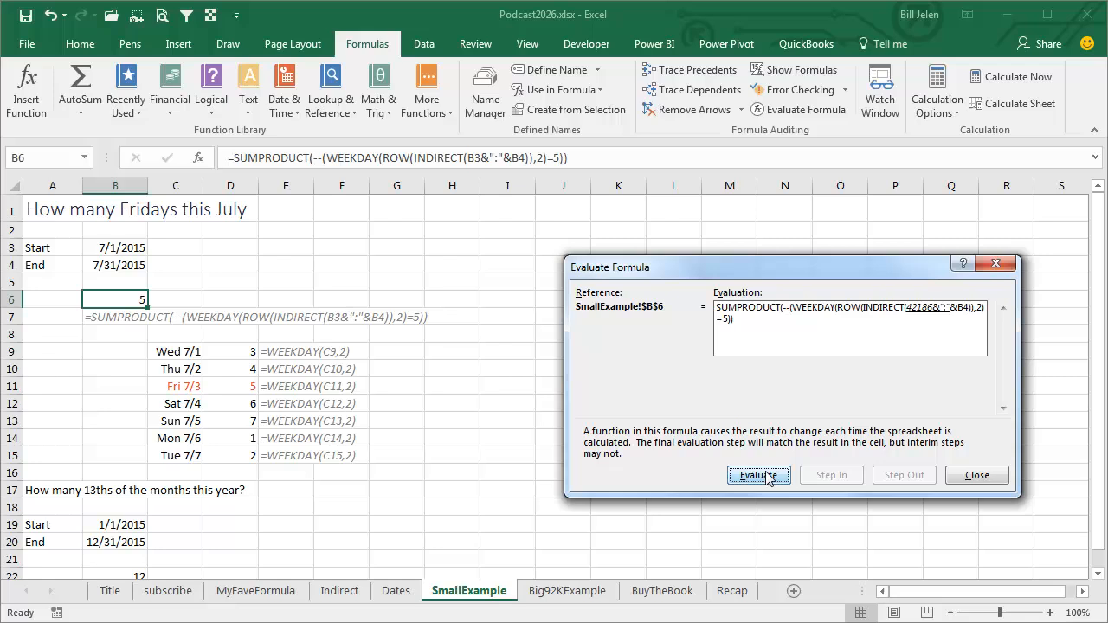
left_click(758, 474)
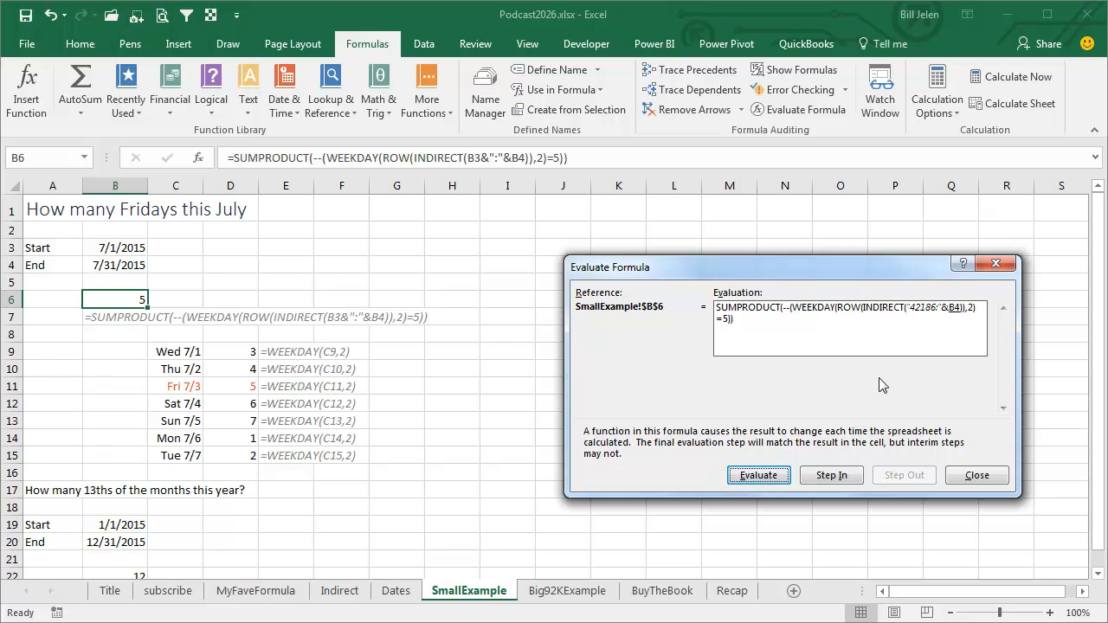
left_click(759, 474)
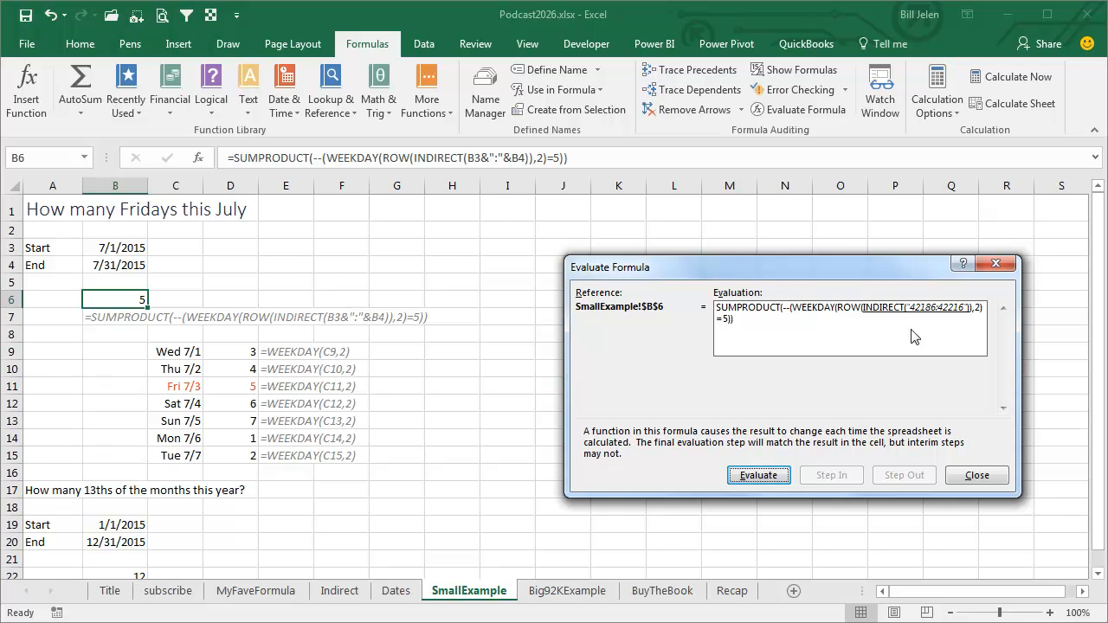
mouse_move(942, 318)
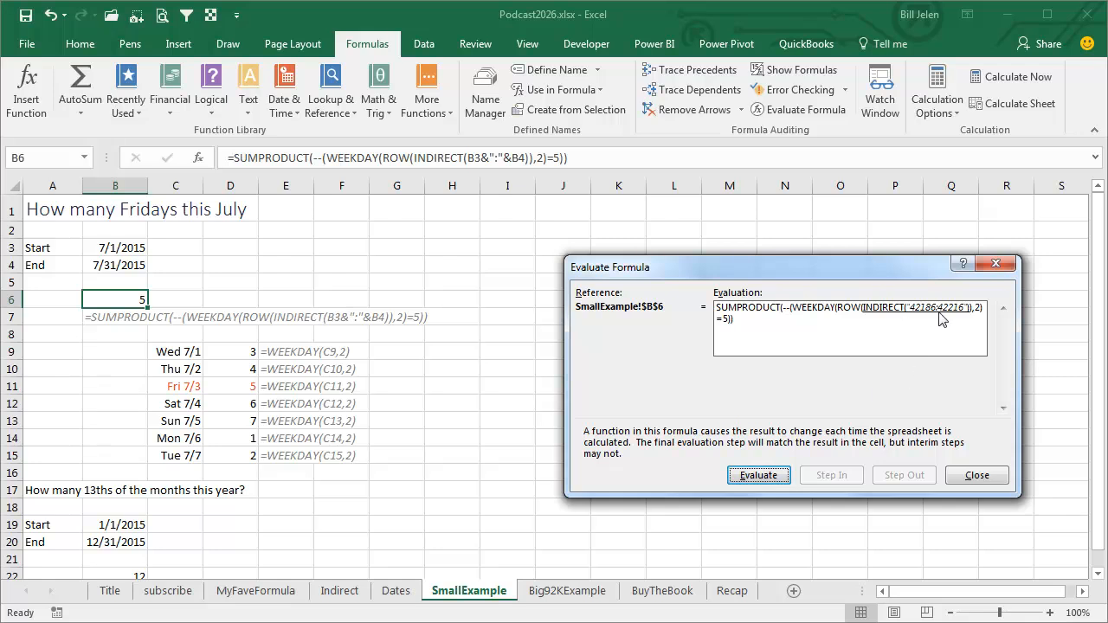
mouse_move(886, 315)
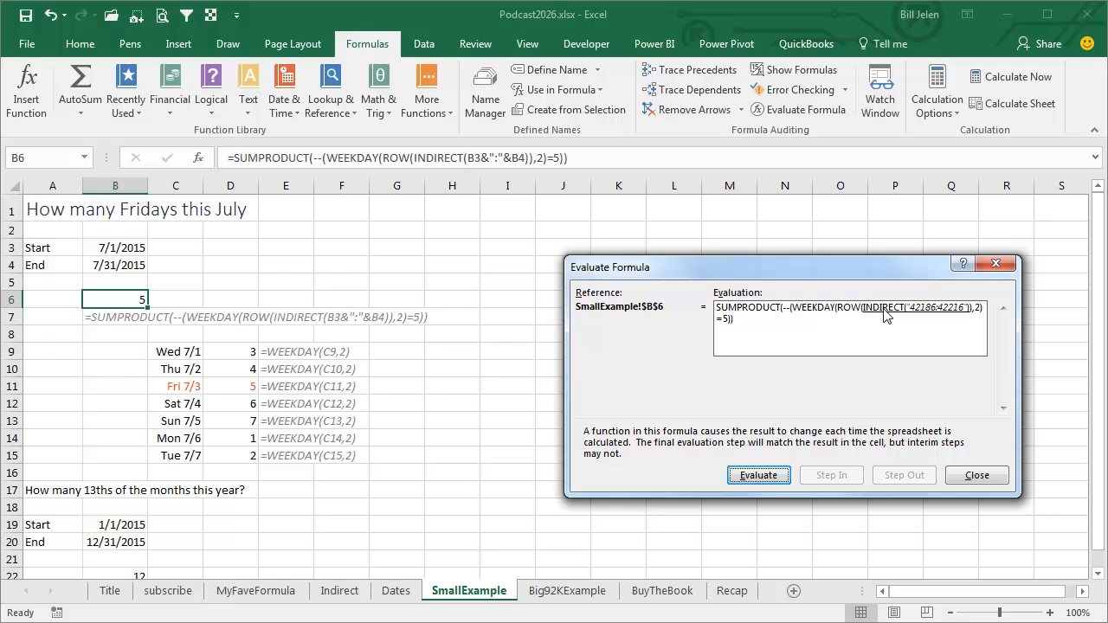
left_click(758, 474)
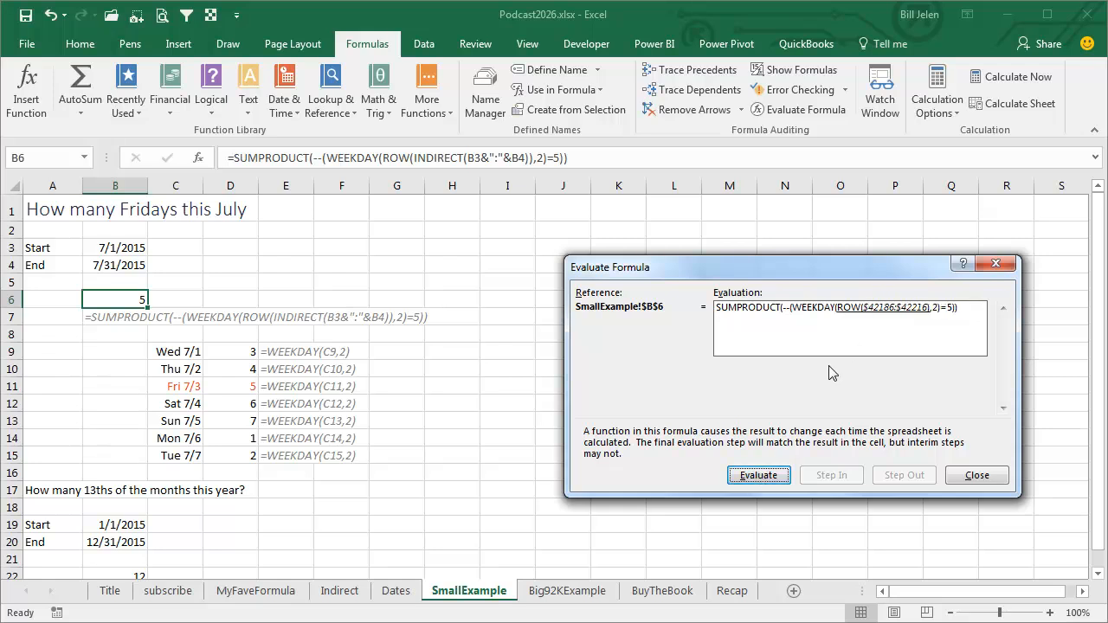
mouse_move(829, 350)
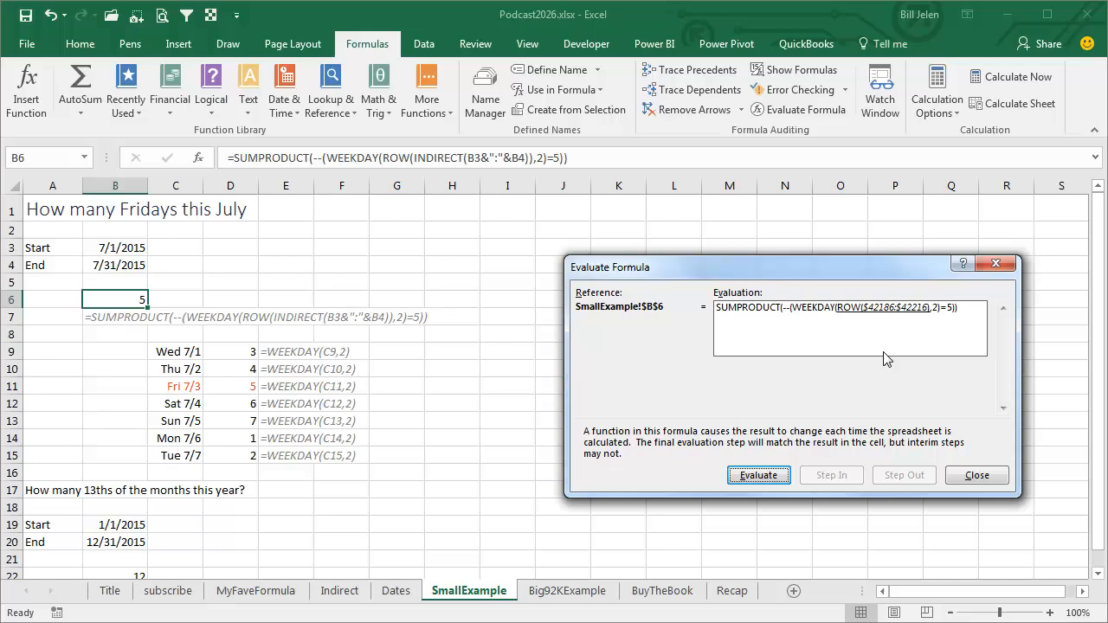
left_click(758, 474)
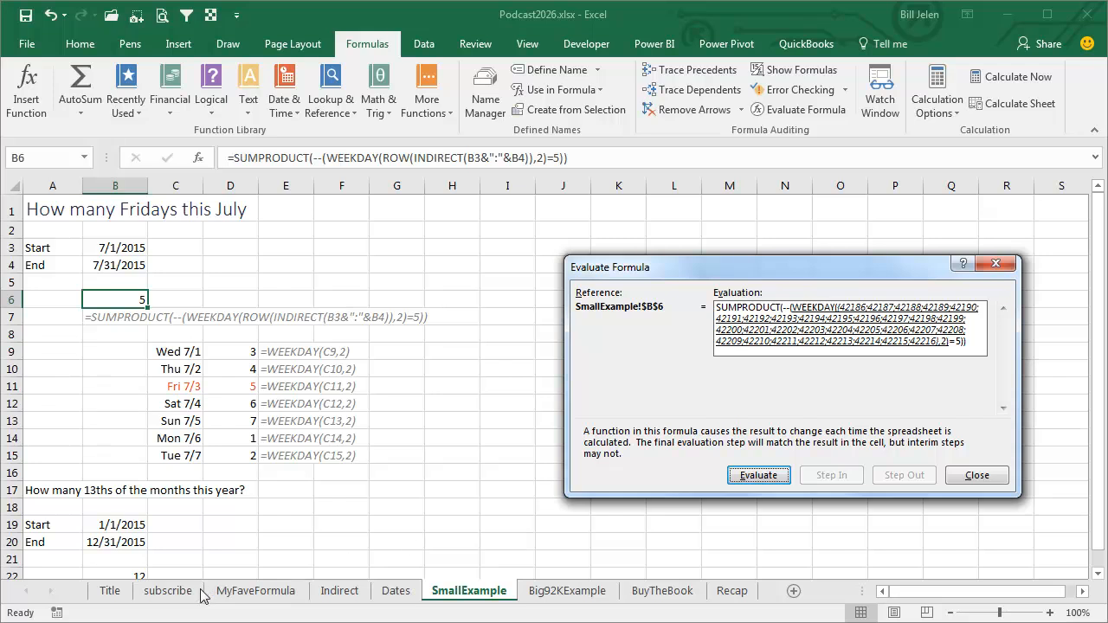
mouse_move(353, 552)
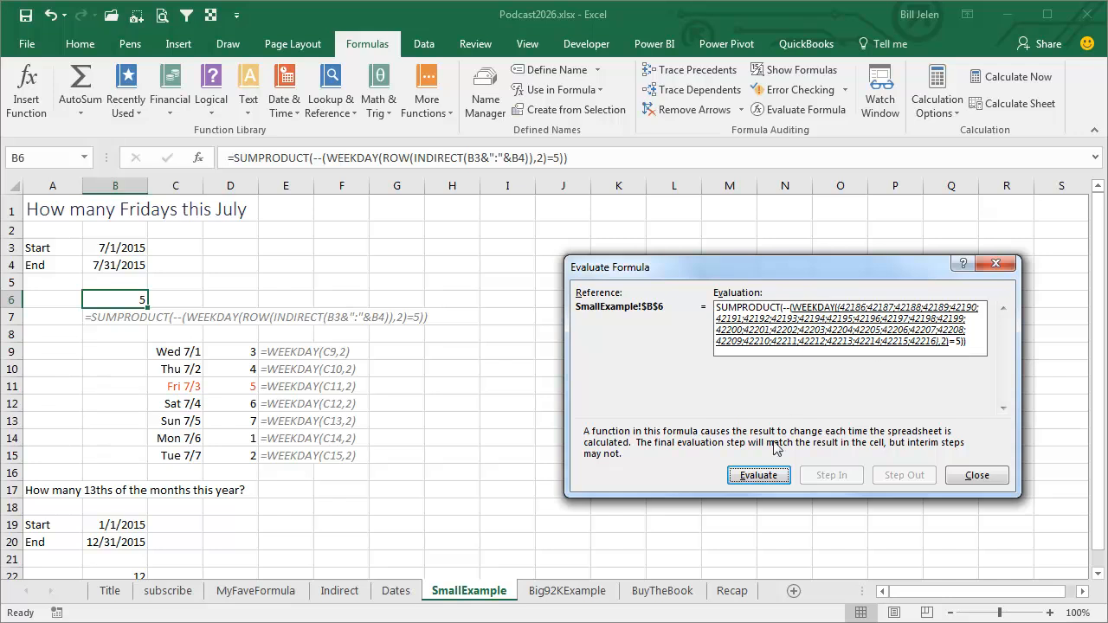
Evaluate WEEKDAY into day numbers 3;4;5;6;7;1;2… and test each against 5 for a TRUE/FALSE array
left_click(759, 474)
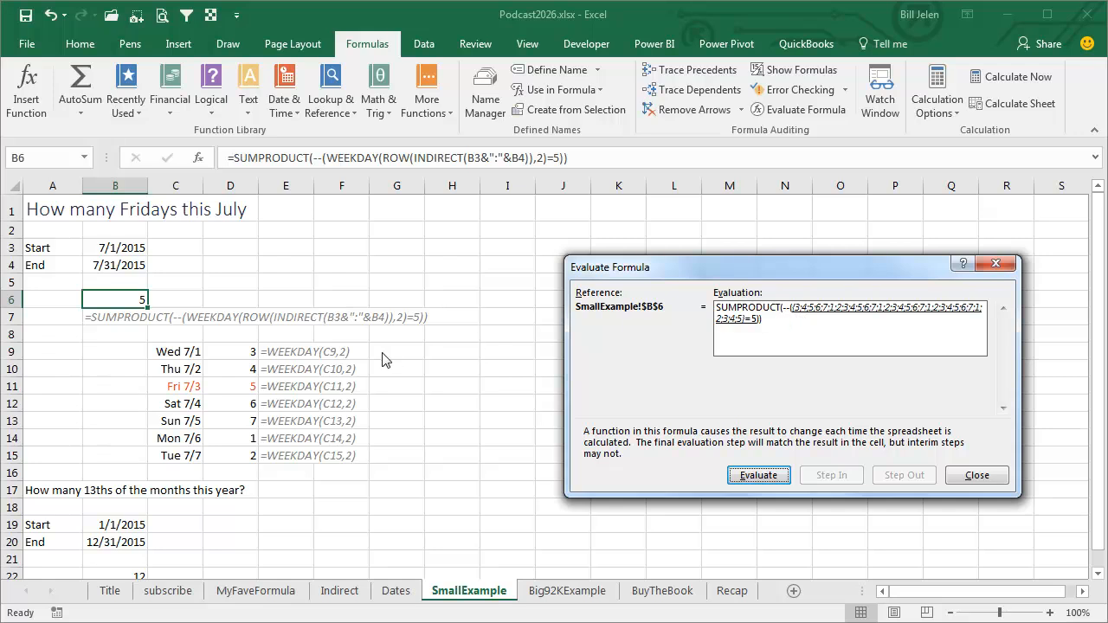
mouse_move(259, 359)
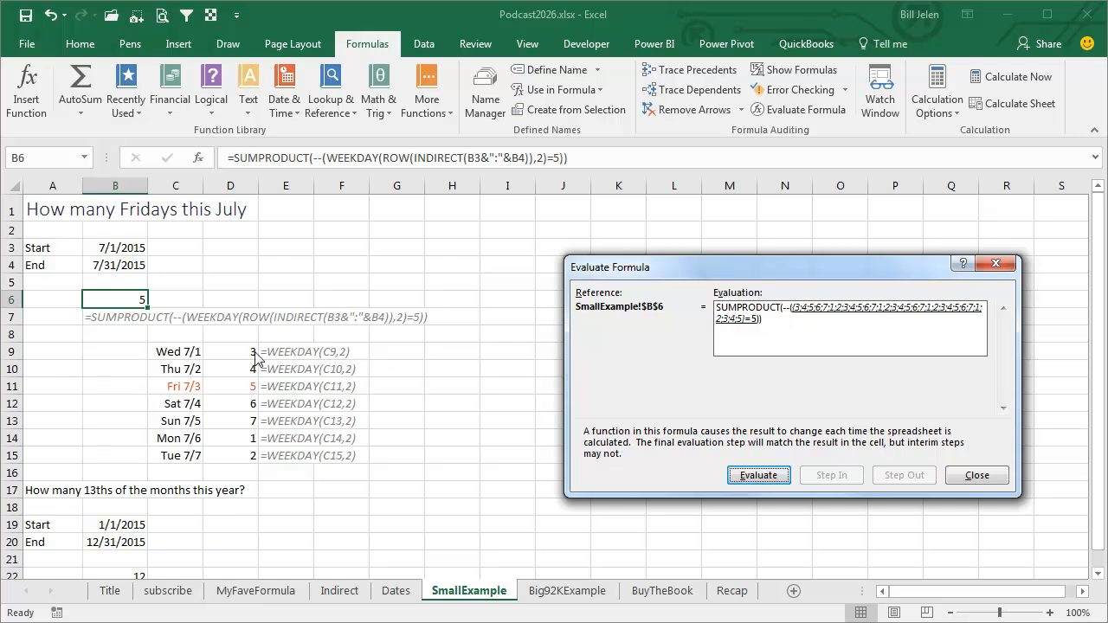
mouse_move(530, 350)
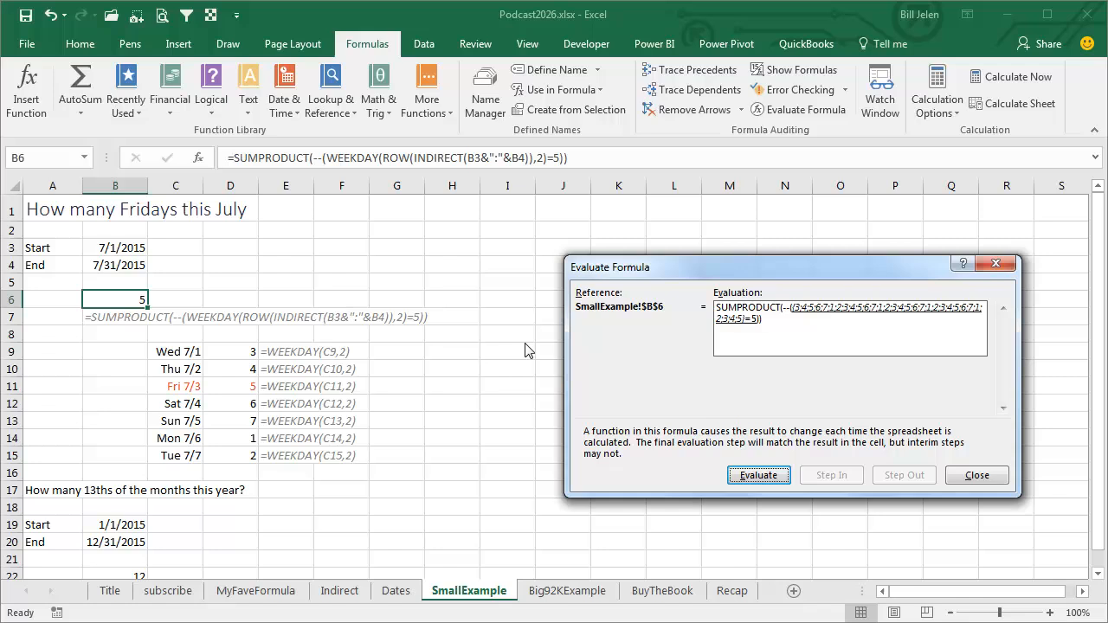
mouse_move(812, 332)
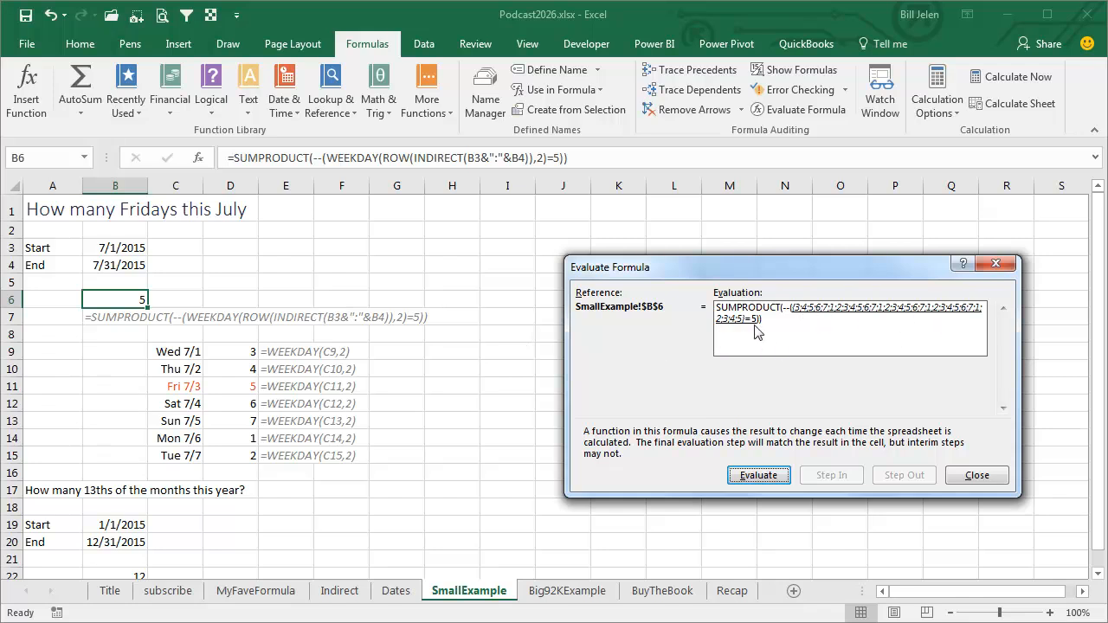
mouse_move(718, 509)
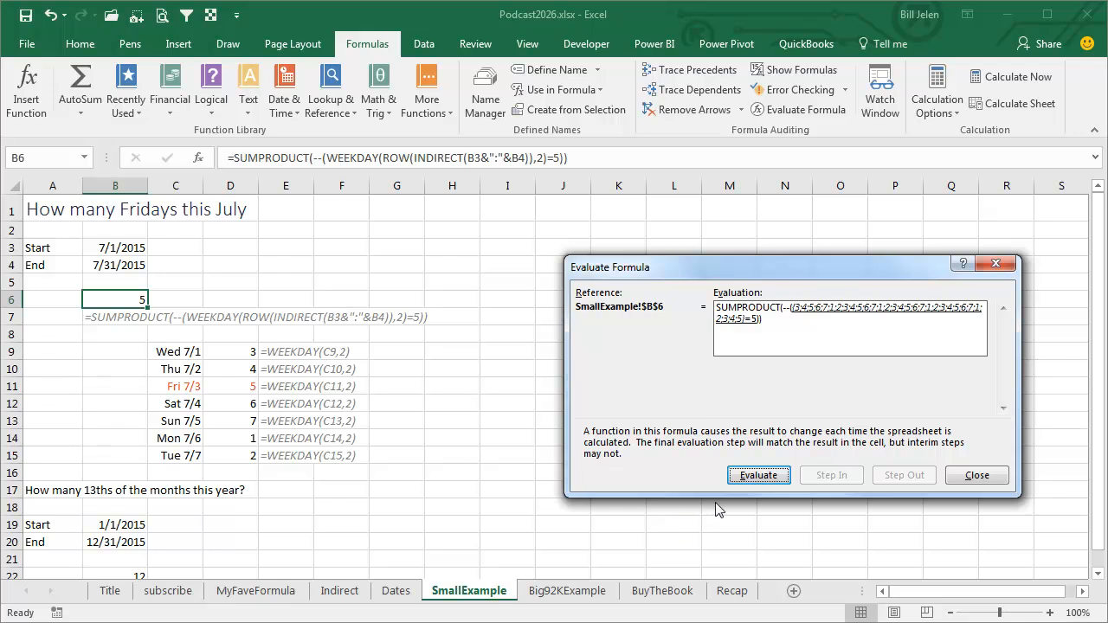
left_click(758, 474)
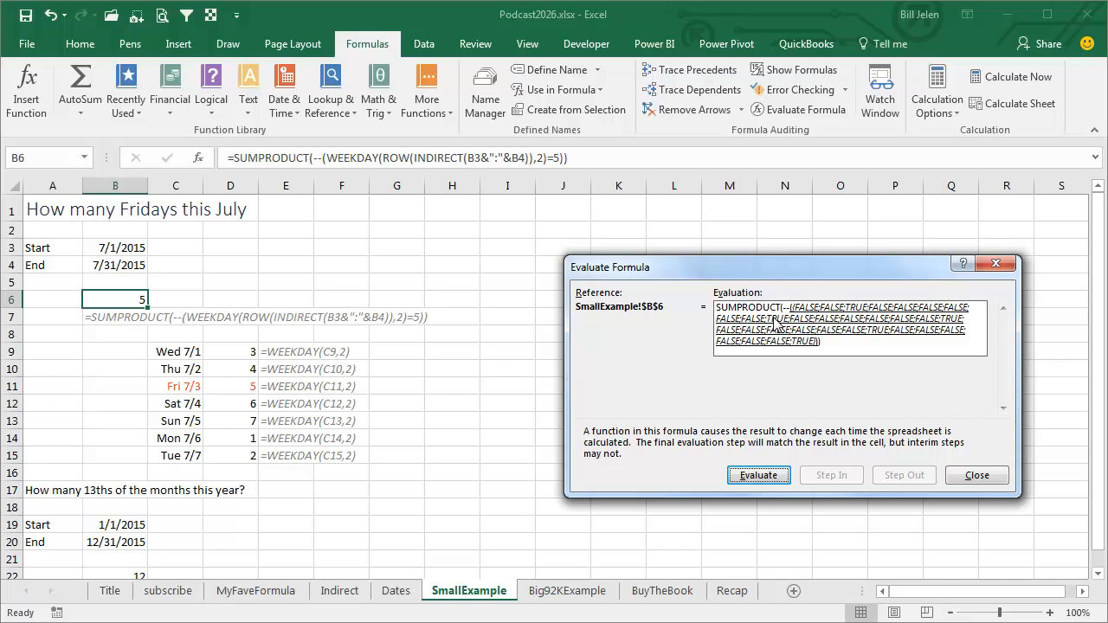
mouse_move(795, 353)
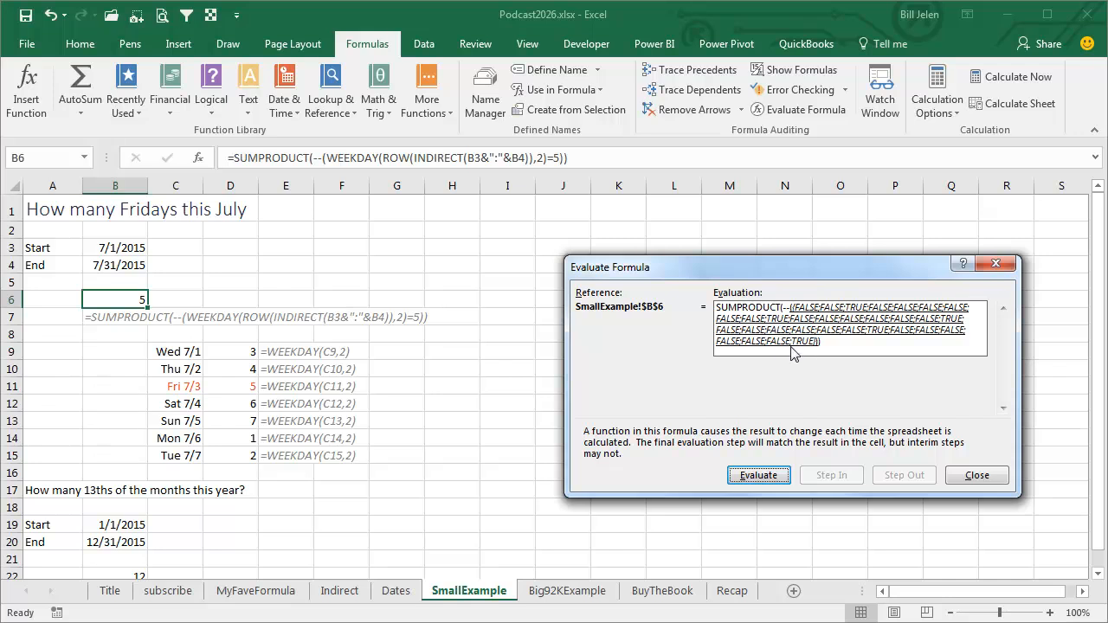
mouse_move(858, 315)
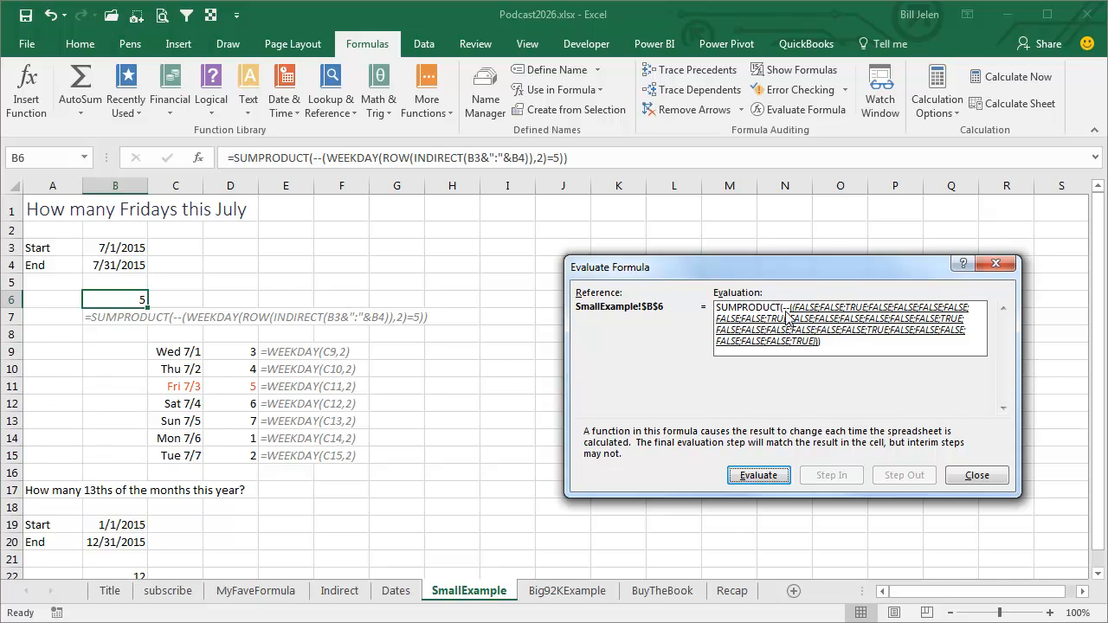
mouse_move(776, 454)
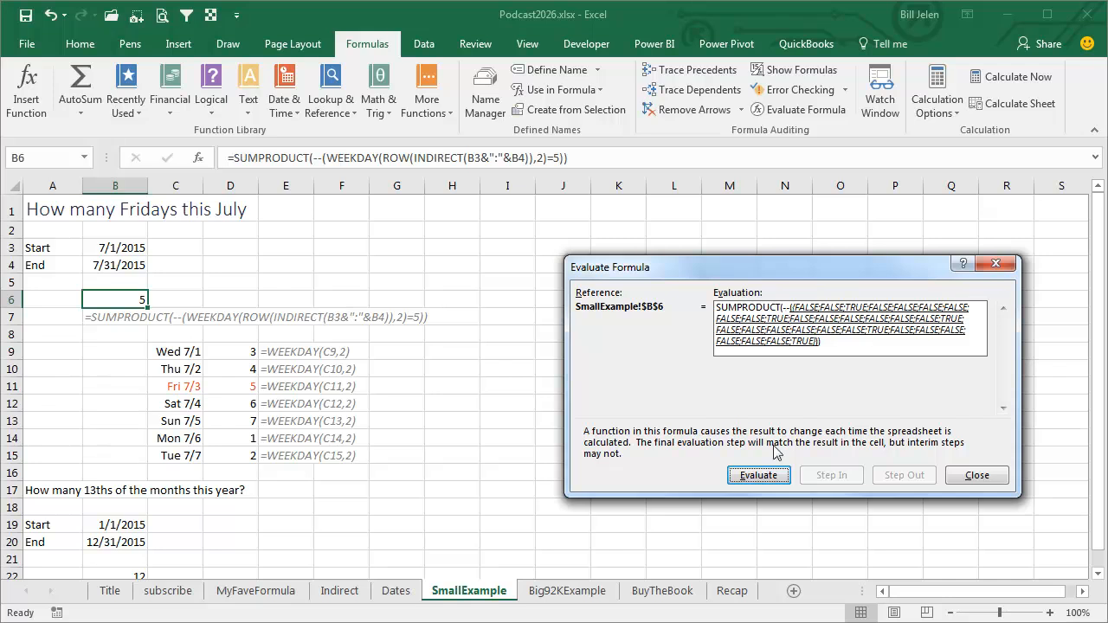
Evaluate the TRUE/FALSE array down to the final Friday count of 5 and close Evaluate Formula
left_click(758, 474)
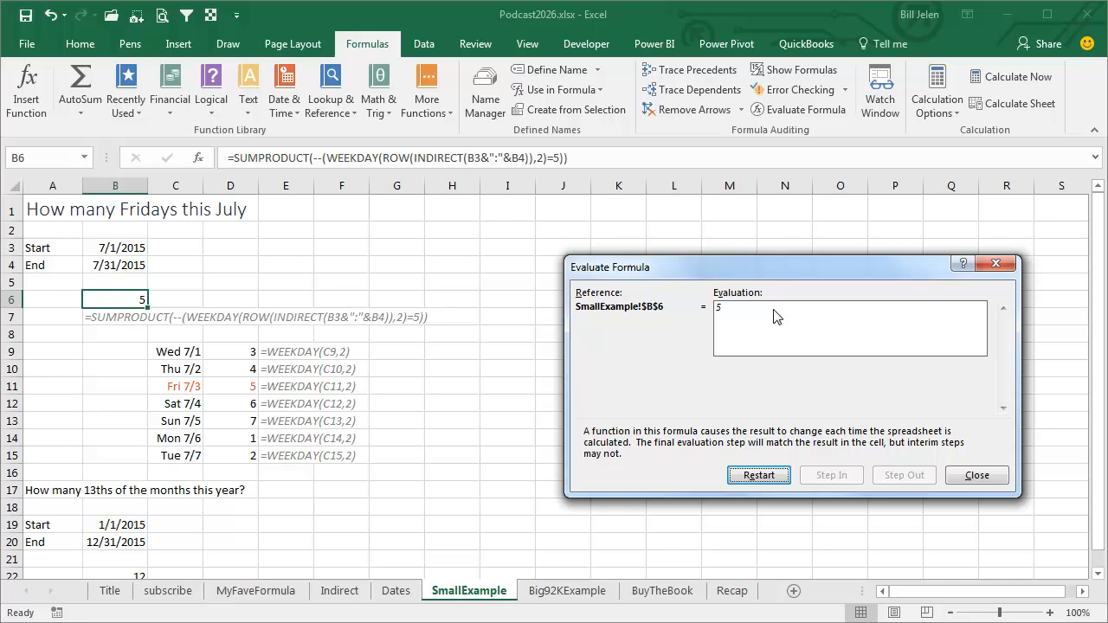
mouse_move(897, 317)
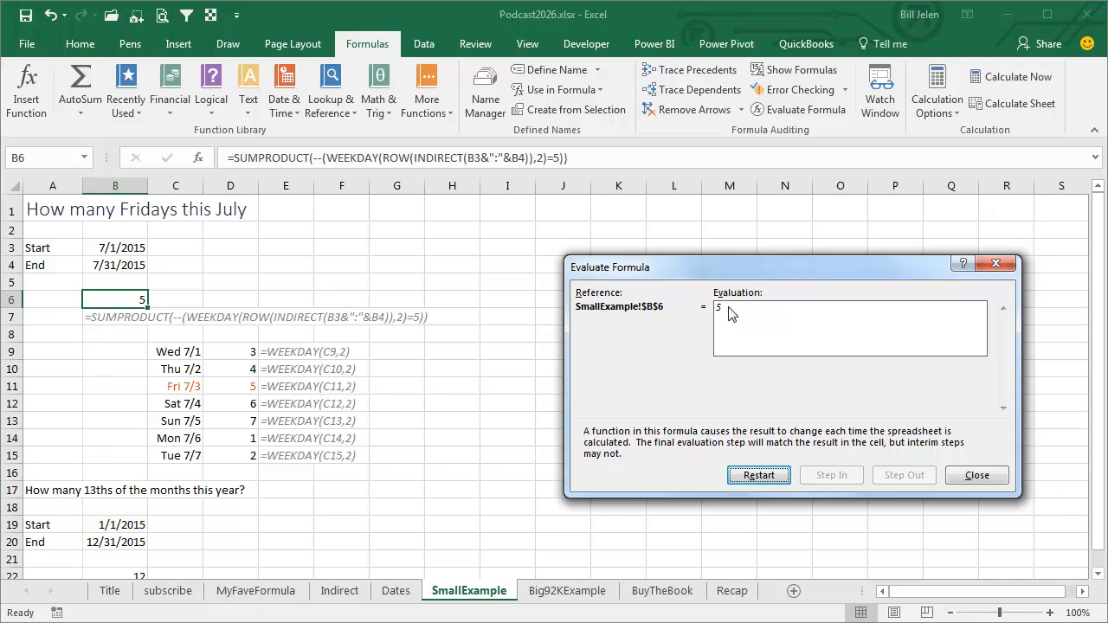
left_click(976, 474)
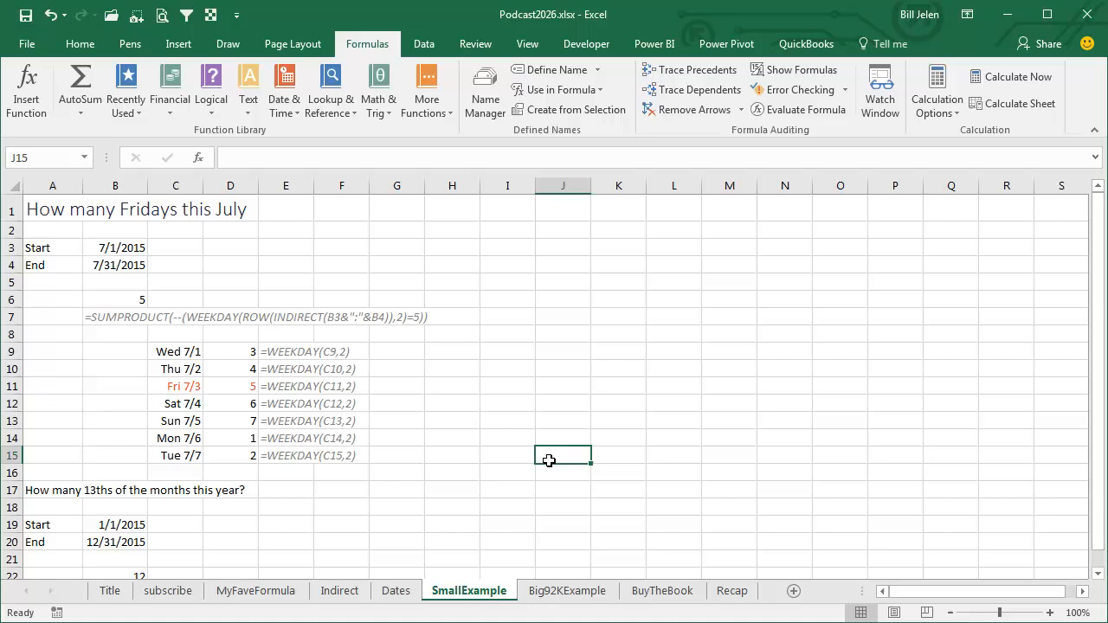
Select B22 to inspect the SUMPRODUCT DAY formula counting 12 thirteenths in 2015
scroll("down", 3)
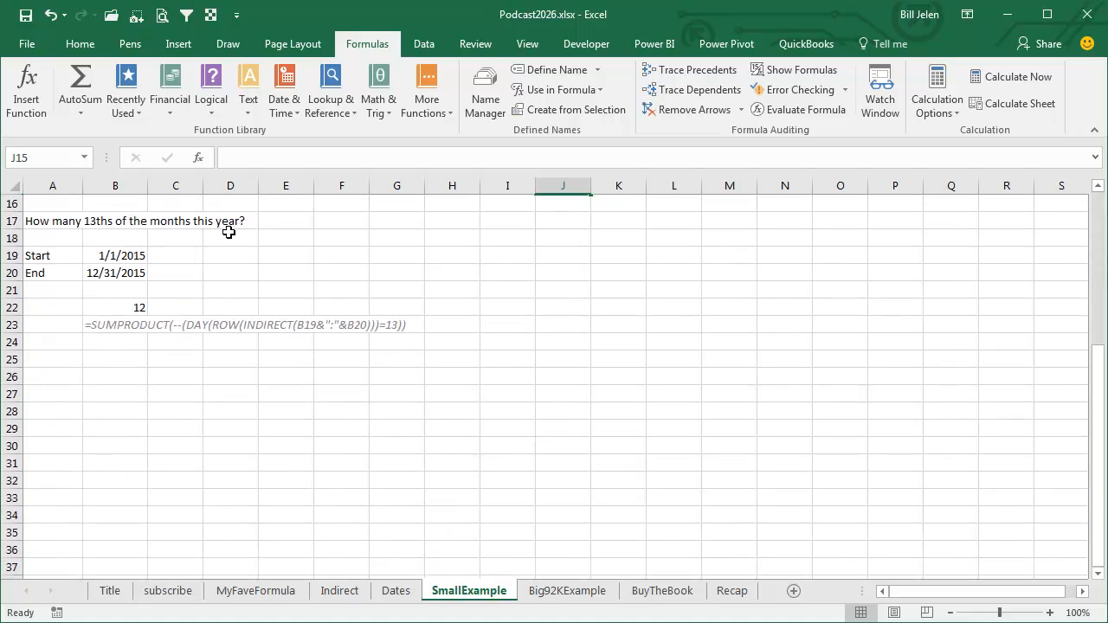
mouse_move(131, 274)
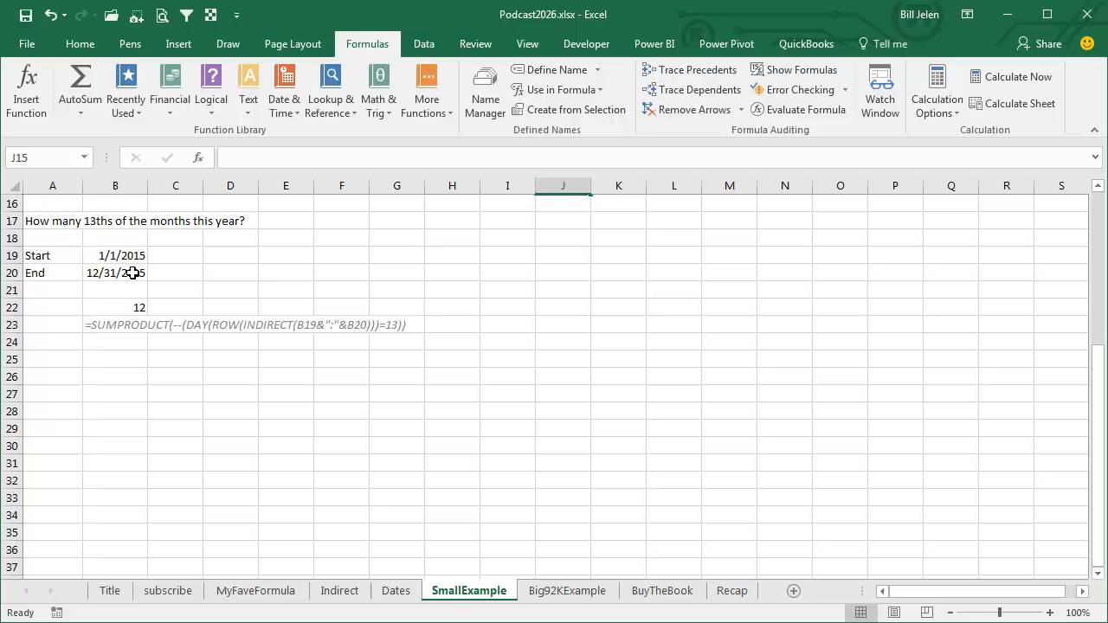
left_click(114, 309)
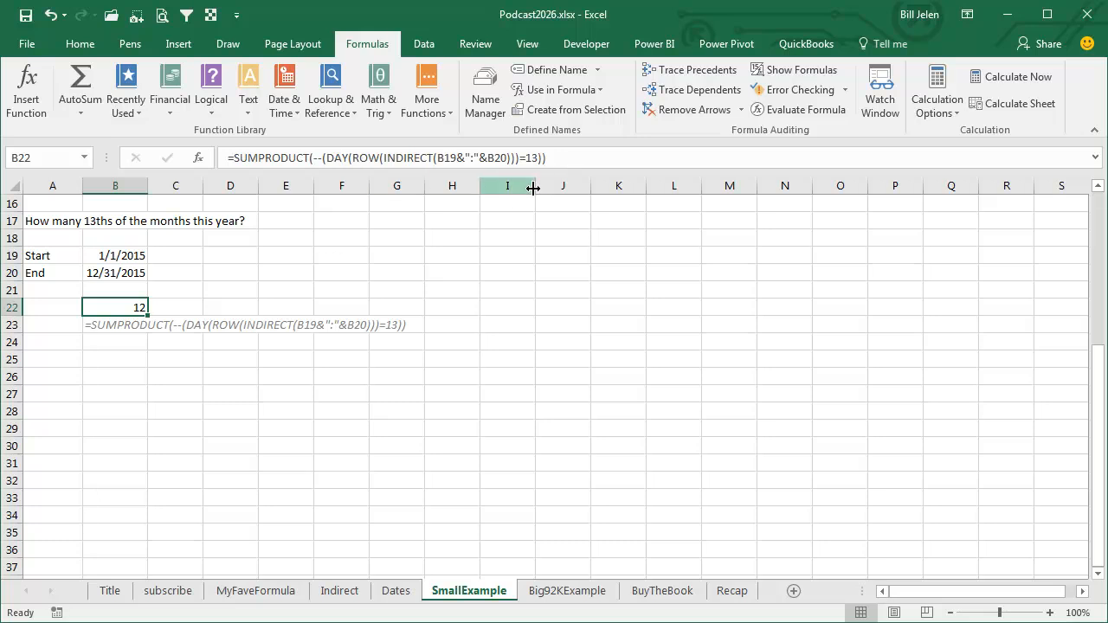
mouse_move(531, 158)
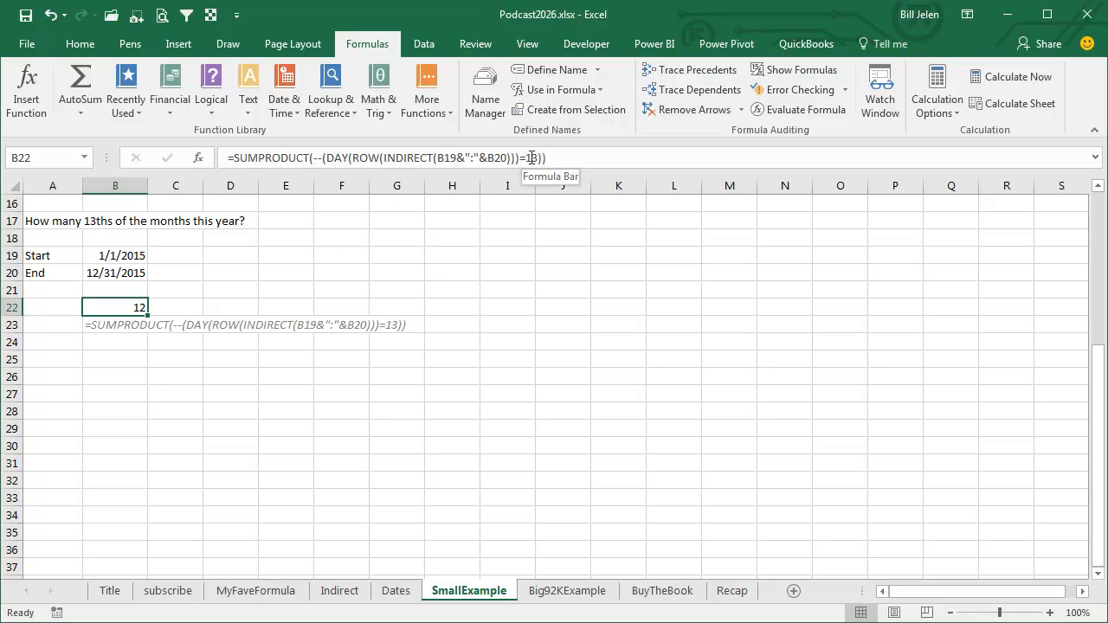
Switch to the Big92KExample sheet with the helper-column check totalling 86 Friday the 13ths
left_click(567, 590)
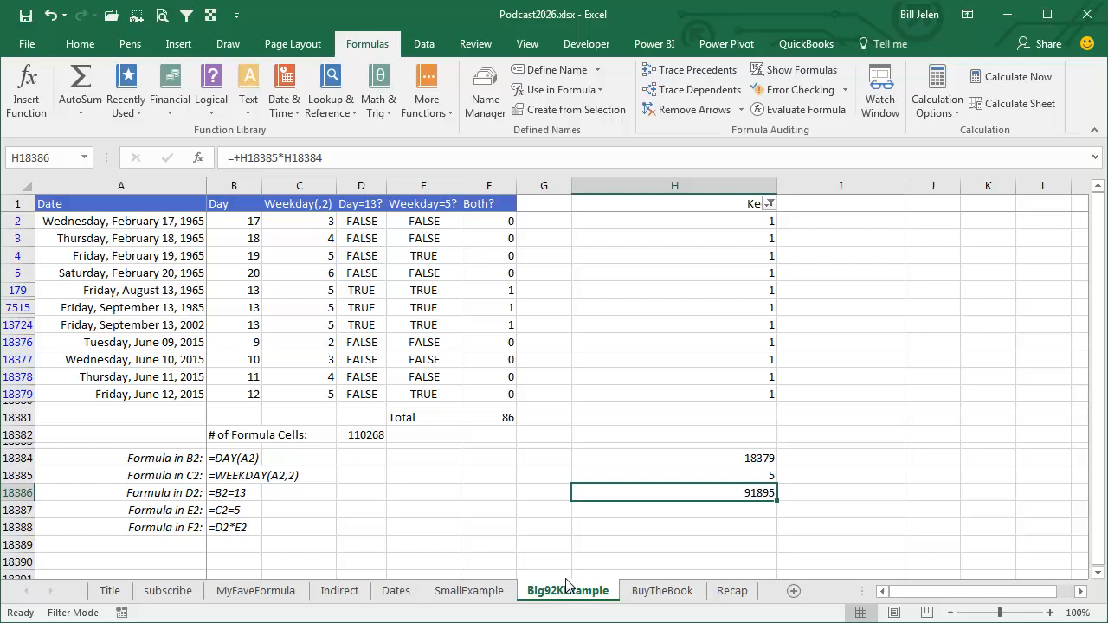
mouse_move(249, 229)
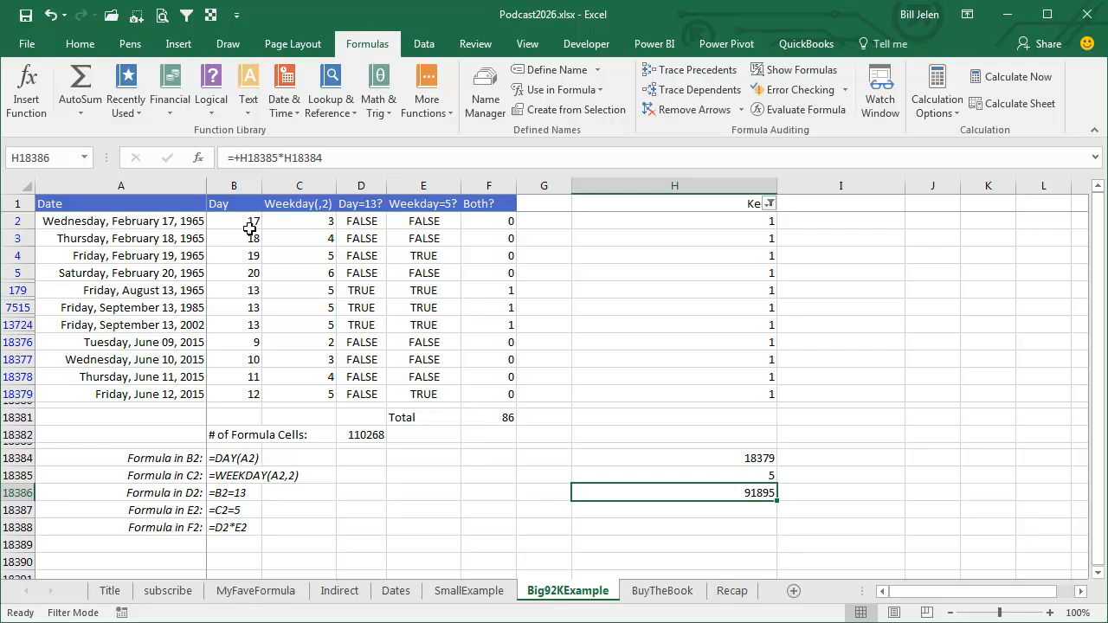
mouse_move(301, 218)
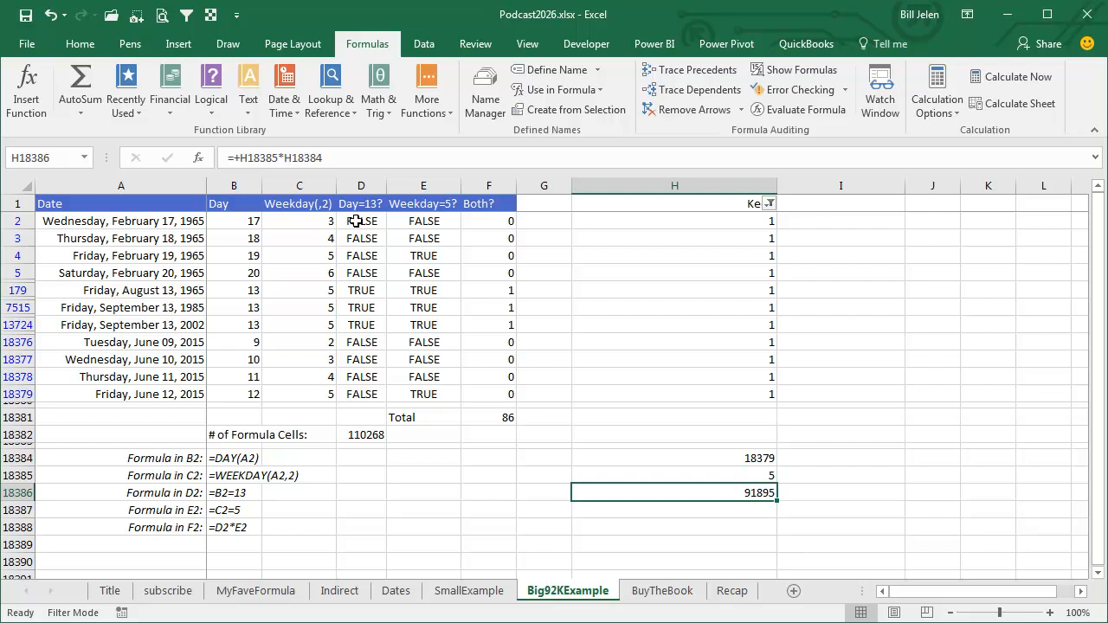
mouse_move(423, 221)
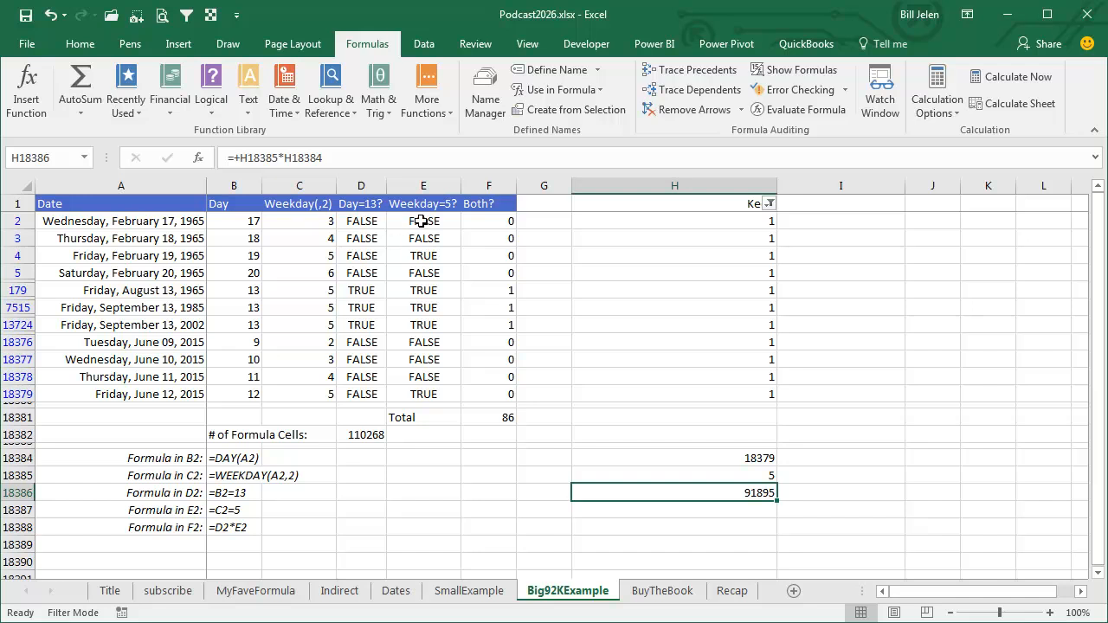
mouse_move(461, 237)
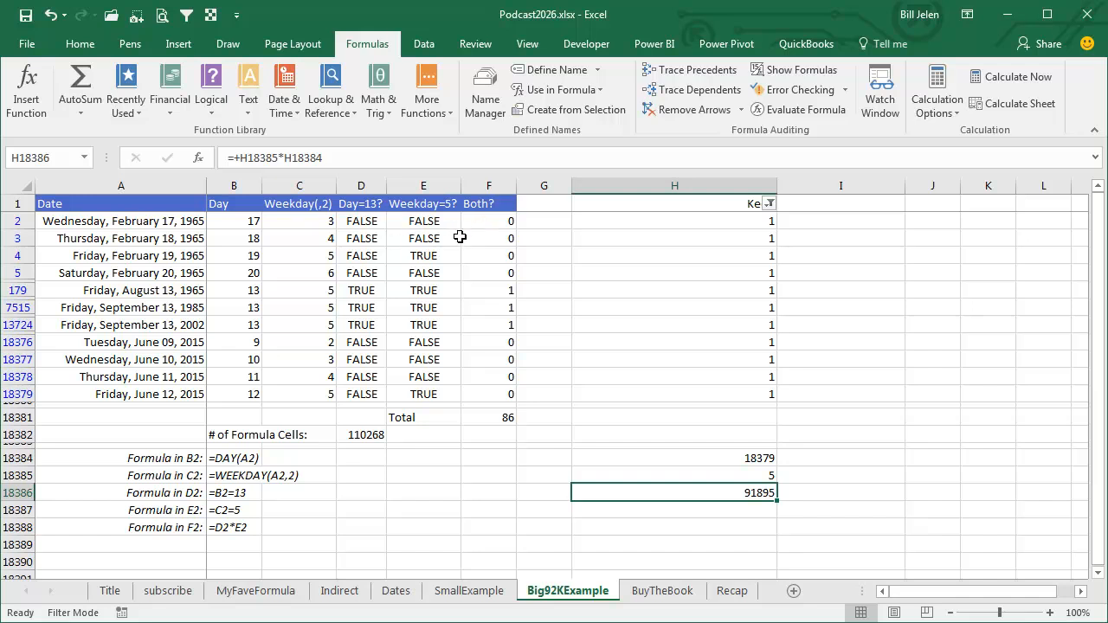
mouse_move(491, 308)
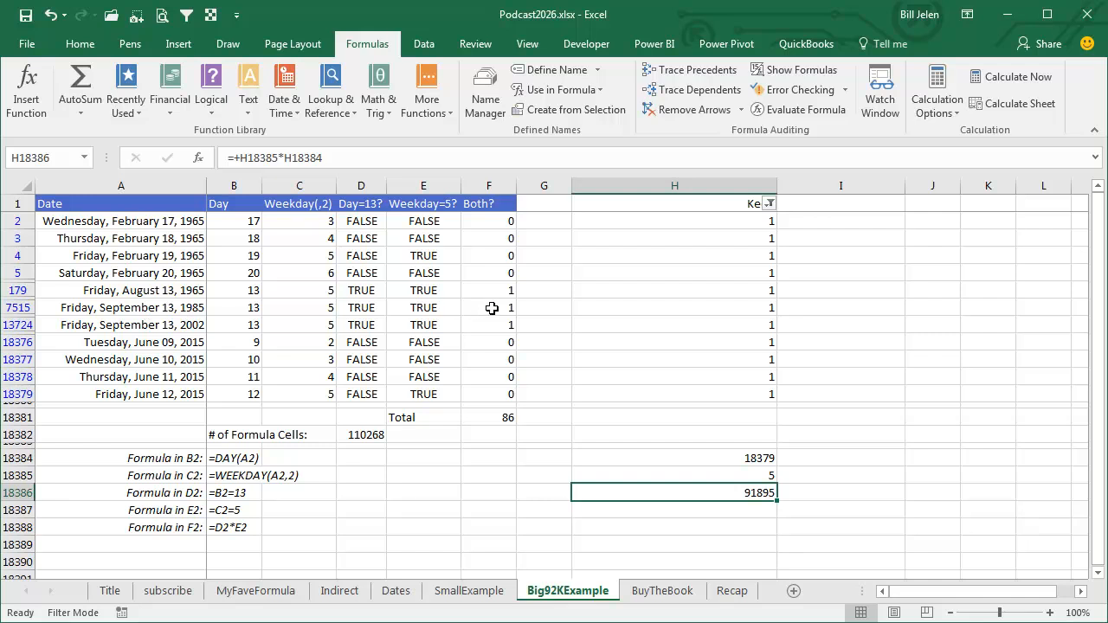
mouse_move(495, 309)
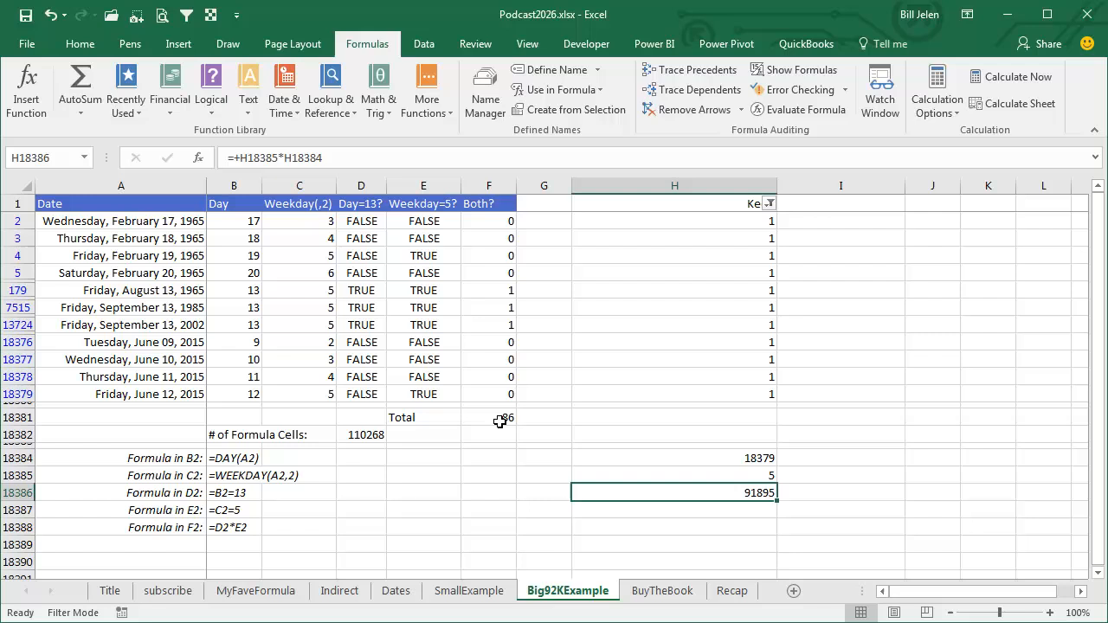
mouse_move(534, 457)
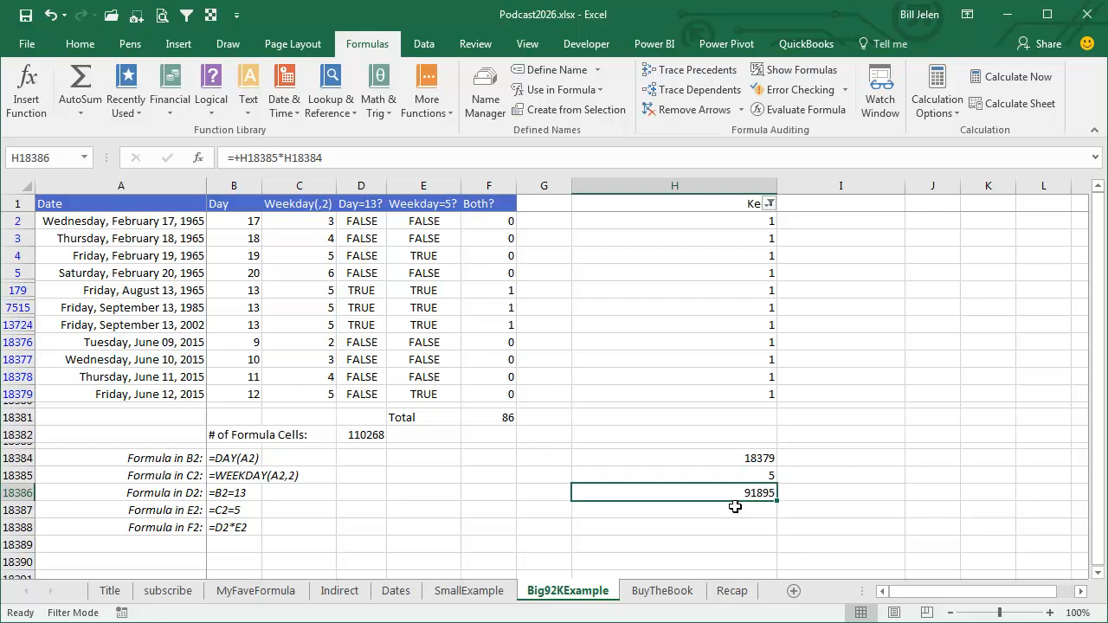
mouse_move(502, 419)
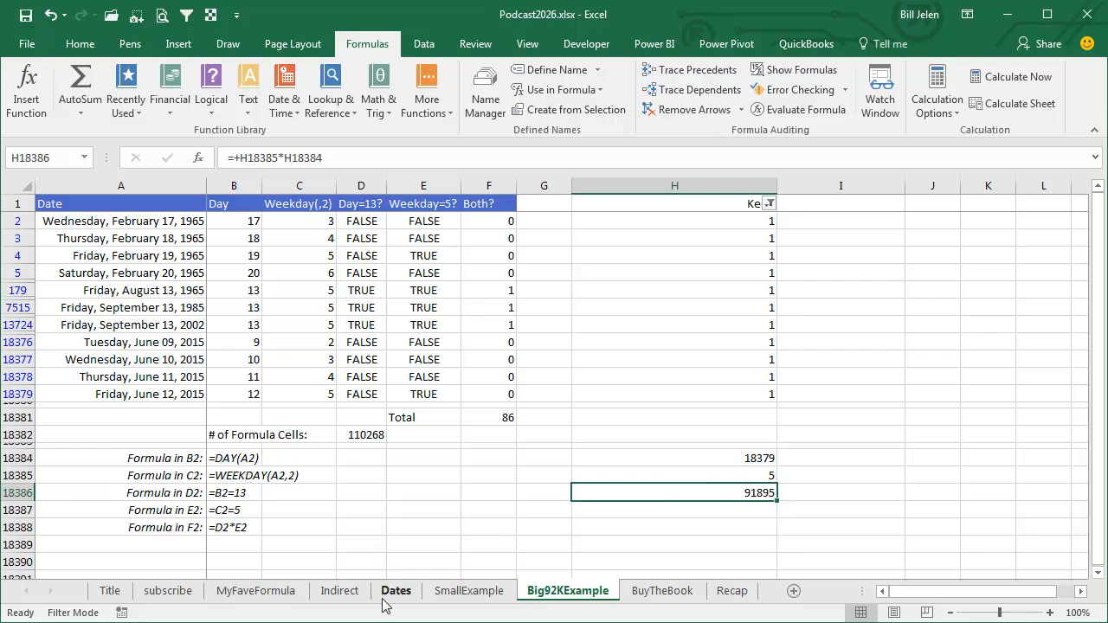
left_click(254, 590)
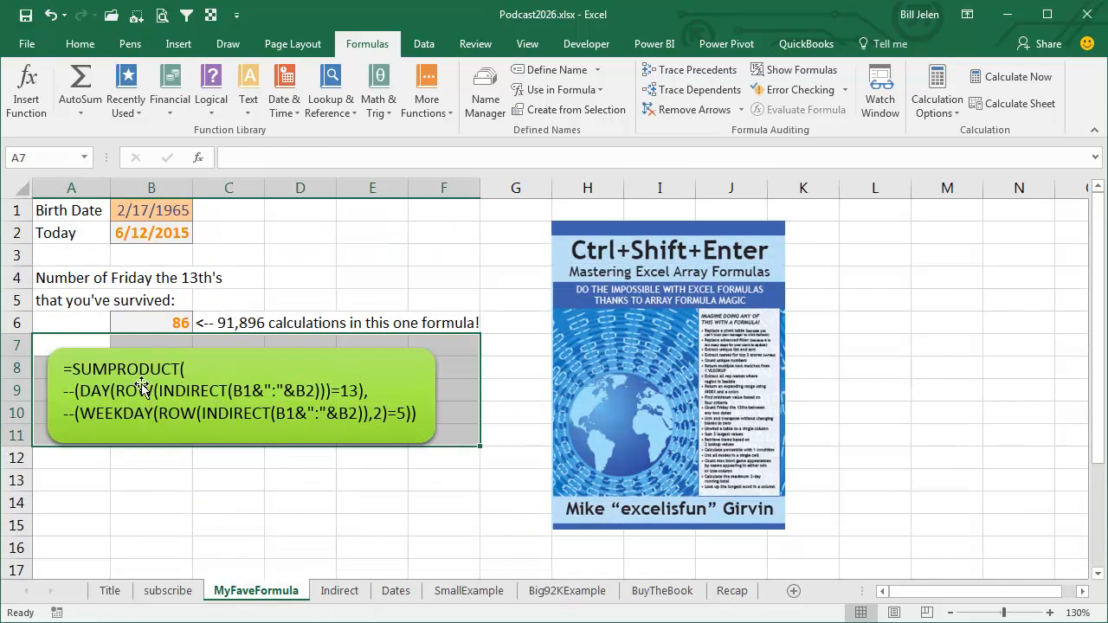
mouse_move(390, 437)
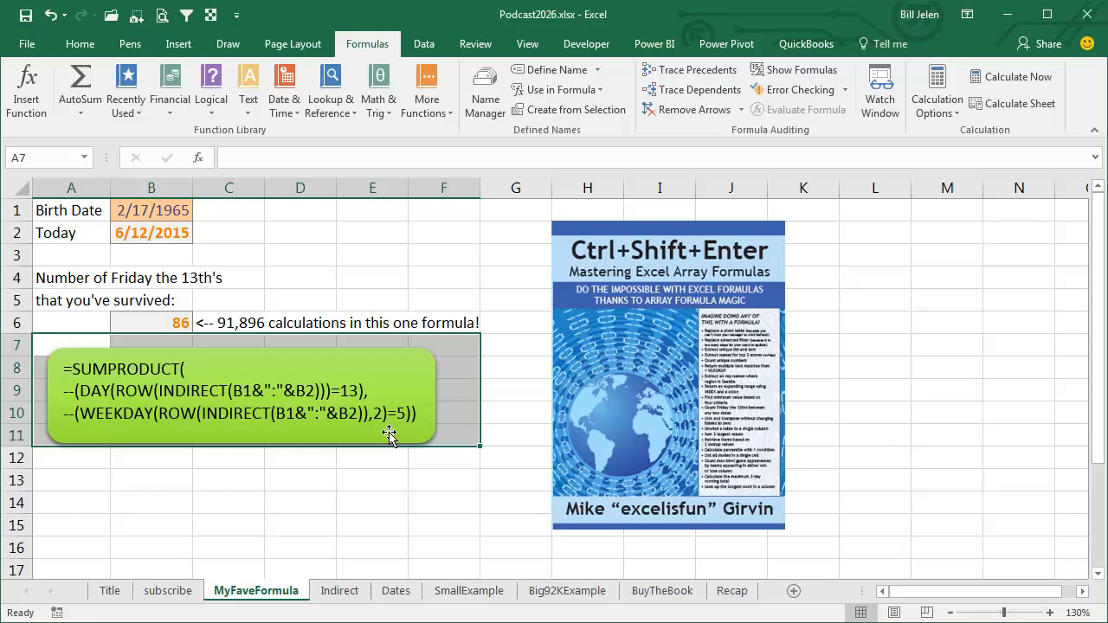
mouse_move(658, 384)
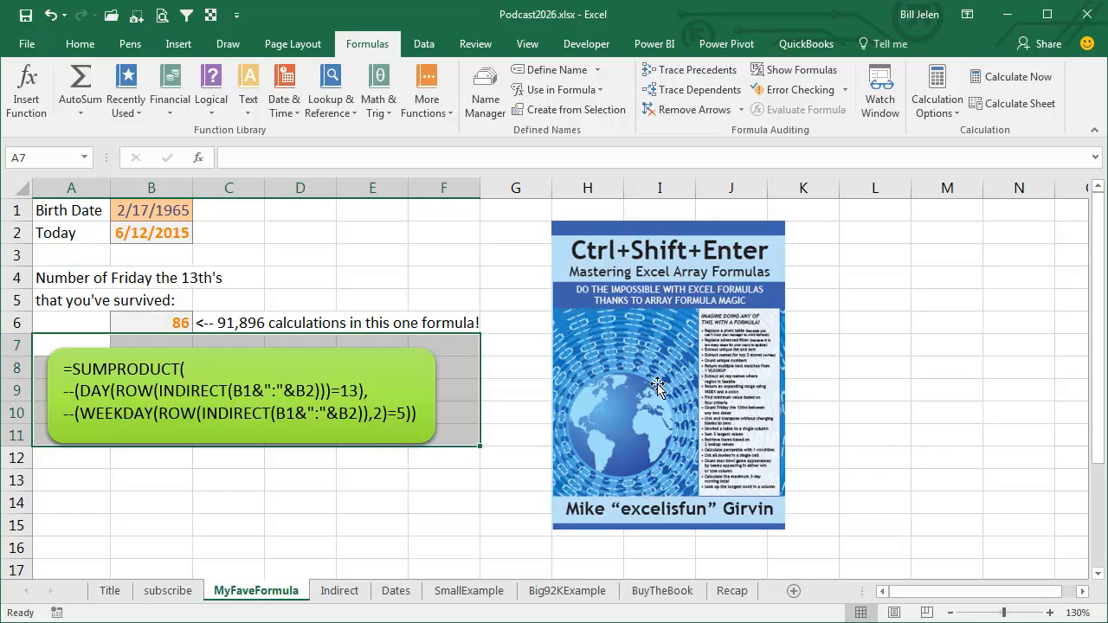
mouse_move(747, 495)
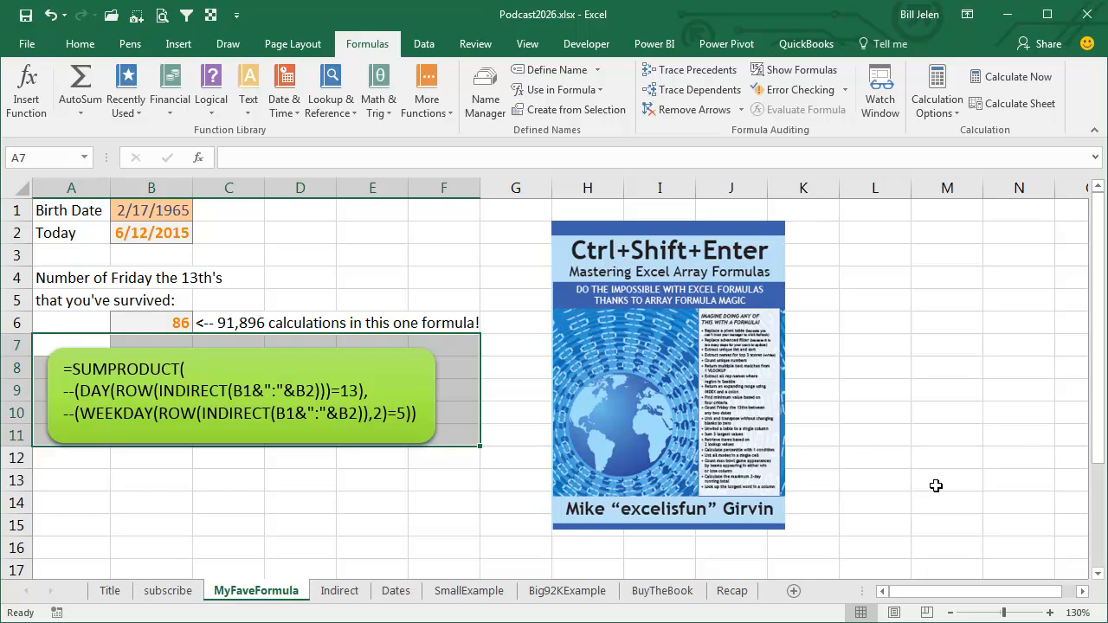
Switch to the BuyTheBook sheet promoting the MrExcel XL 40-tips book
left_click(662, 591)
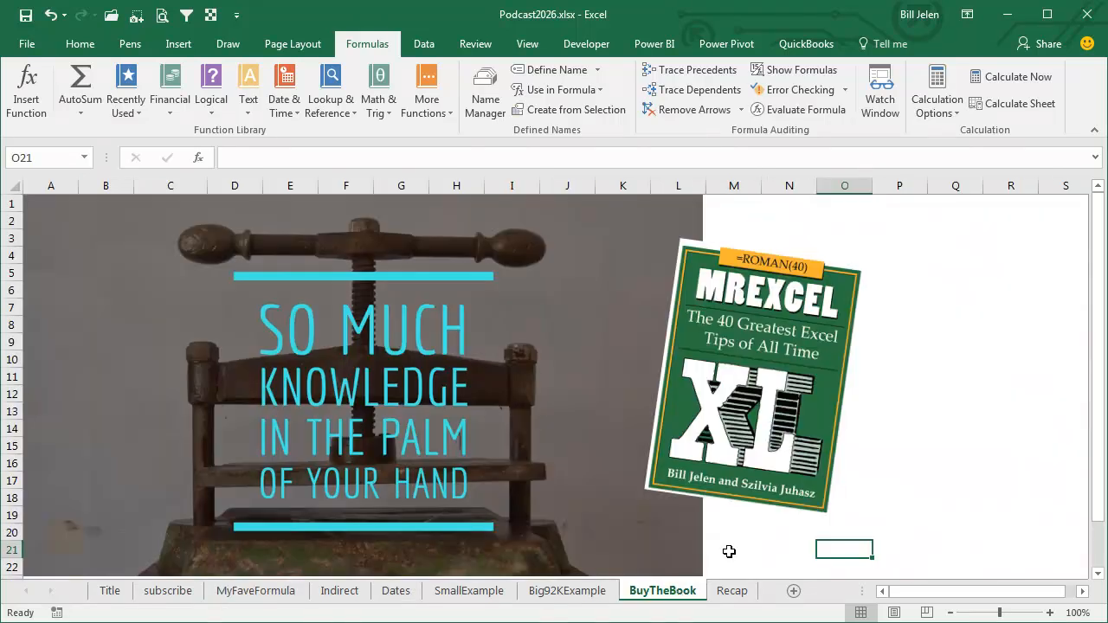
mouse_move(758, 530)
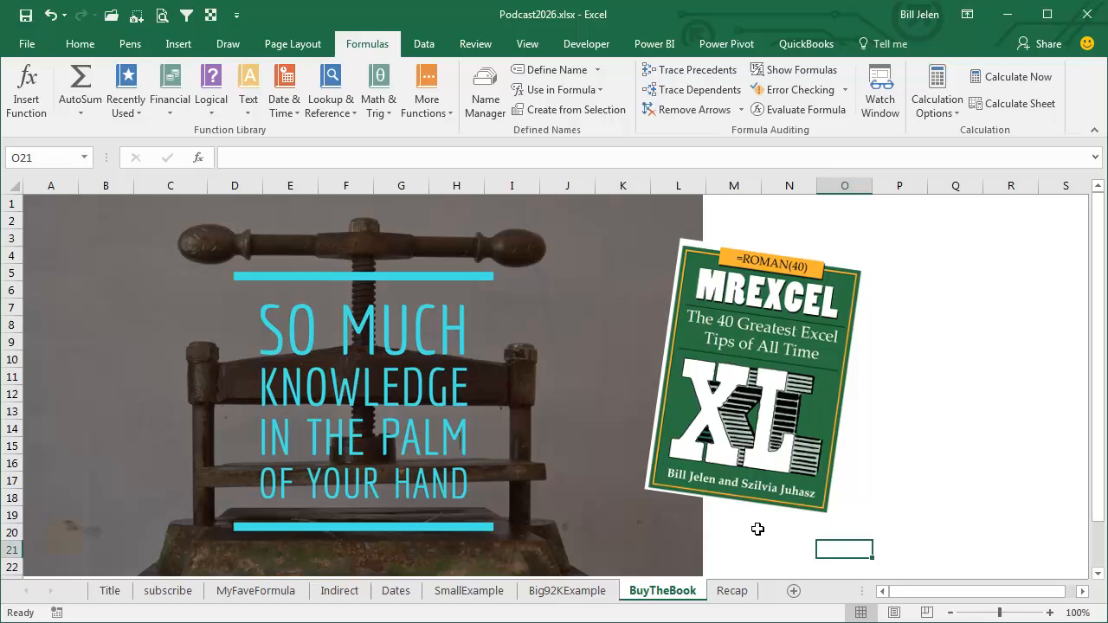
mouse_move(729, 540)
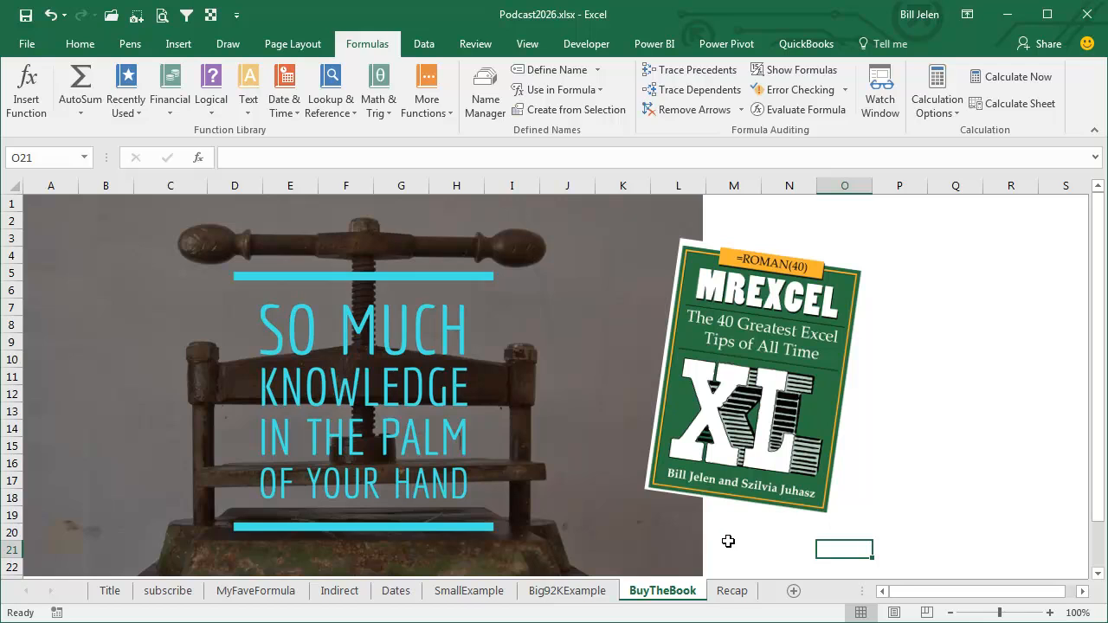
mouse_move(737, 537)
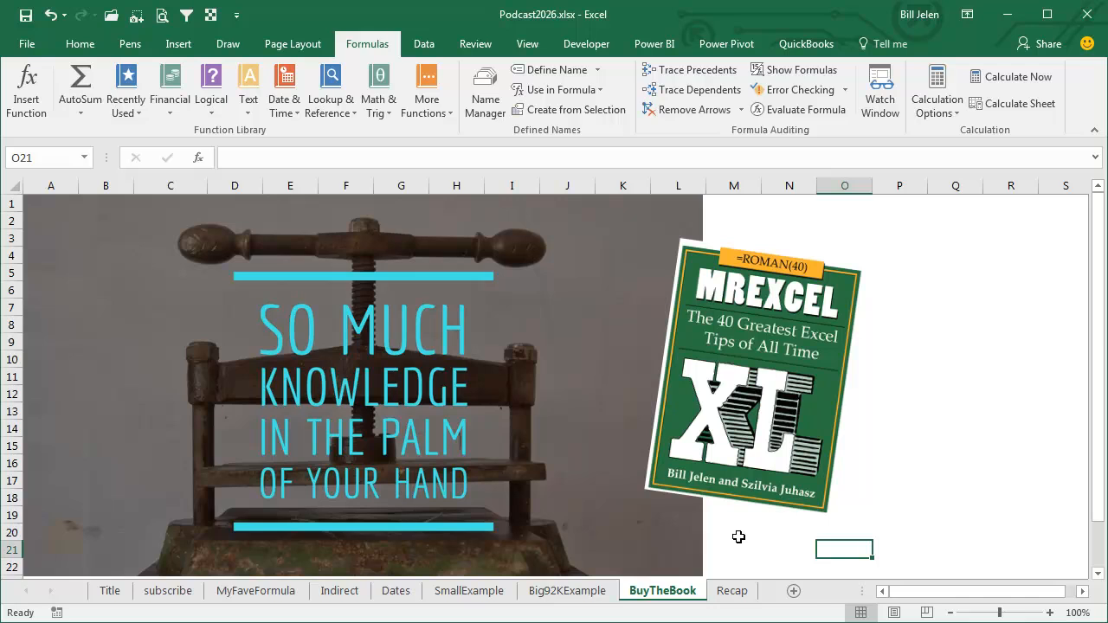
Switch to the Recap sheet listing the array-formula, INDIRECT, WEEKDAY, DAY and SUMPRODUCT points
left_click(730, 590)
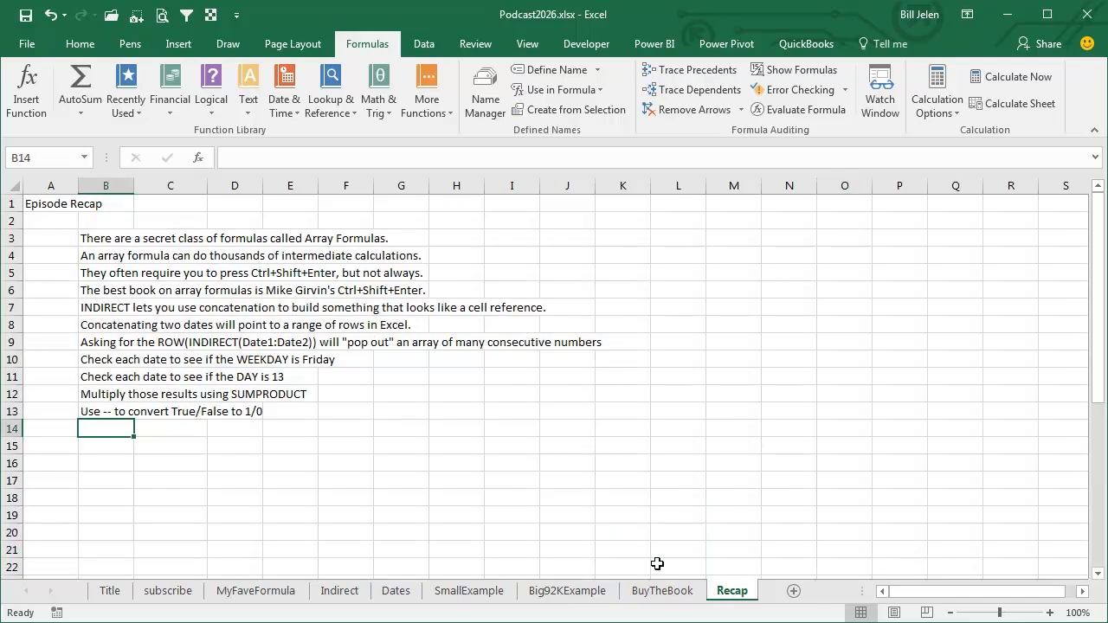
mouse_move(336, 447)
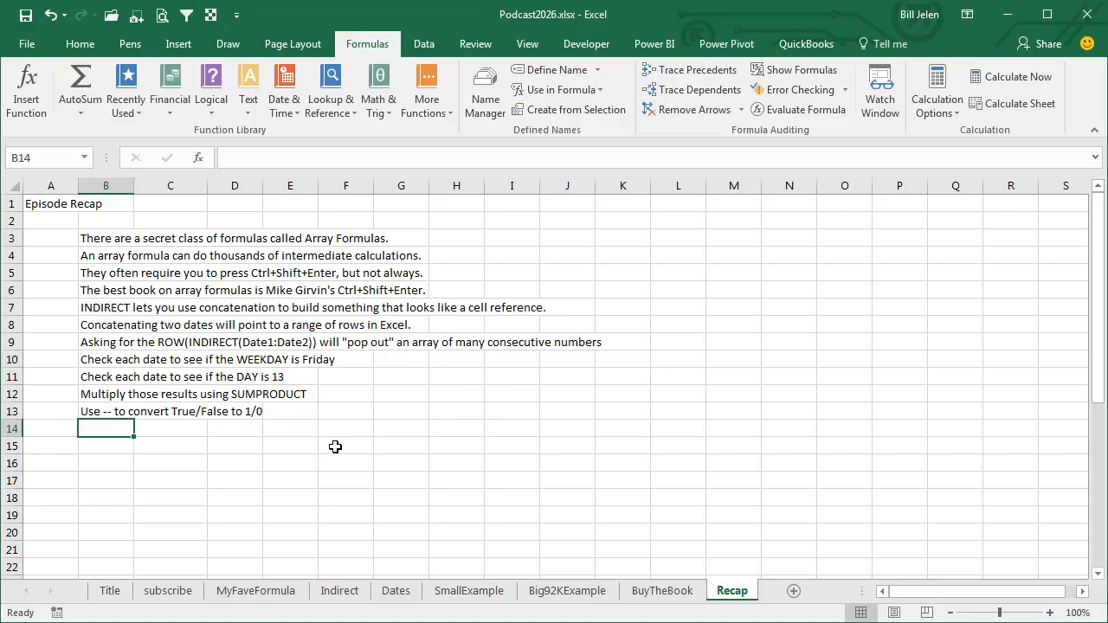
mouse_move(446, 268)
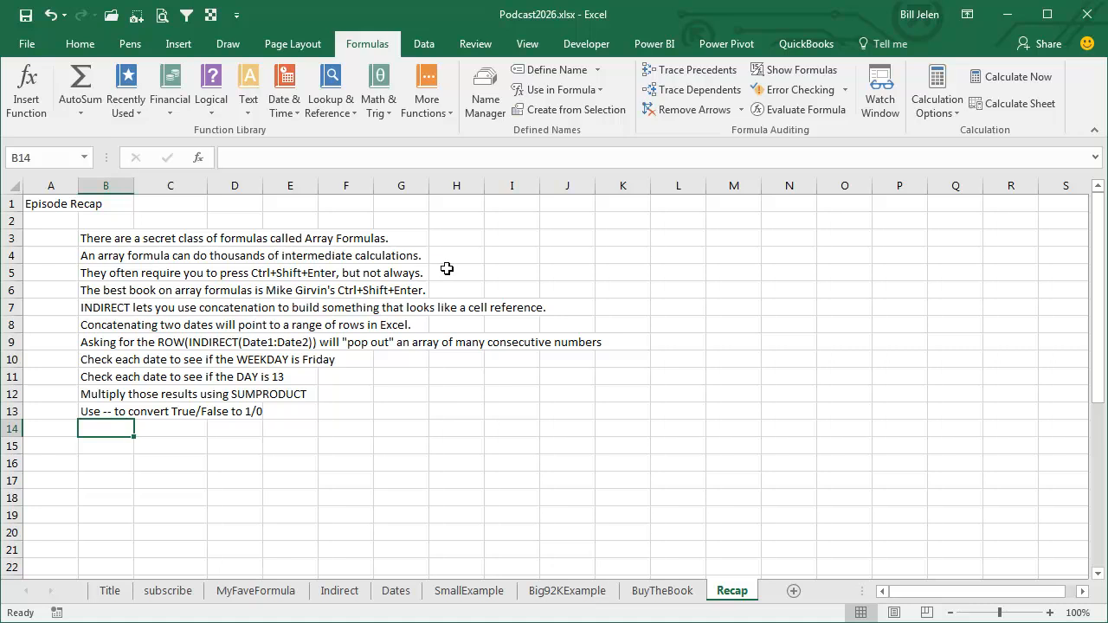
mouse_move(446, 270)
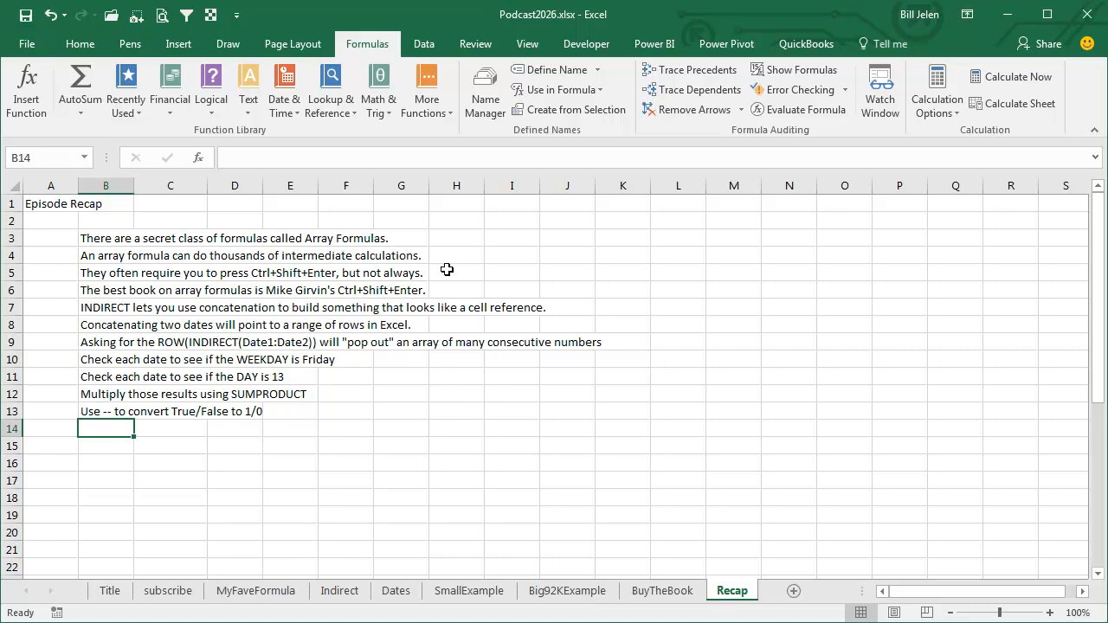
mouse_move(443, 284)
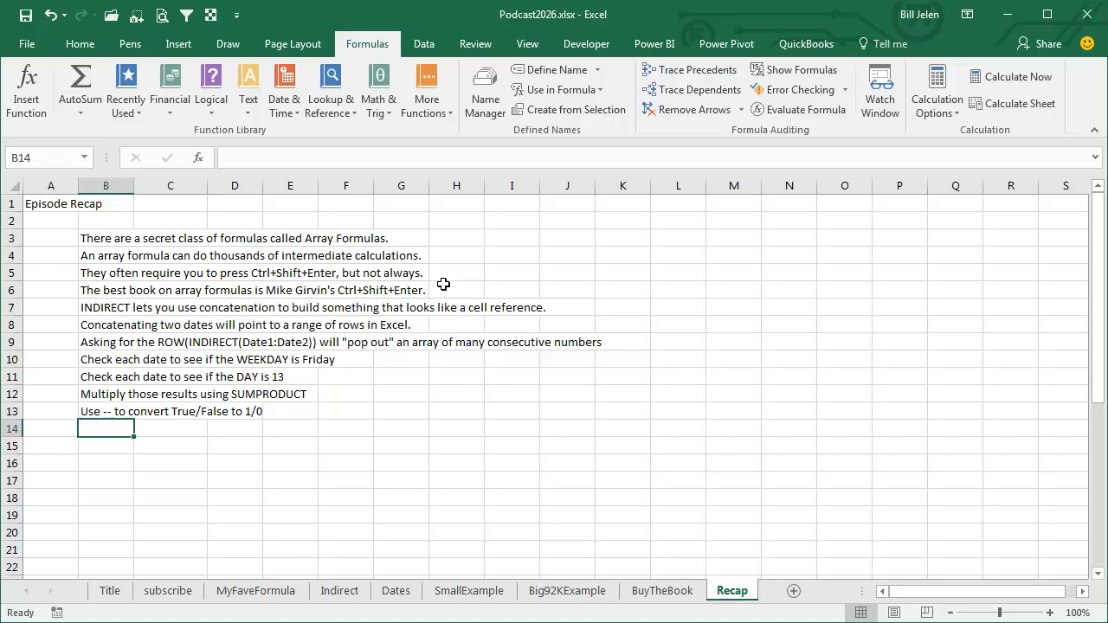
mouse_move(125, 311)
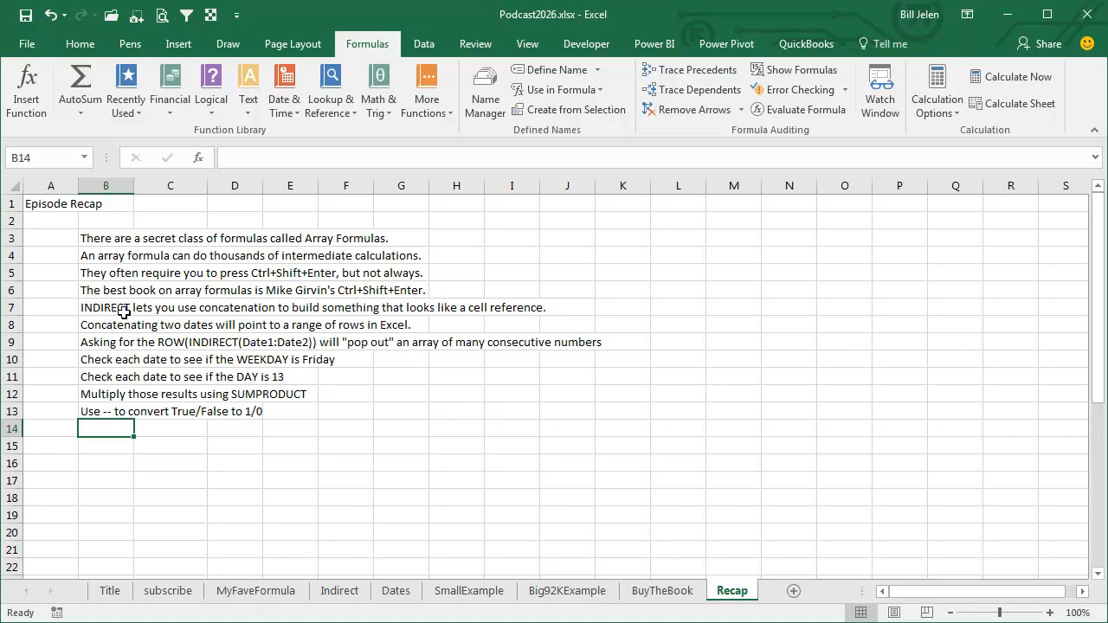
mouse_move(232, 315)
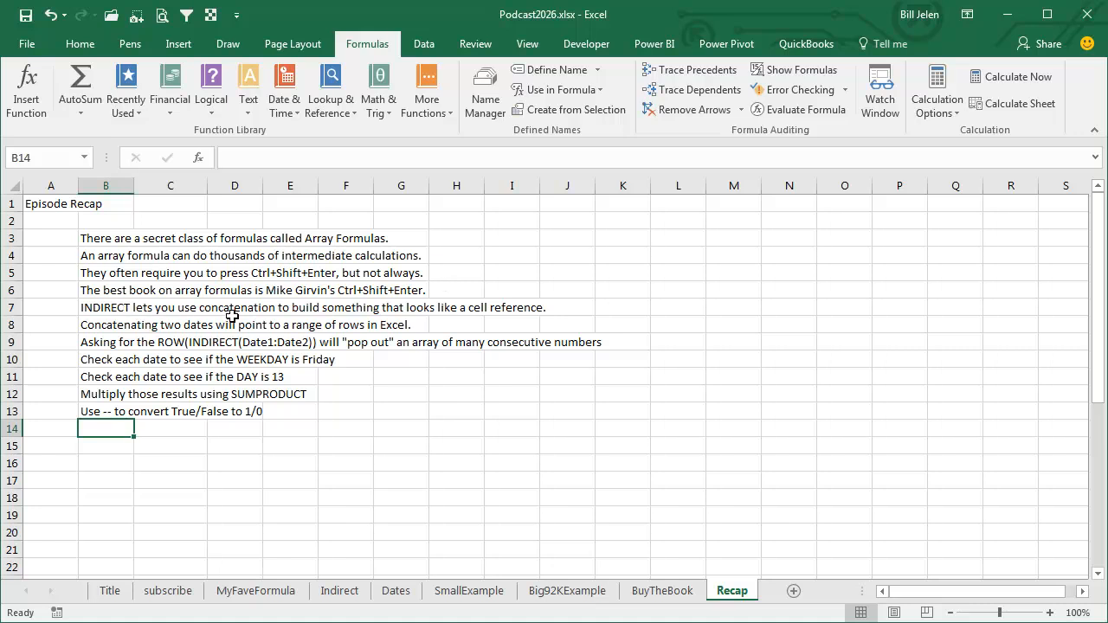
mouse_move(422, 315)
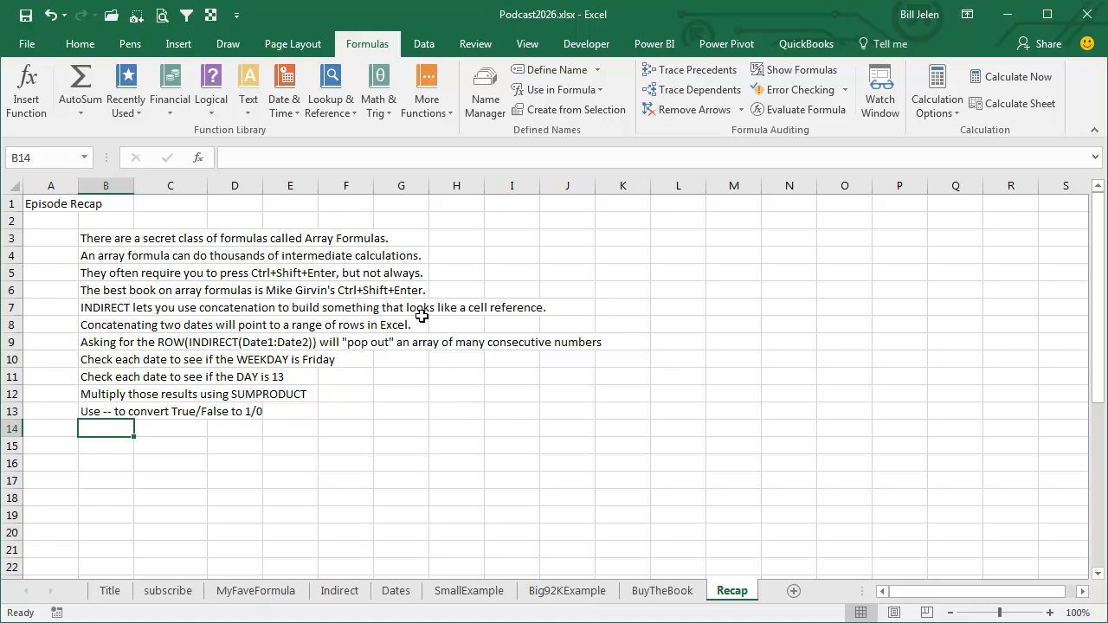
mouse_move(499, 315)
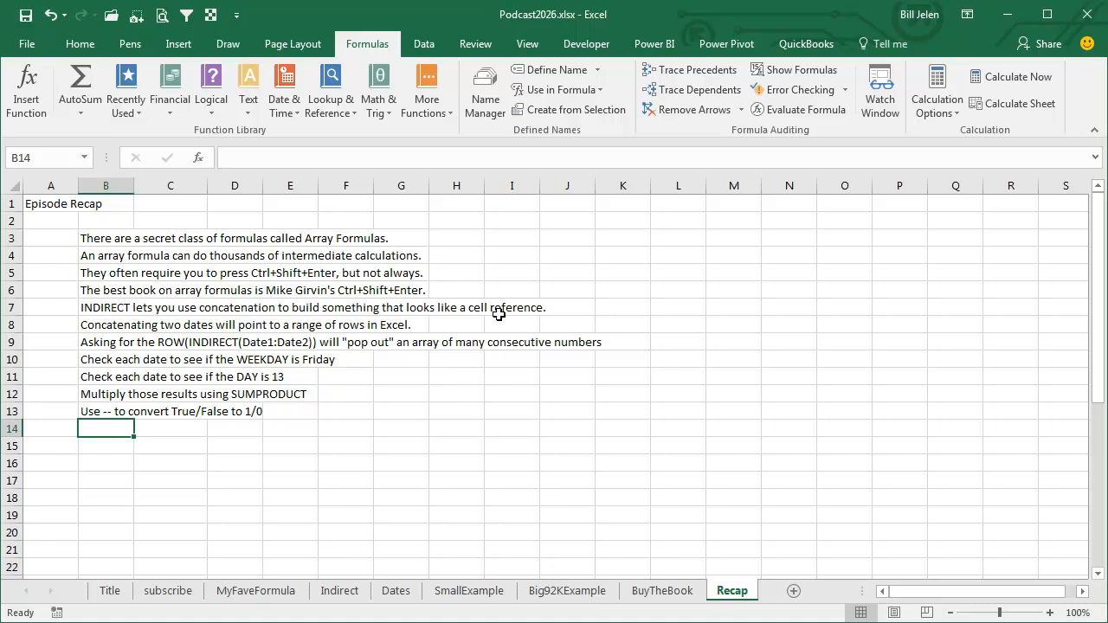
mouse_move(346, 318)
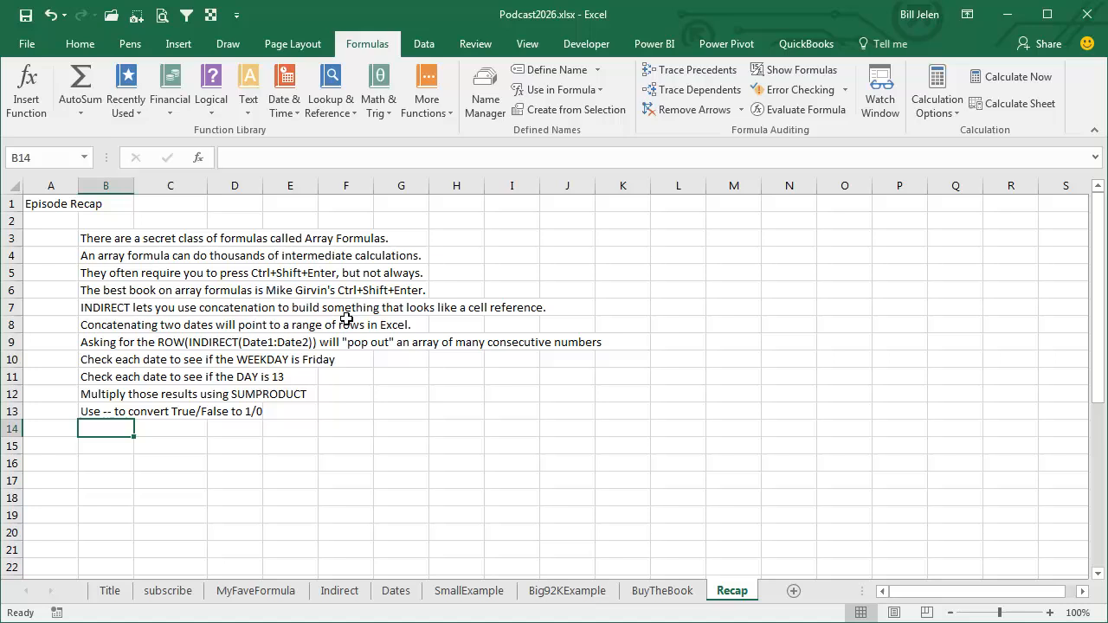
mouse_move(419, 322)
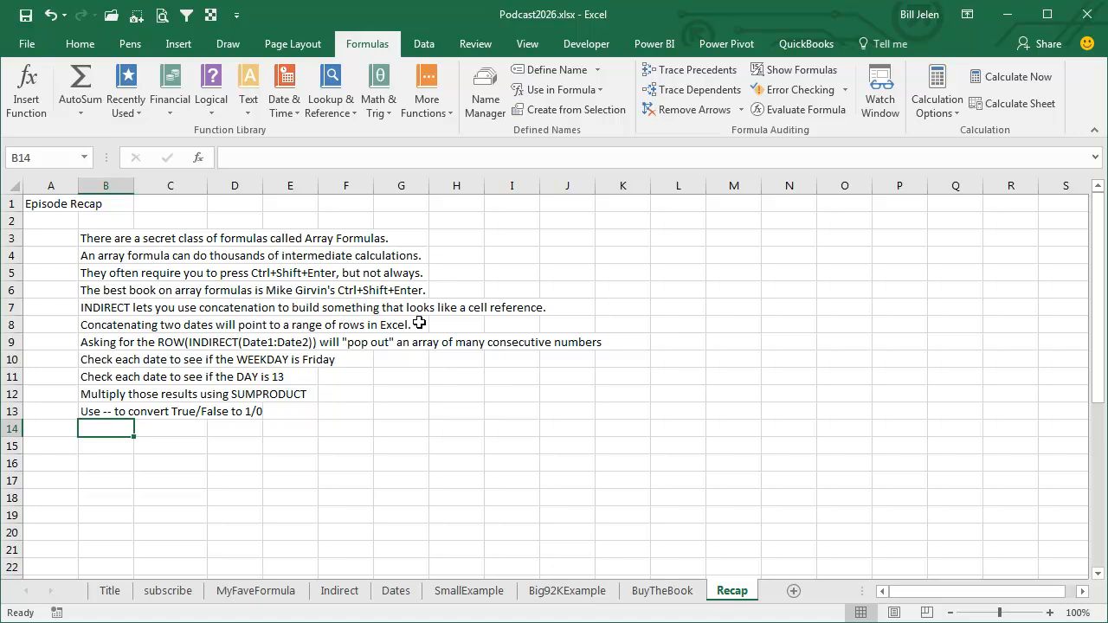
mouse_move(202, 343)
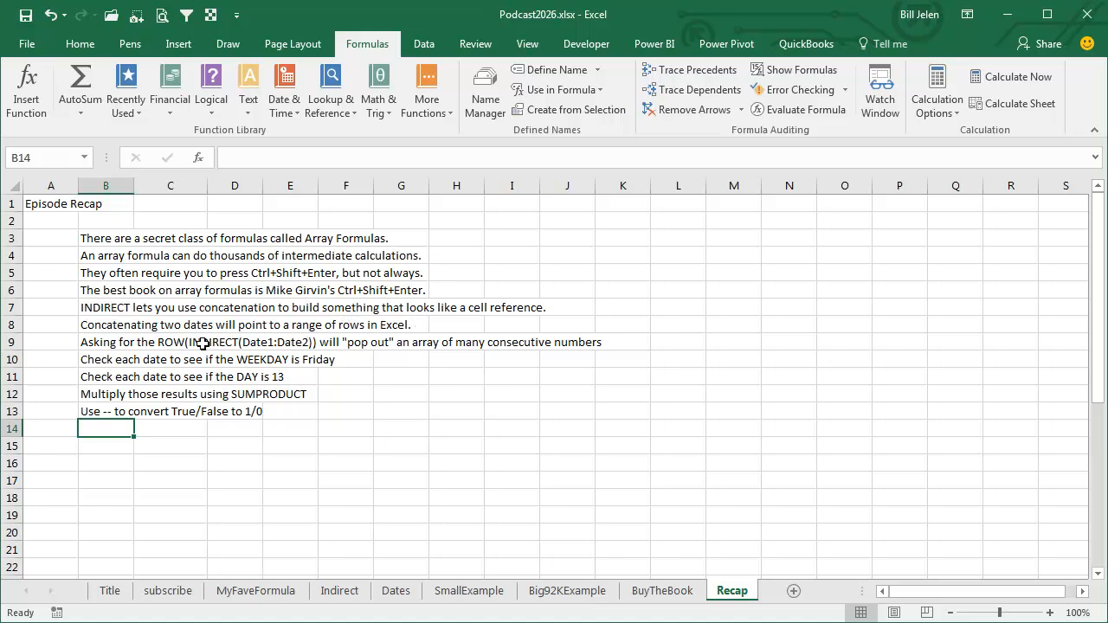
mouse_move(279, 345)
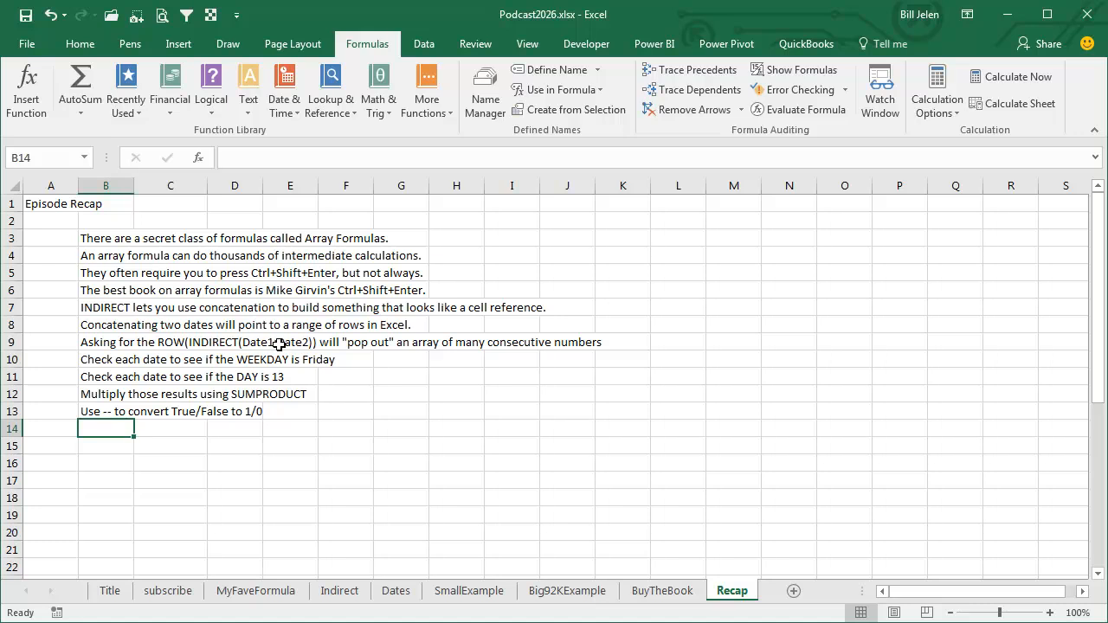
mouse_move(408, 341)
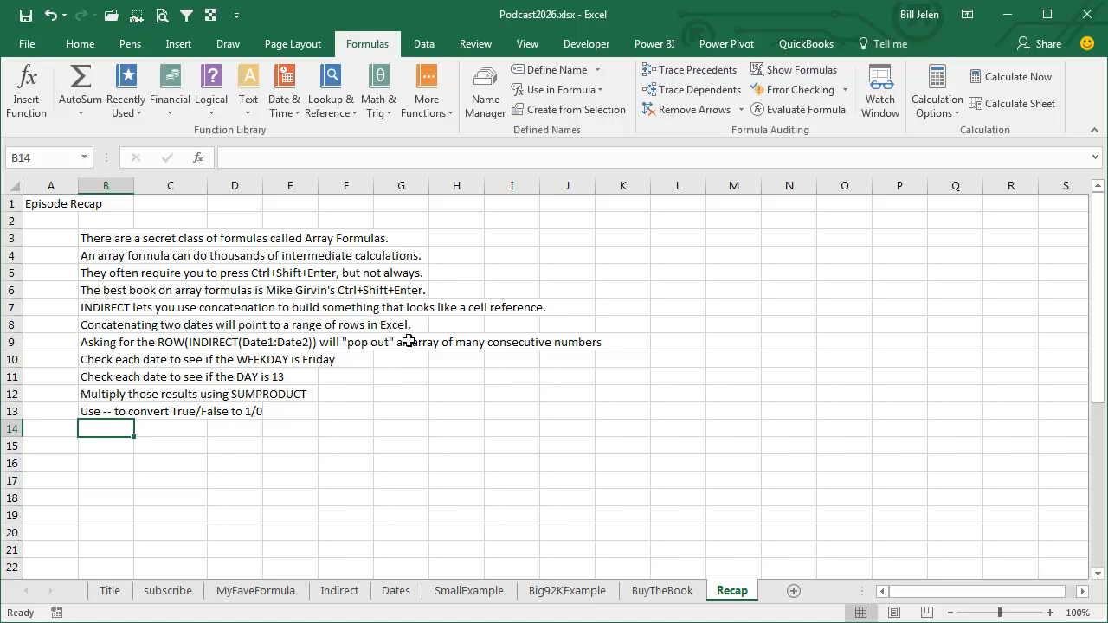
mouse_move(498, 343)
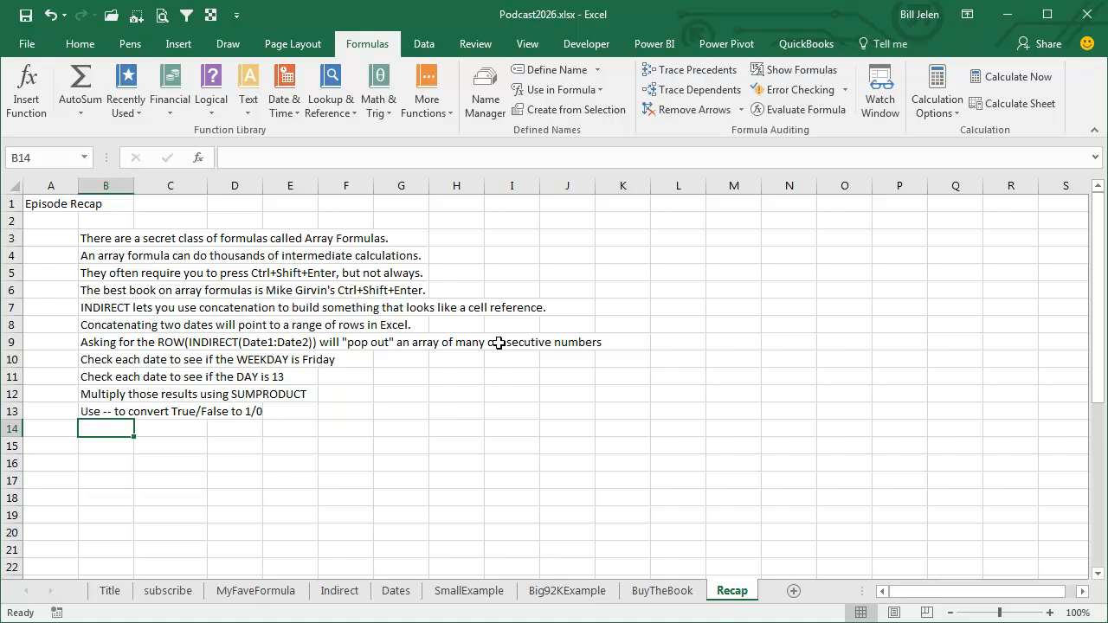
mouse_move(353, 362)
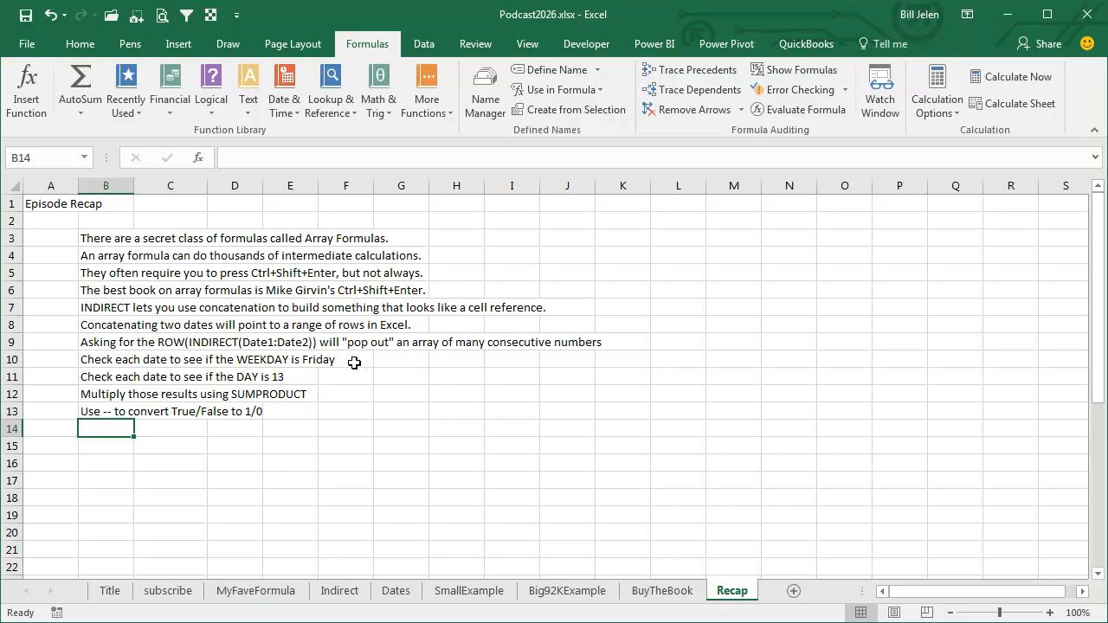
mouse_move(346, 364)
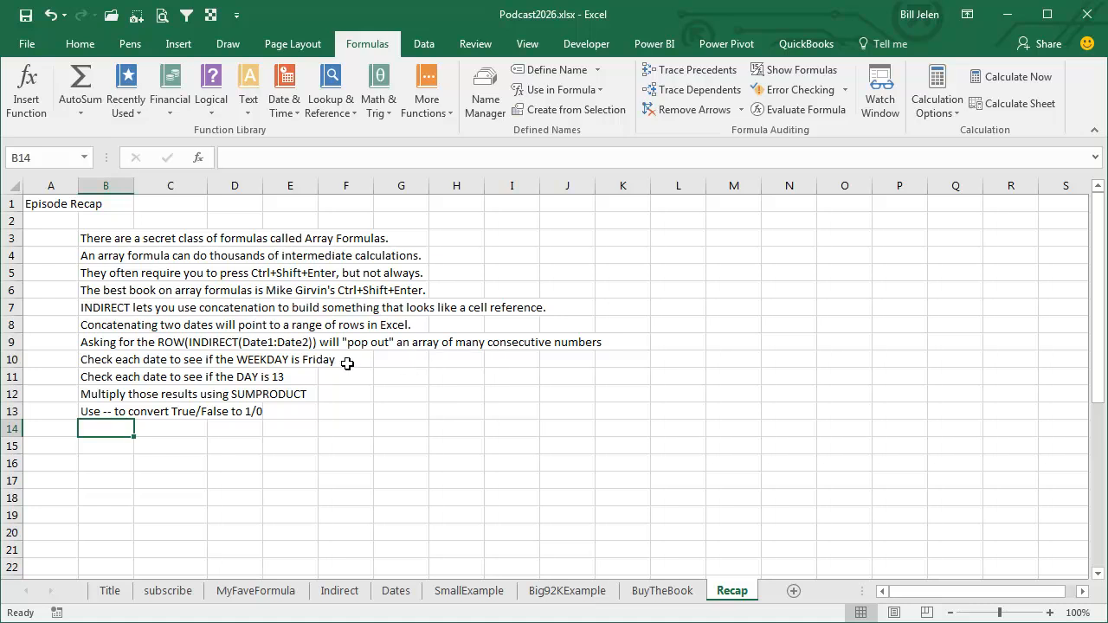
mouse_move(320, 377)
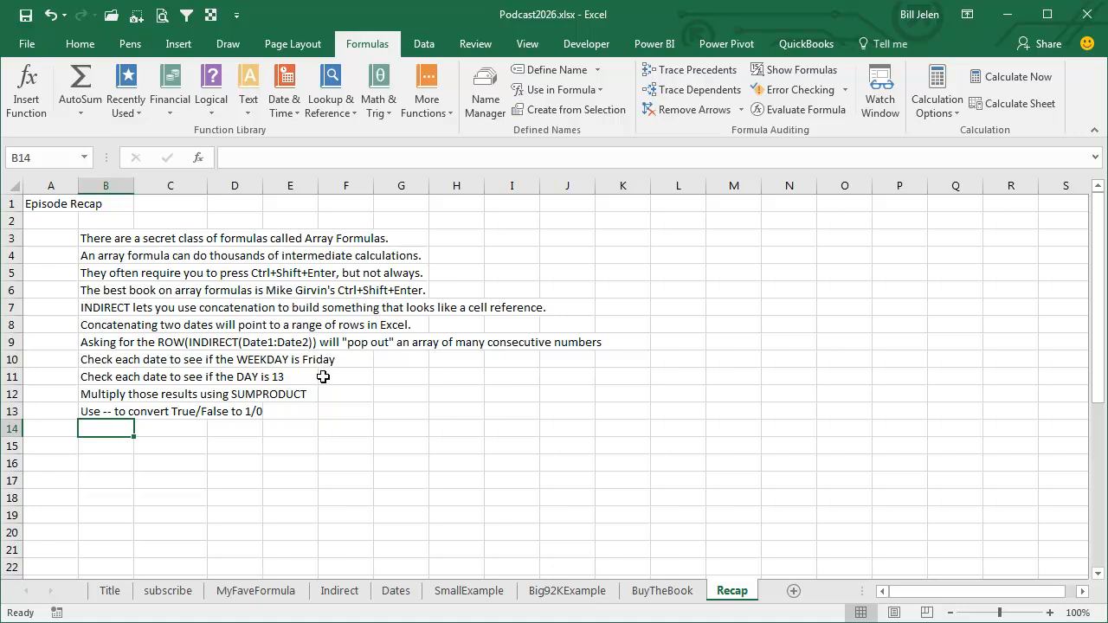
mouse_move(332, 359)
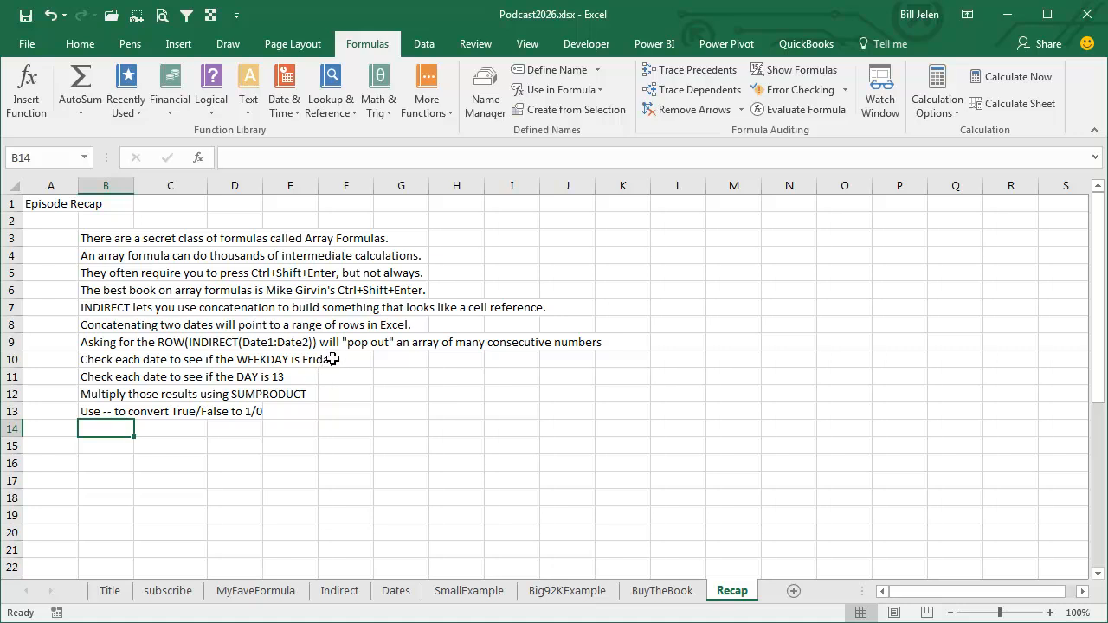
mouse_move(320, 393)
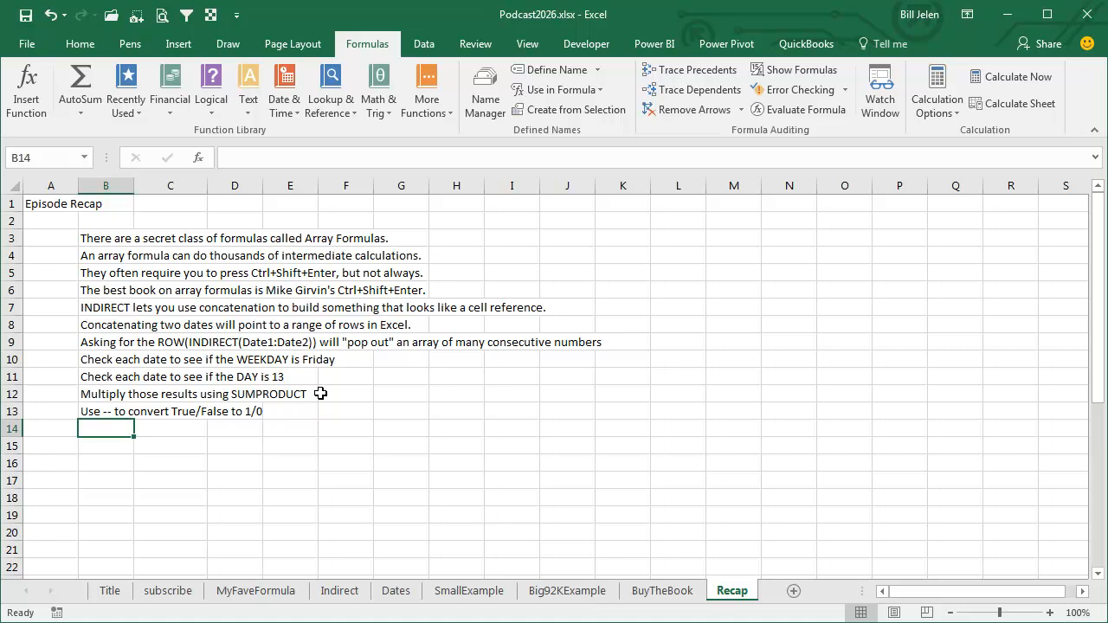
mouse_move(107, 412)
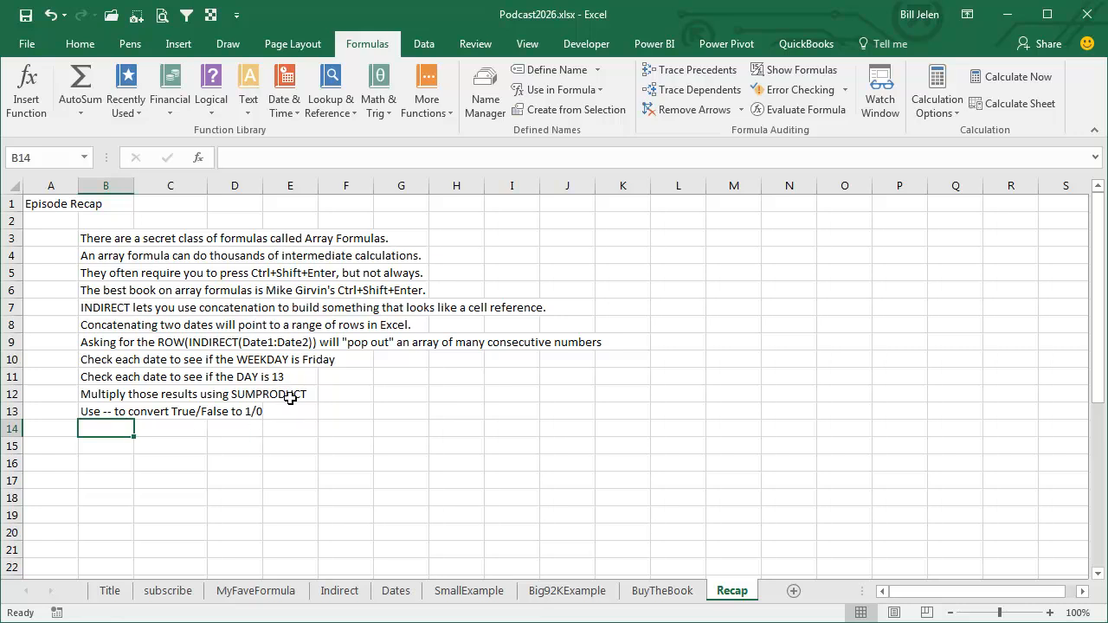
mouse_move(332, 430)
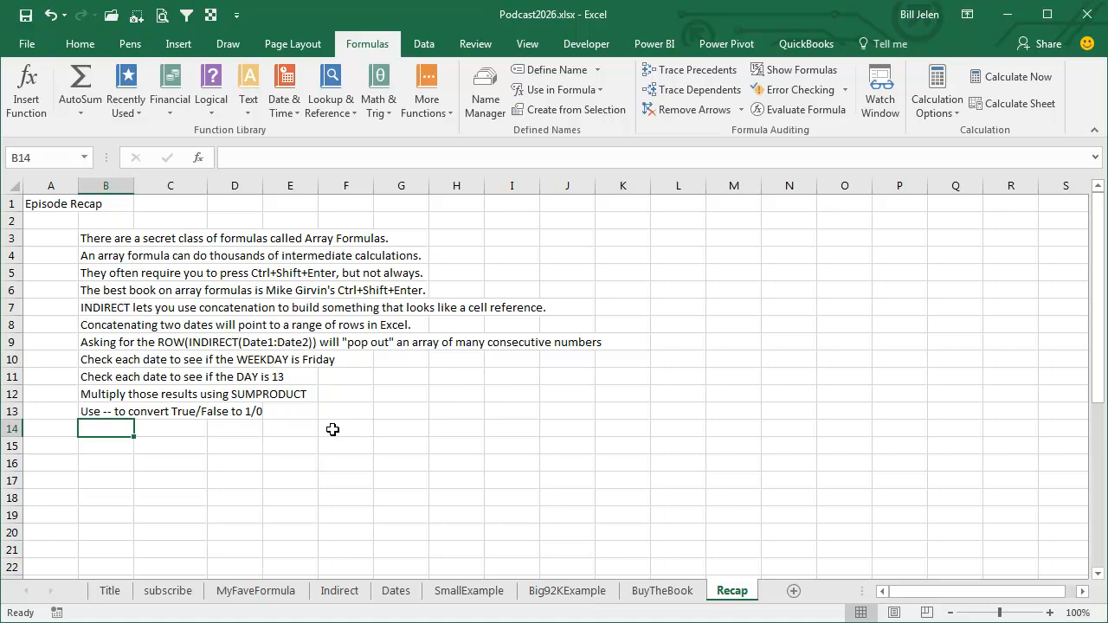
mouse_move(847, 520)
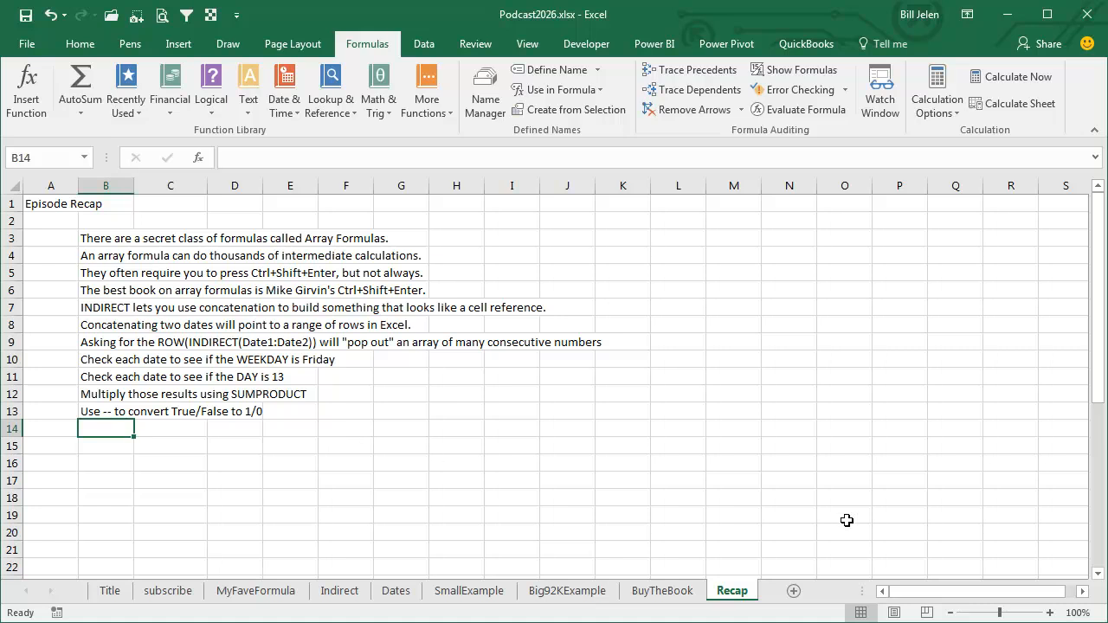